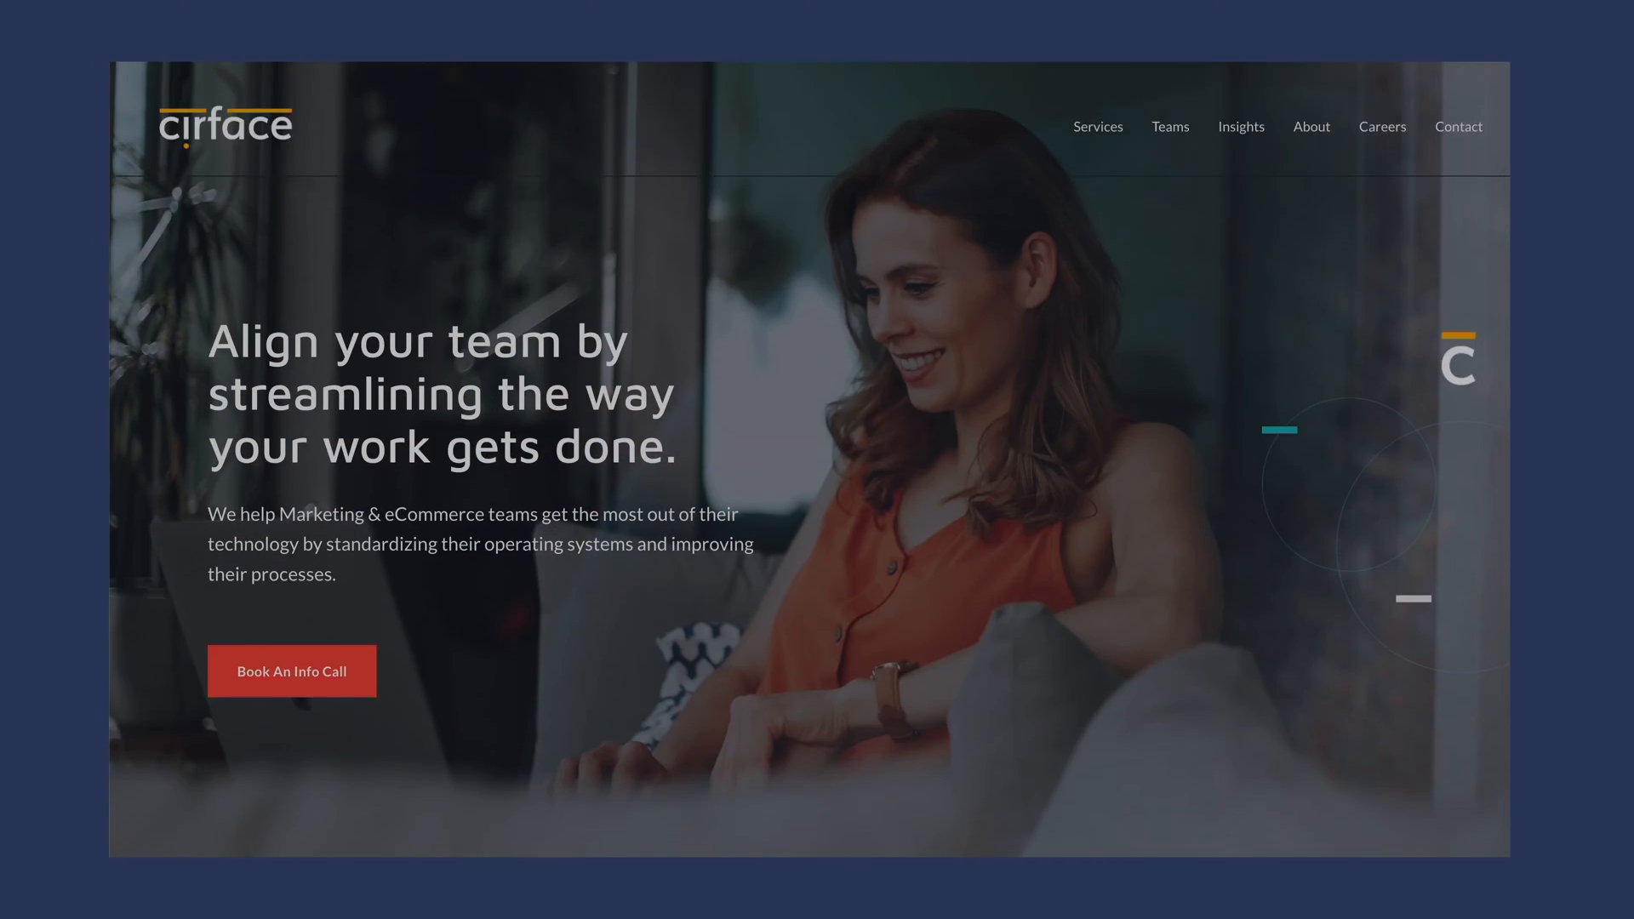
Step: Go to the Cirface organization's admin Settings page listing onboarding options
scroll("down", 3)
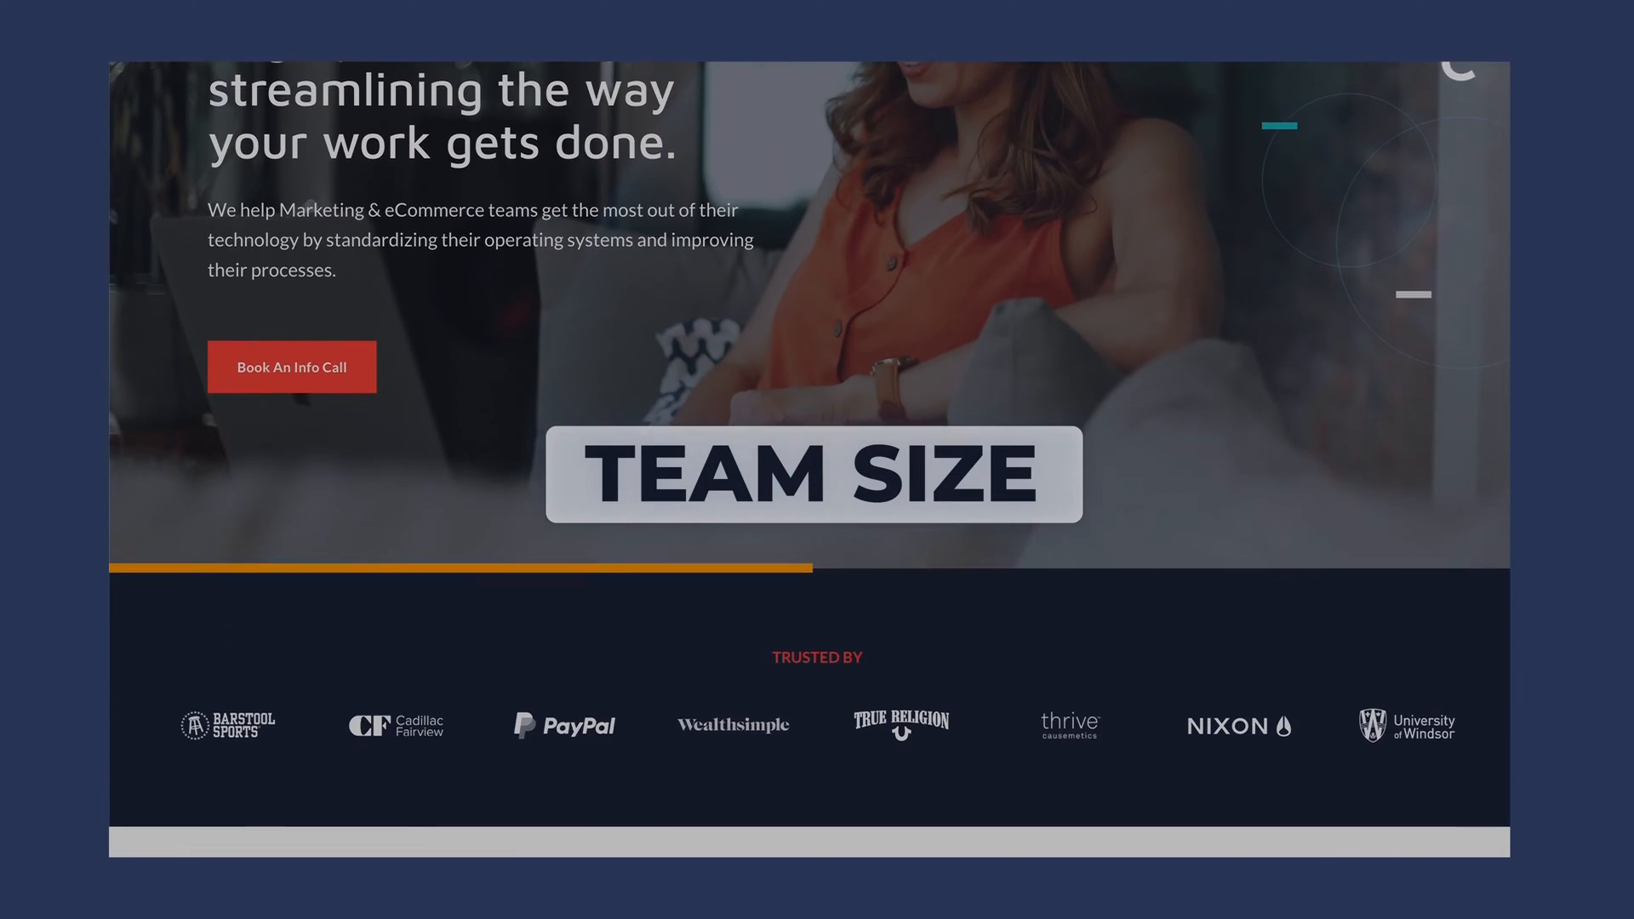
scroll("down", 3)
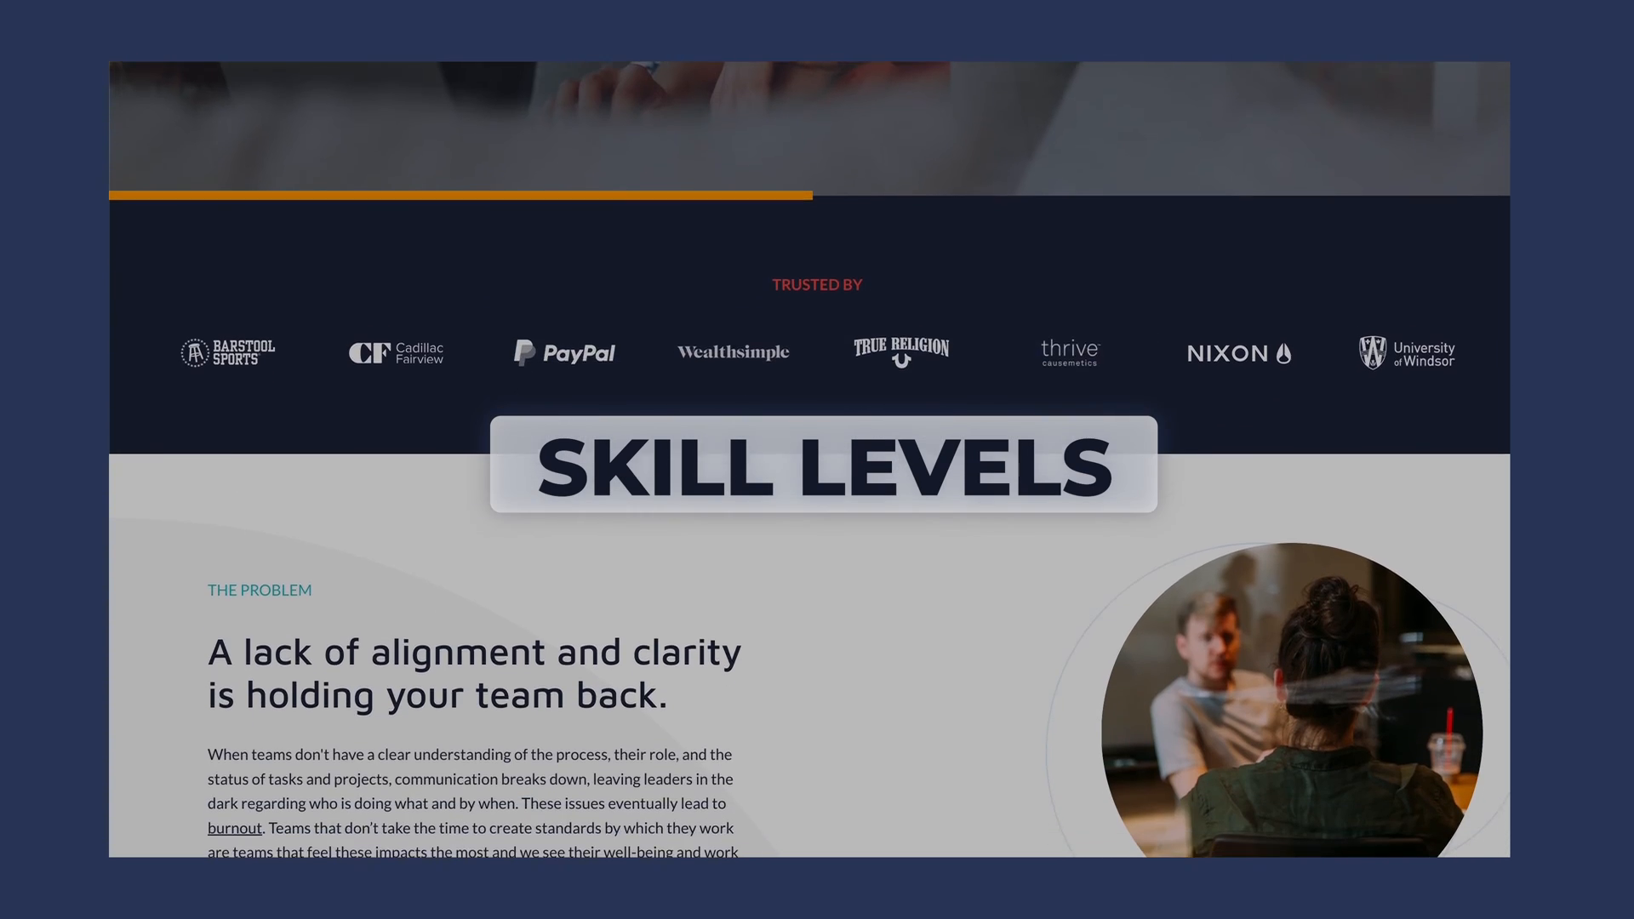
scroll("up", 3)
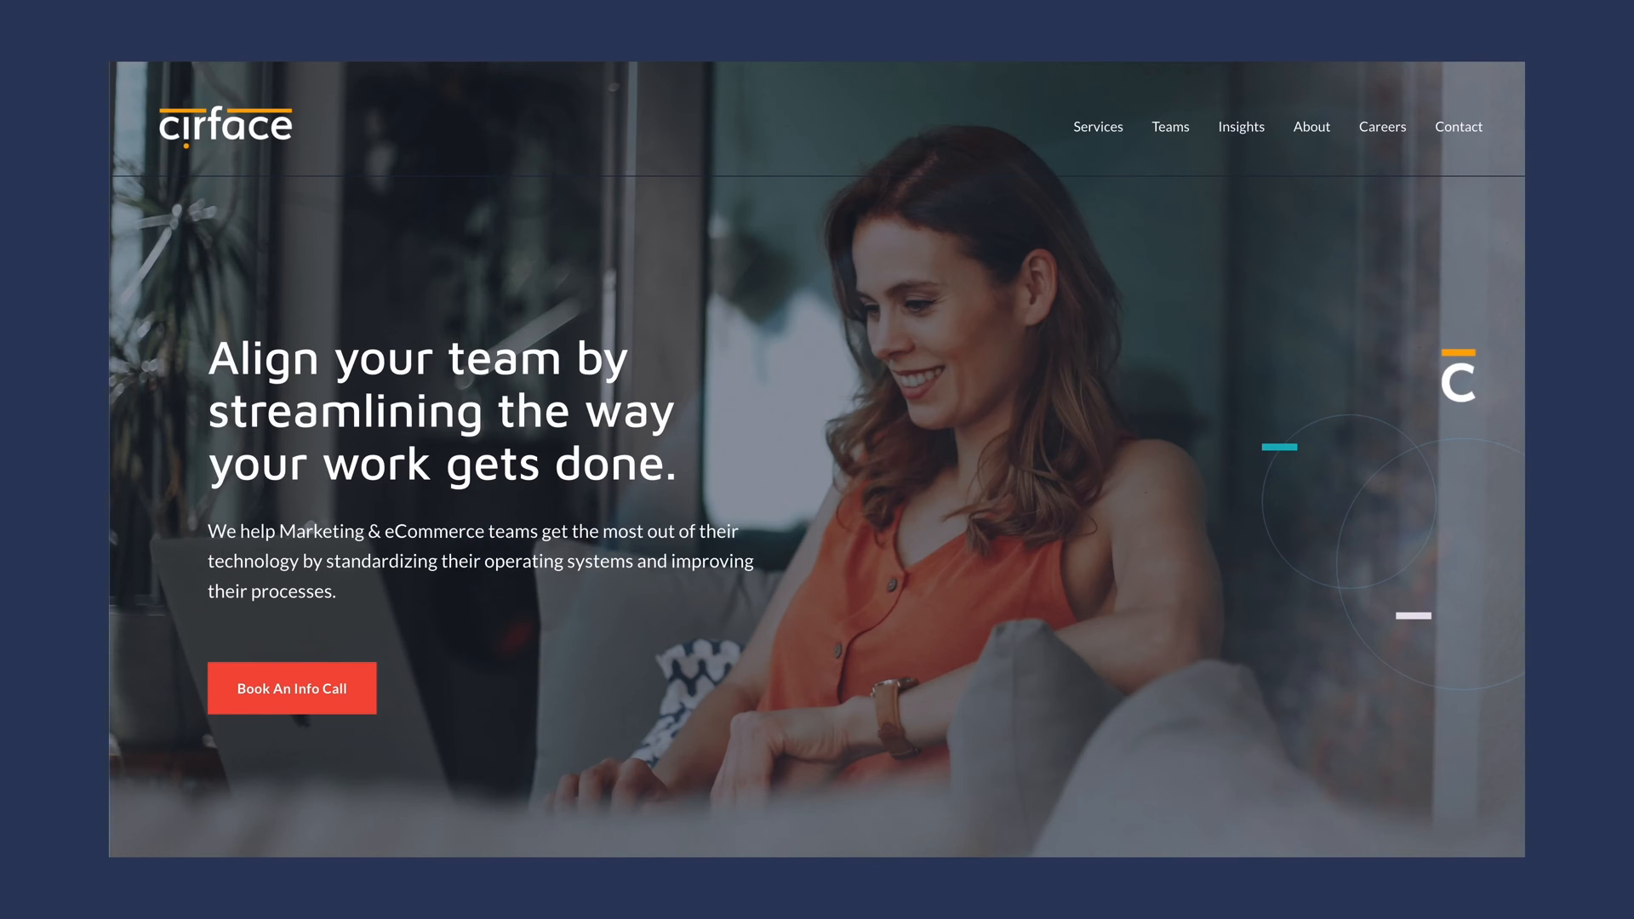
left_click(293, 687)
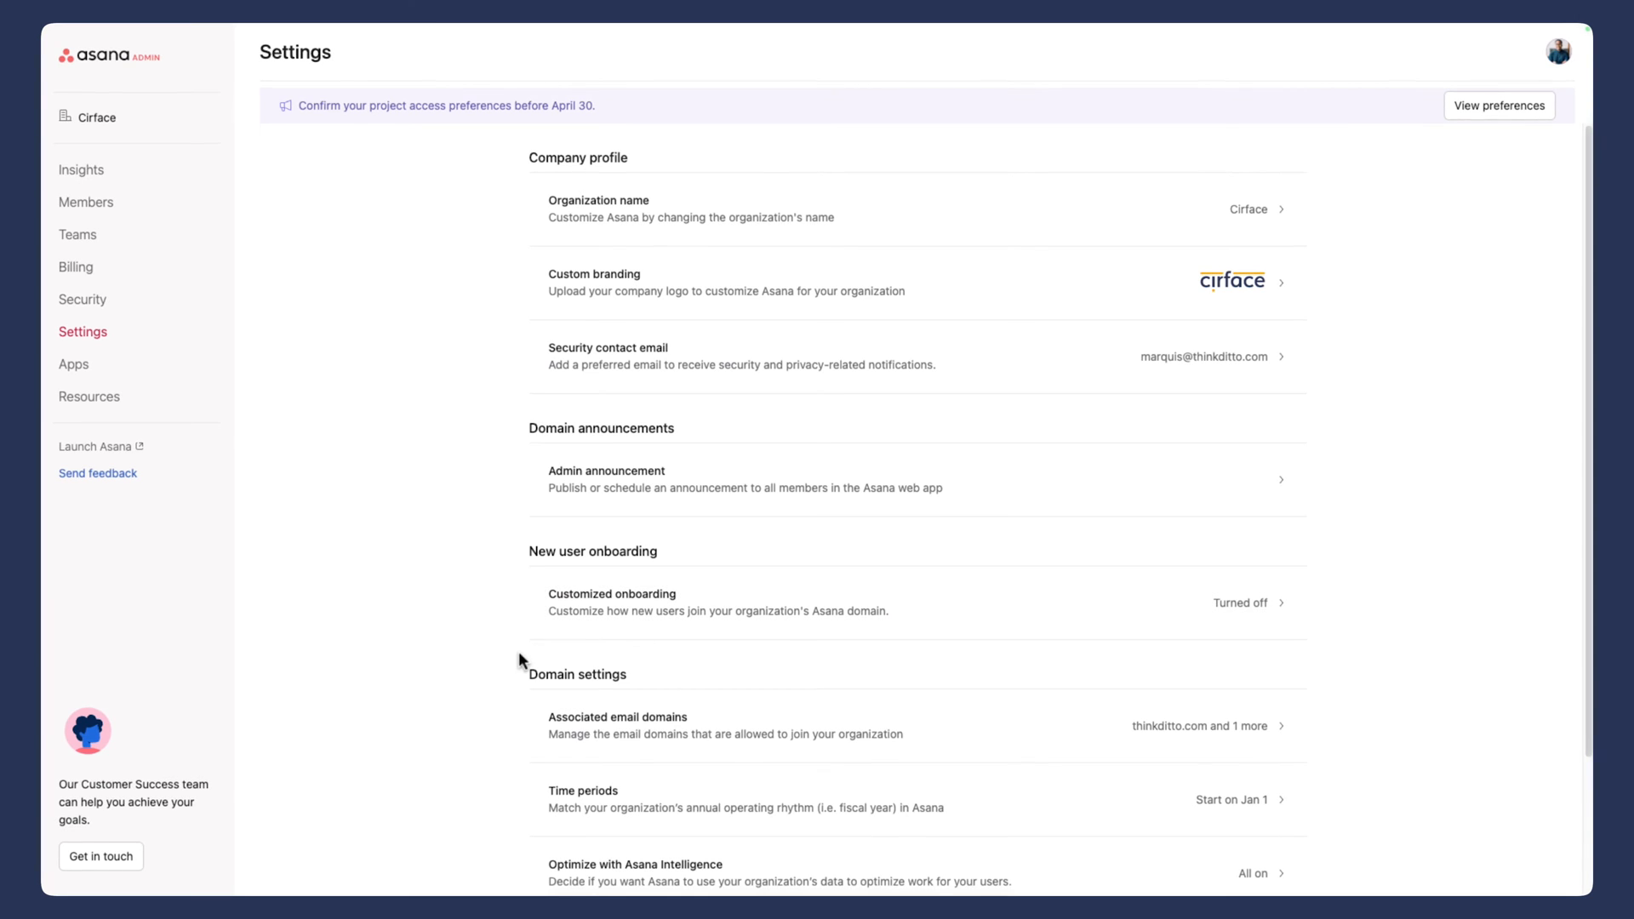
mouse_move(515, 630)
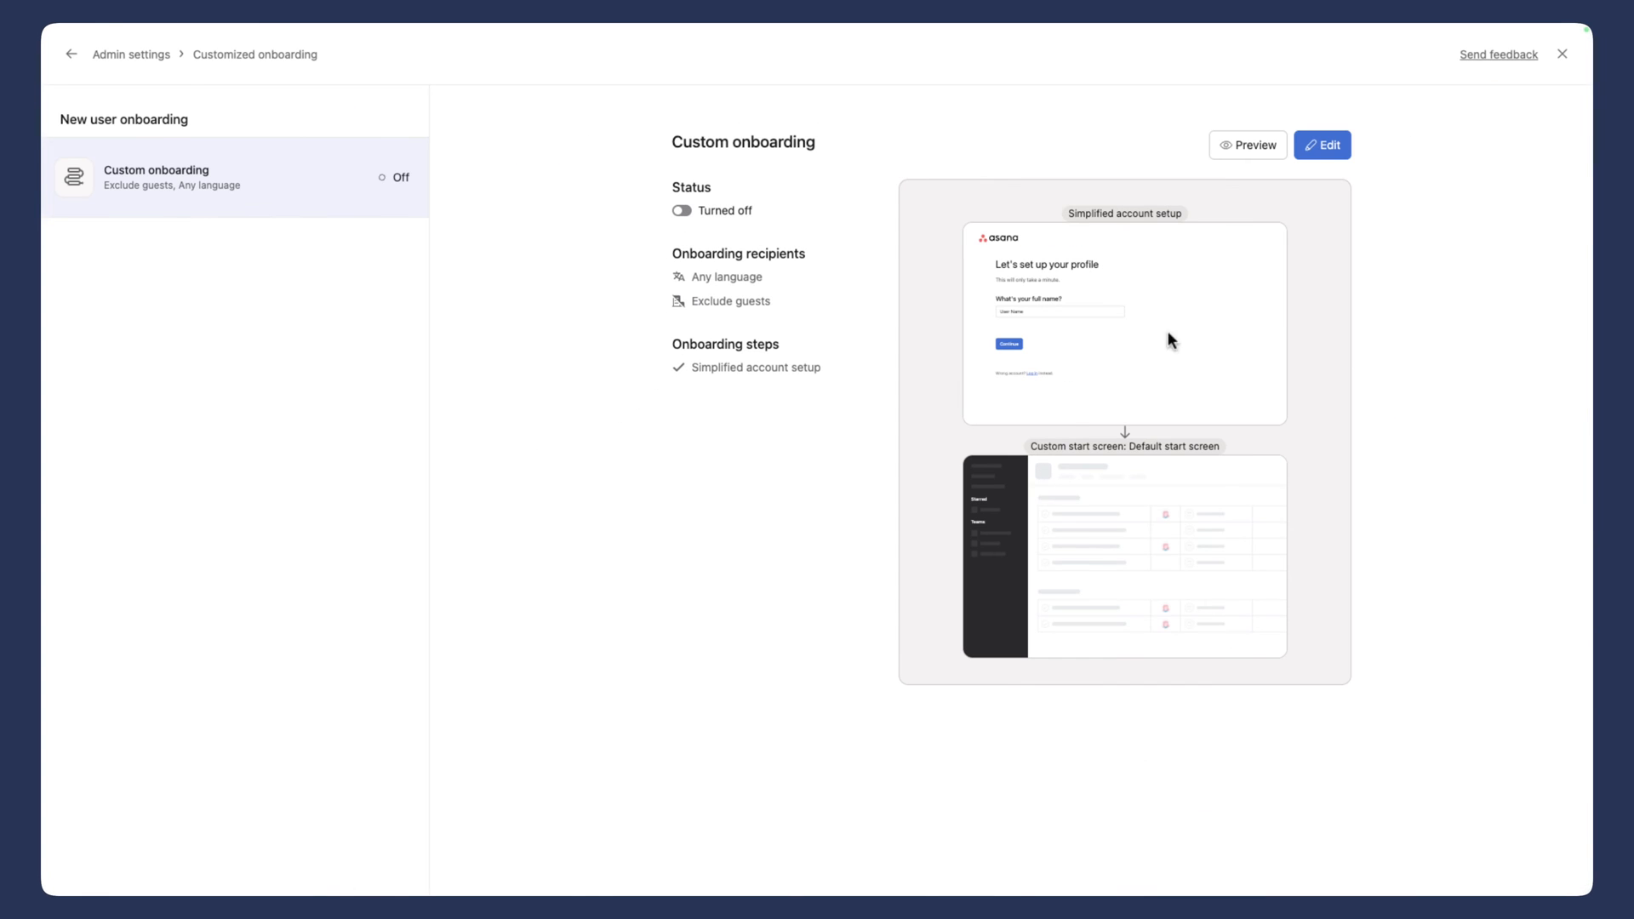
Step: Switch the custom onboarding Status on and confirm with Turn on
left_click(680, 211)
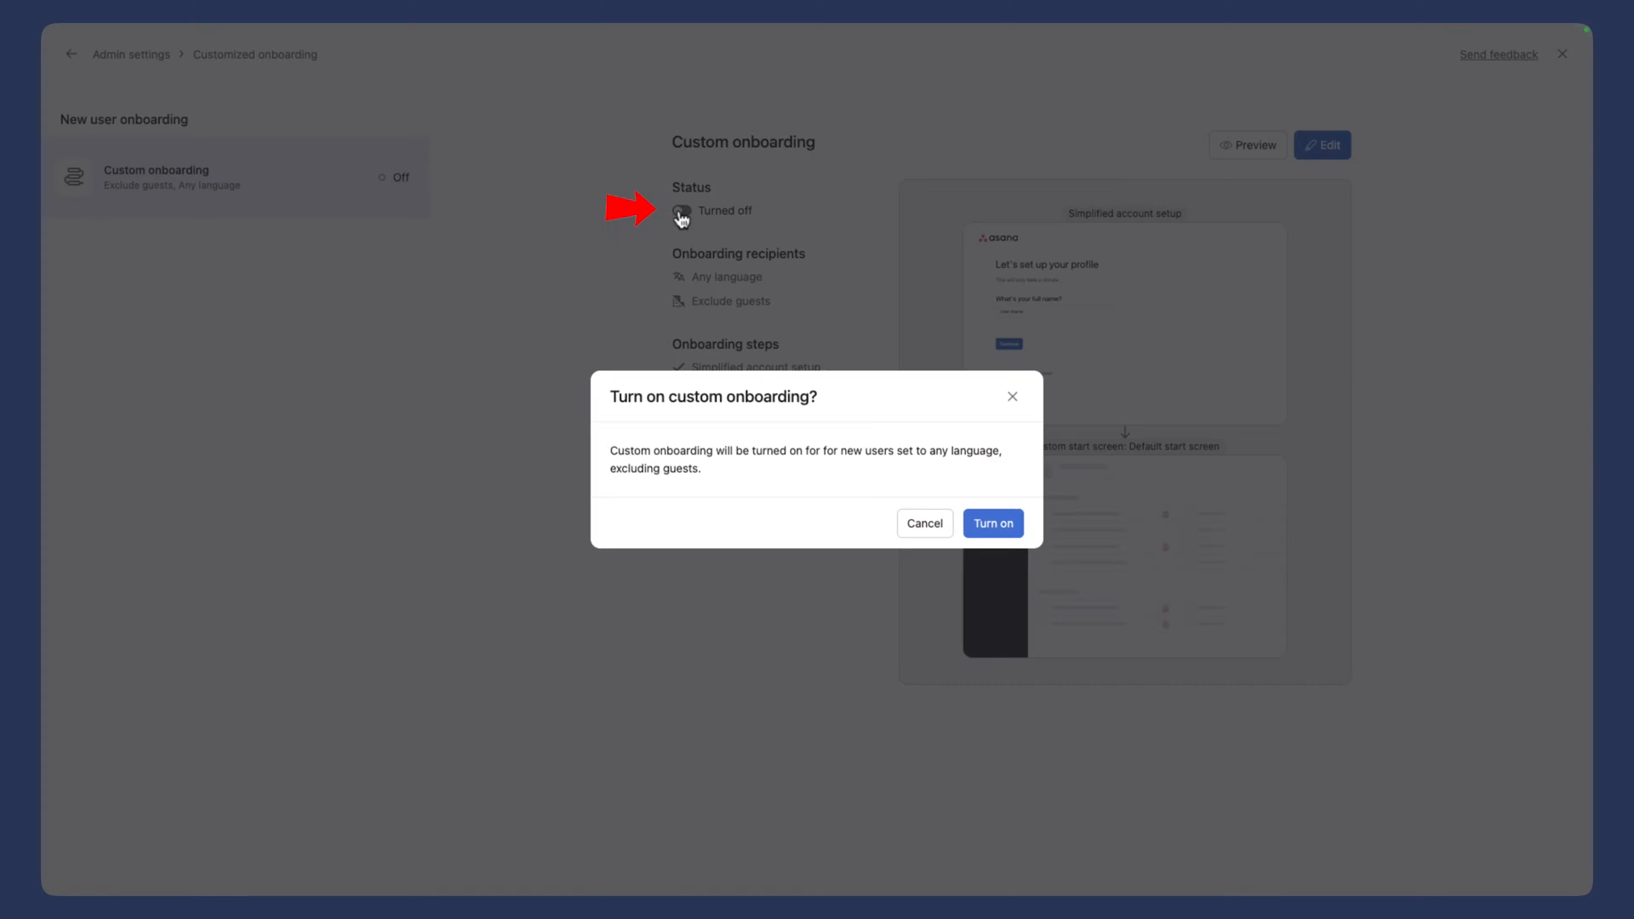
left_click(995, 525)
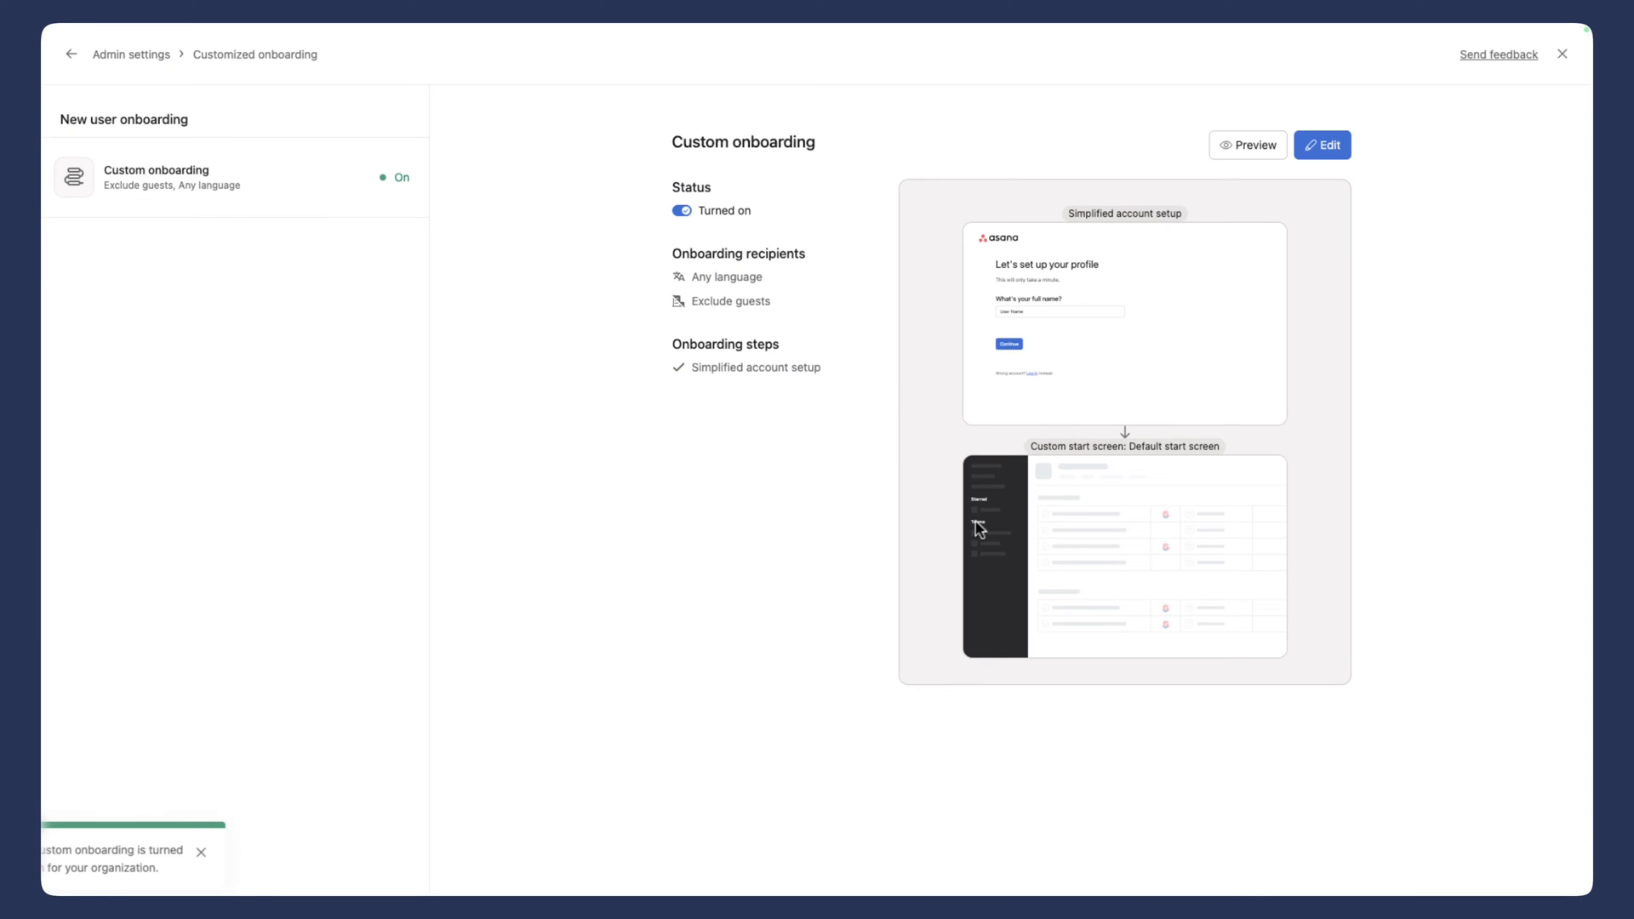
mouse_move(1302, 371)
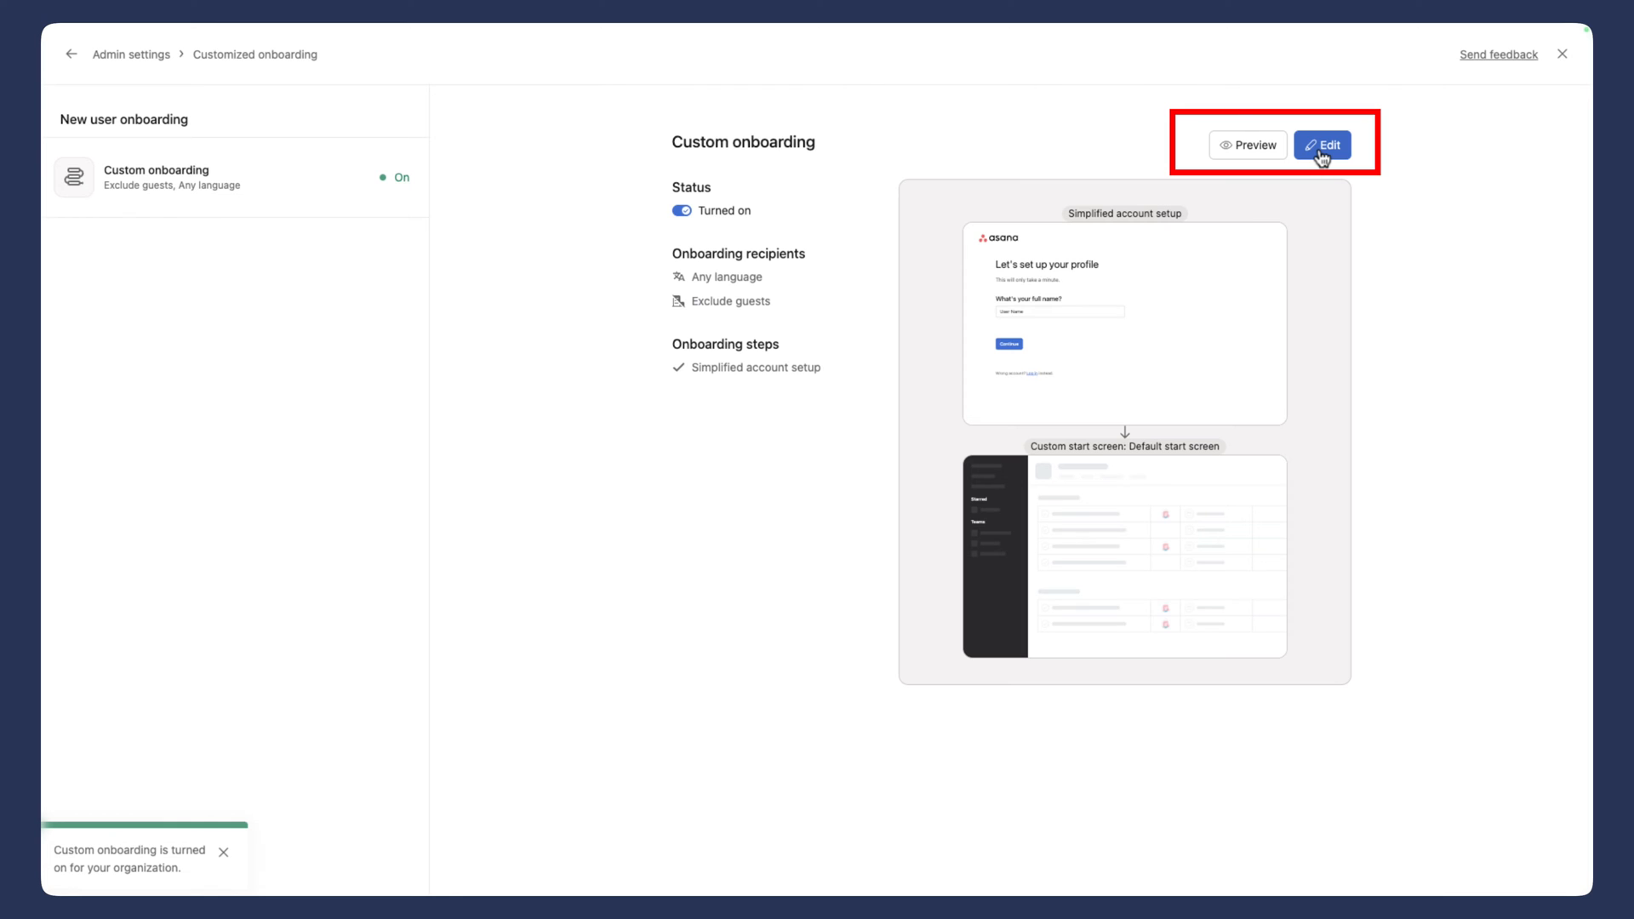
Step: Edit the custom onboarding setup, keeping Exclude guests as the guest-user option
left_click(1322, 145)
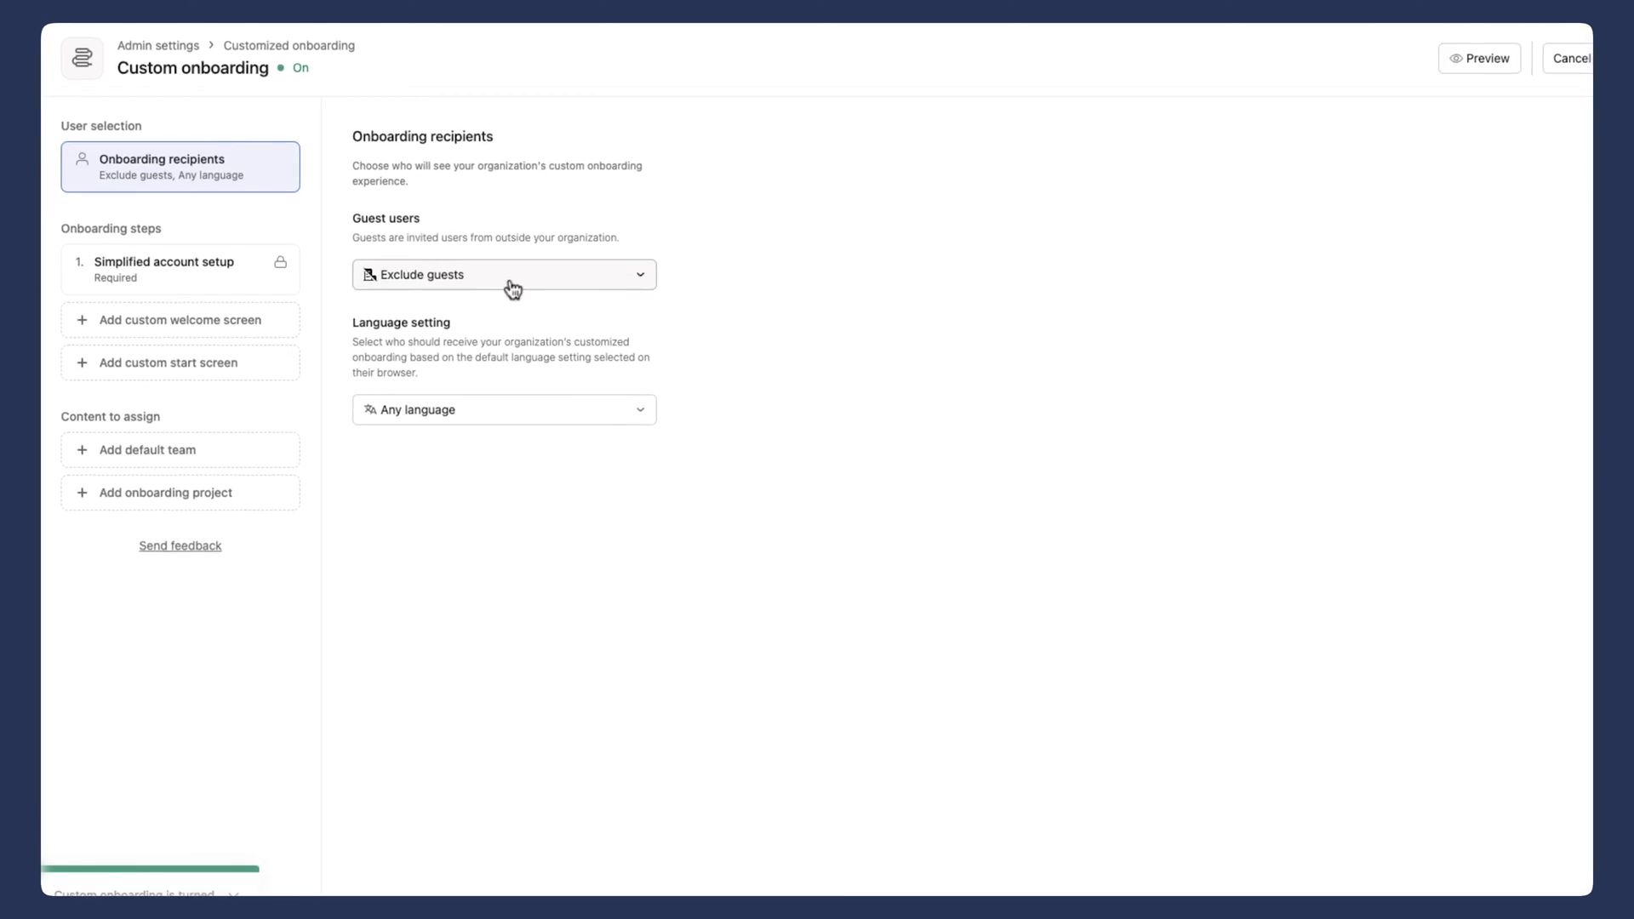
left_click(504, 274)
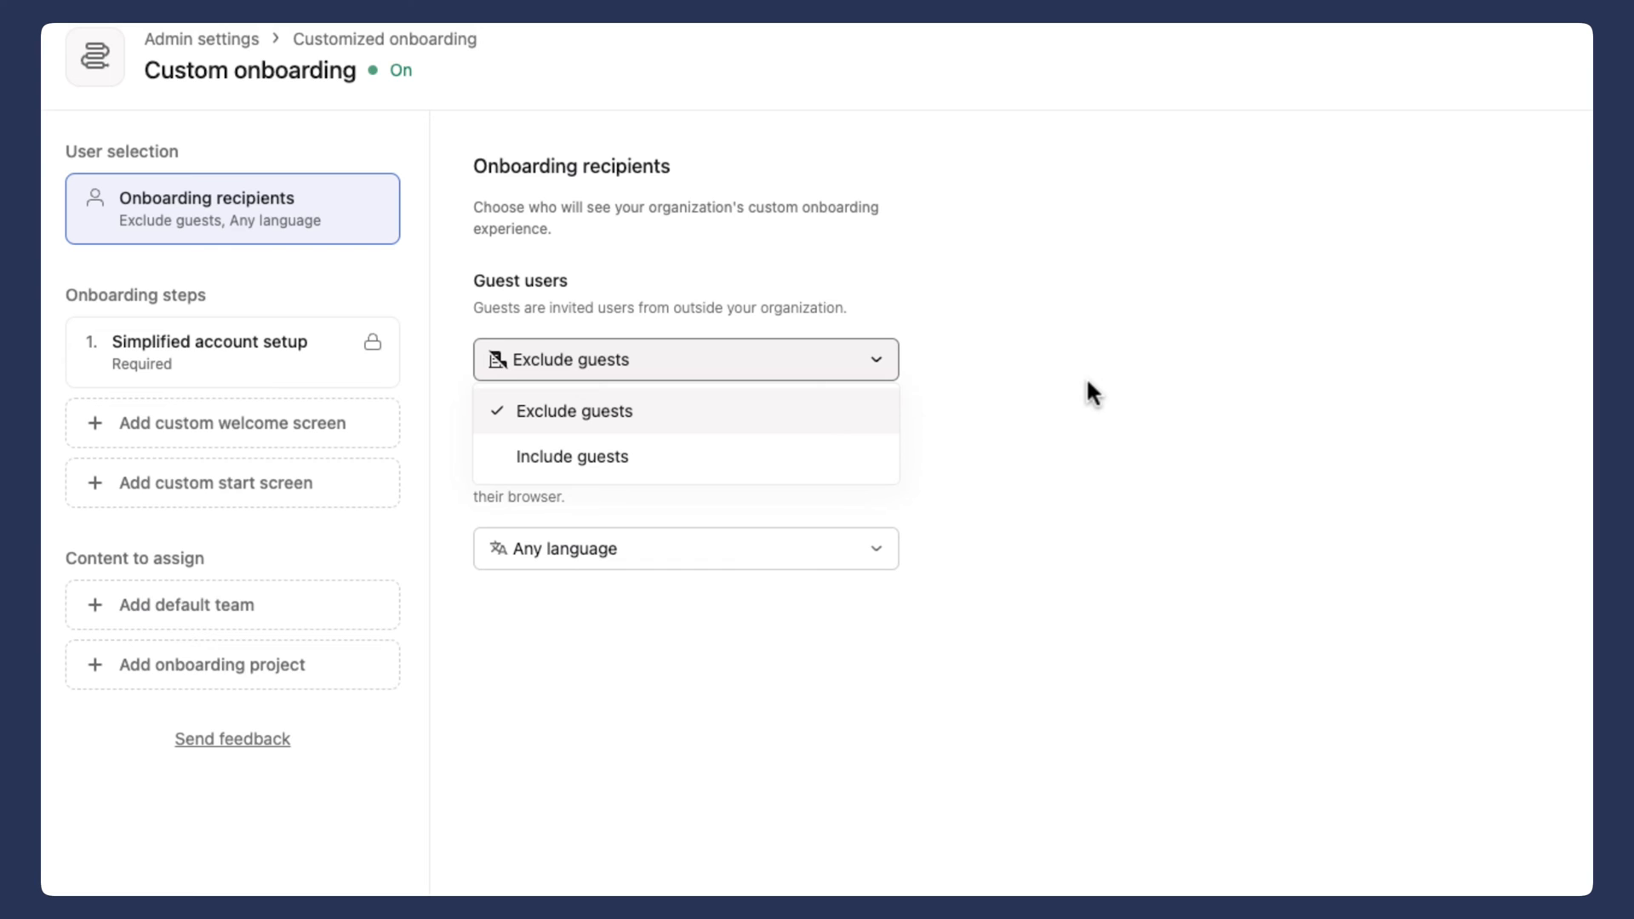
mouse_move(937, 412)
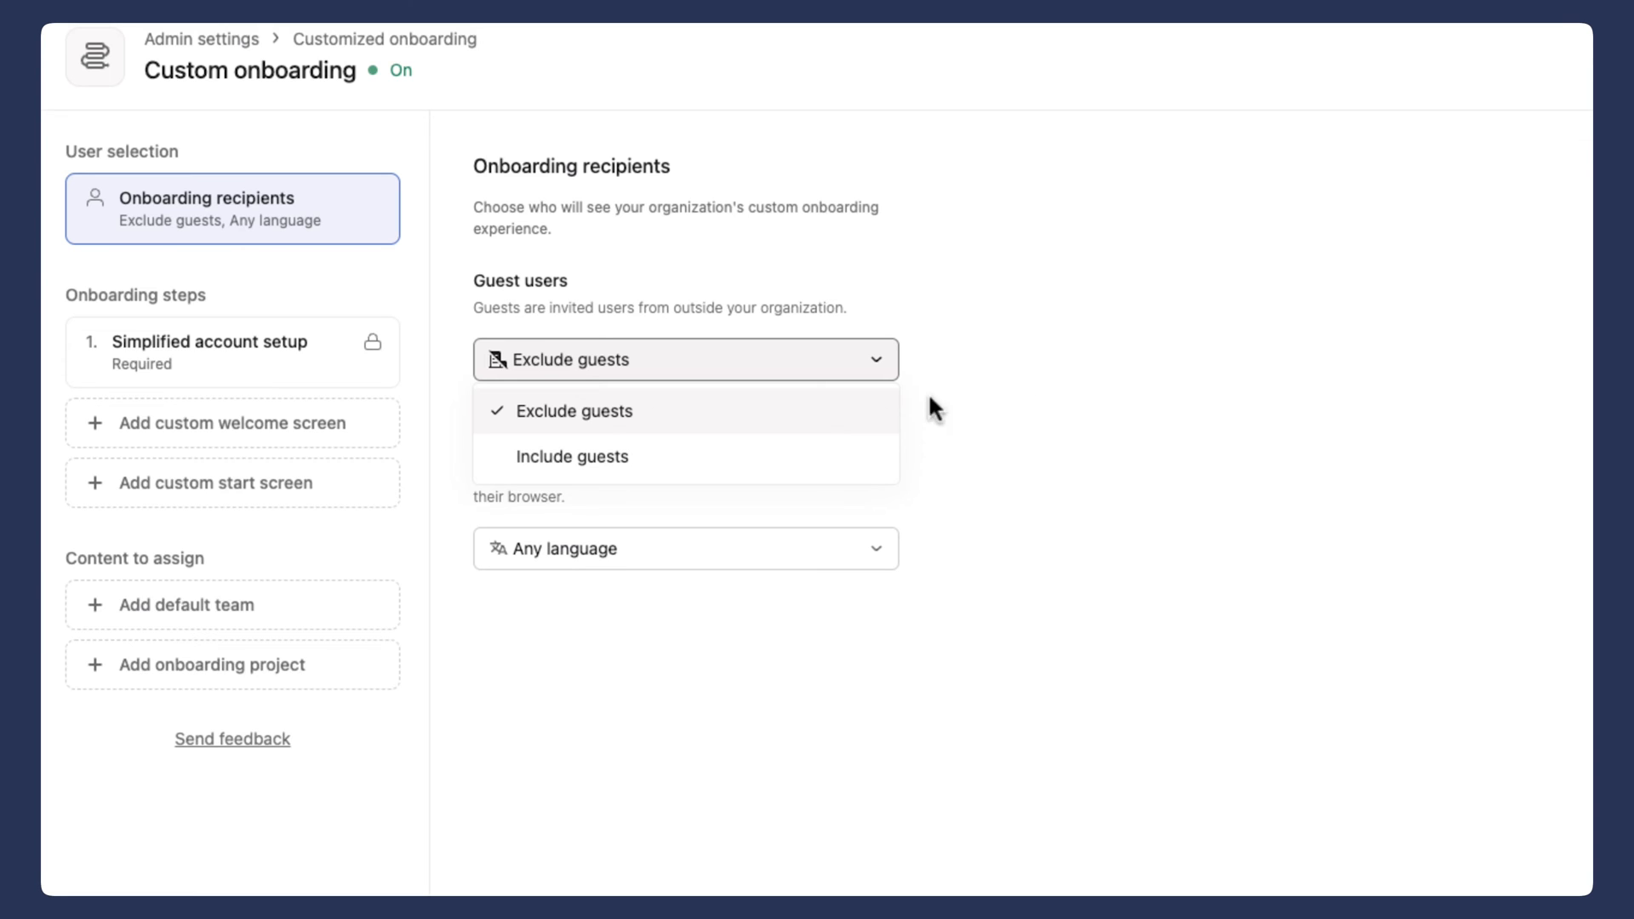
mouse_move(617, 425)
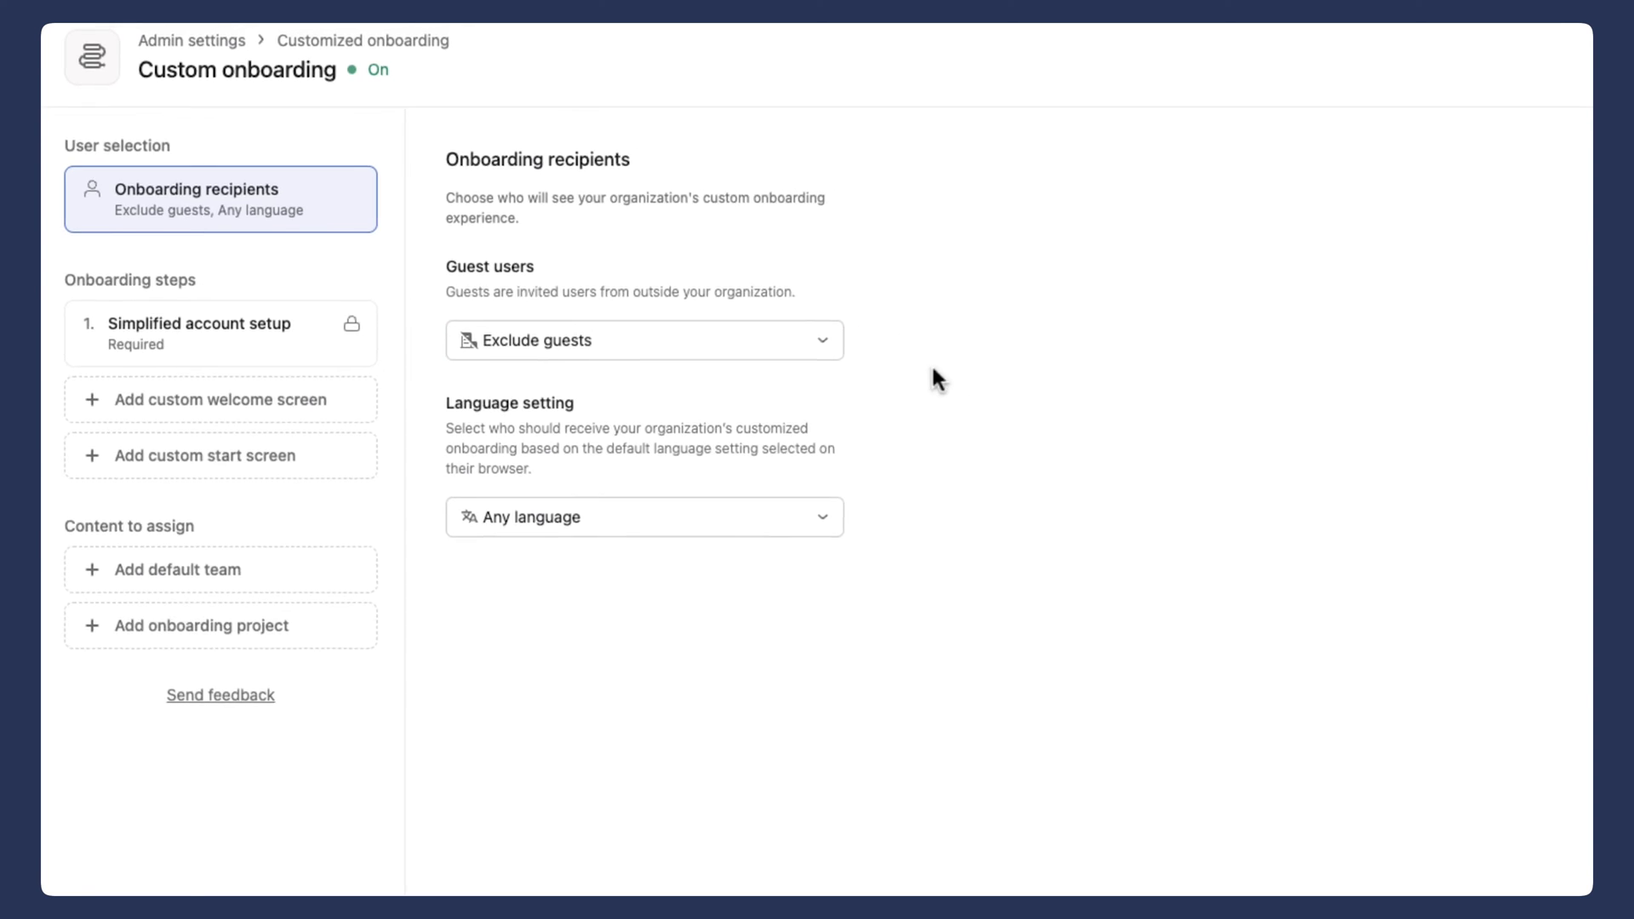
Step: Keep recipients on Any language and show the Simplified account setup step
left_click(643, 518)
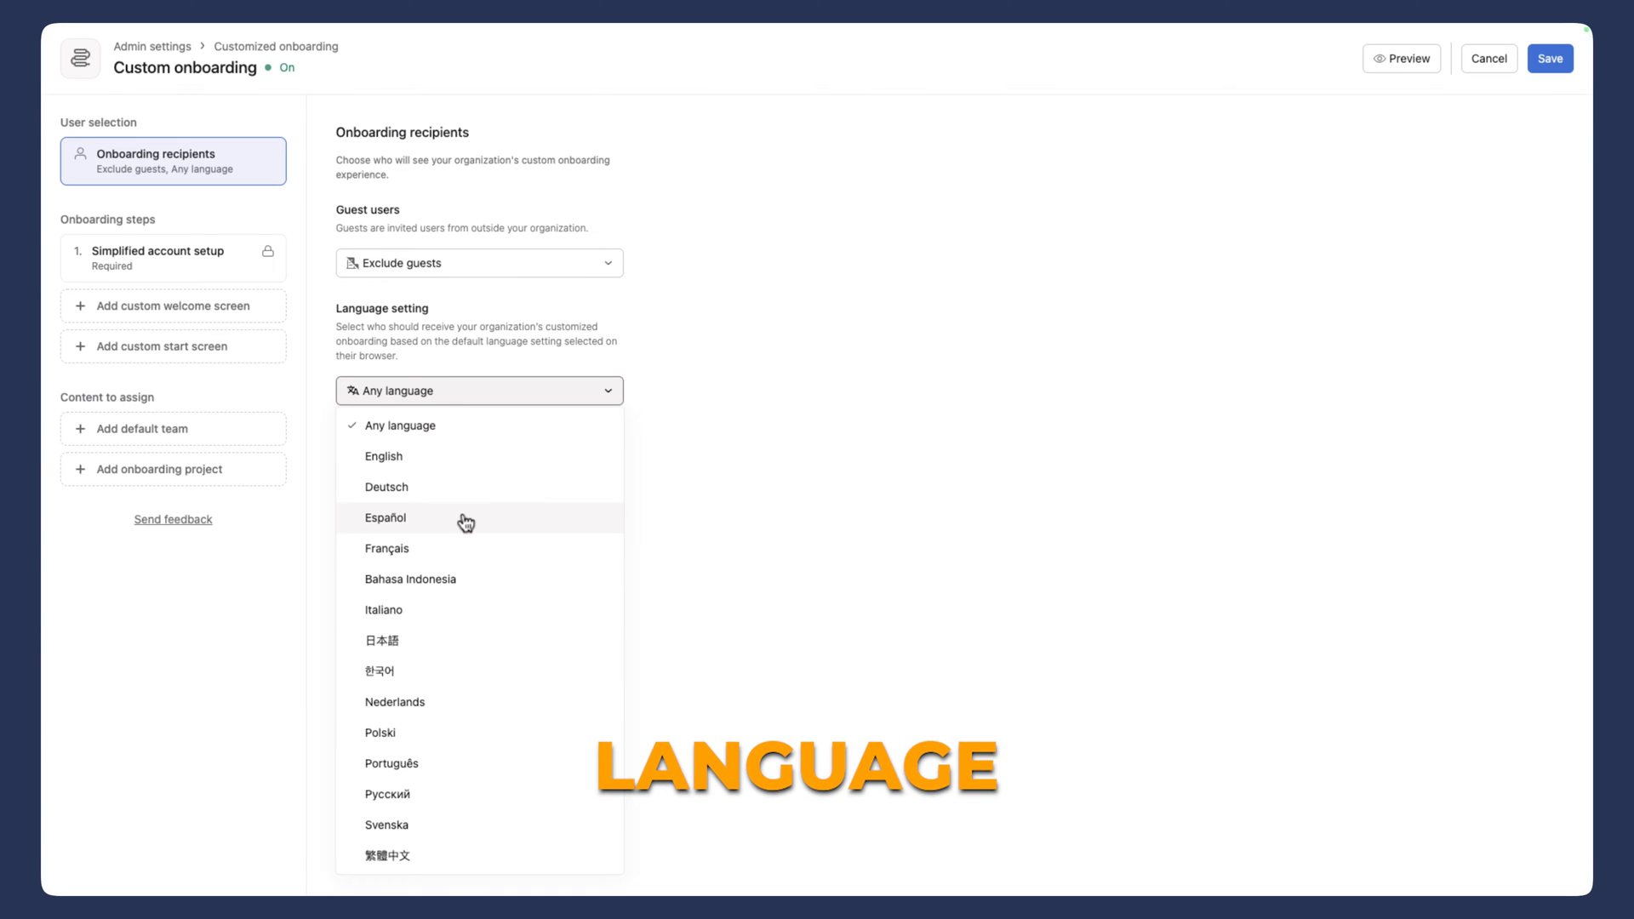
mouse_move(480, 434)
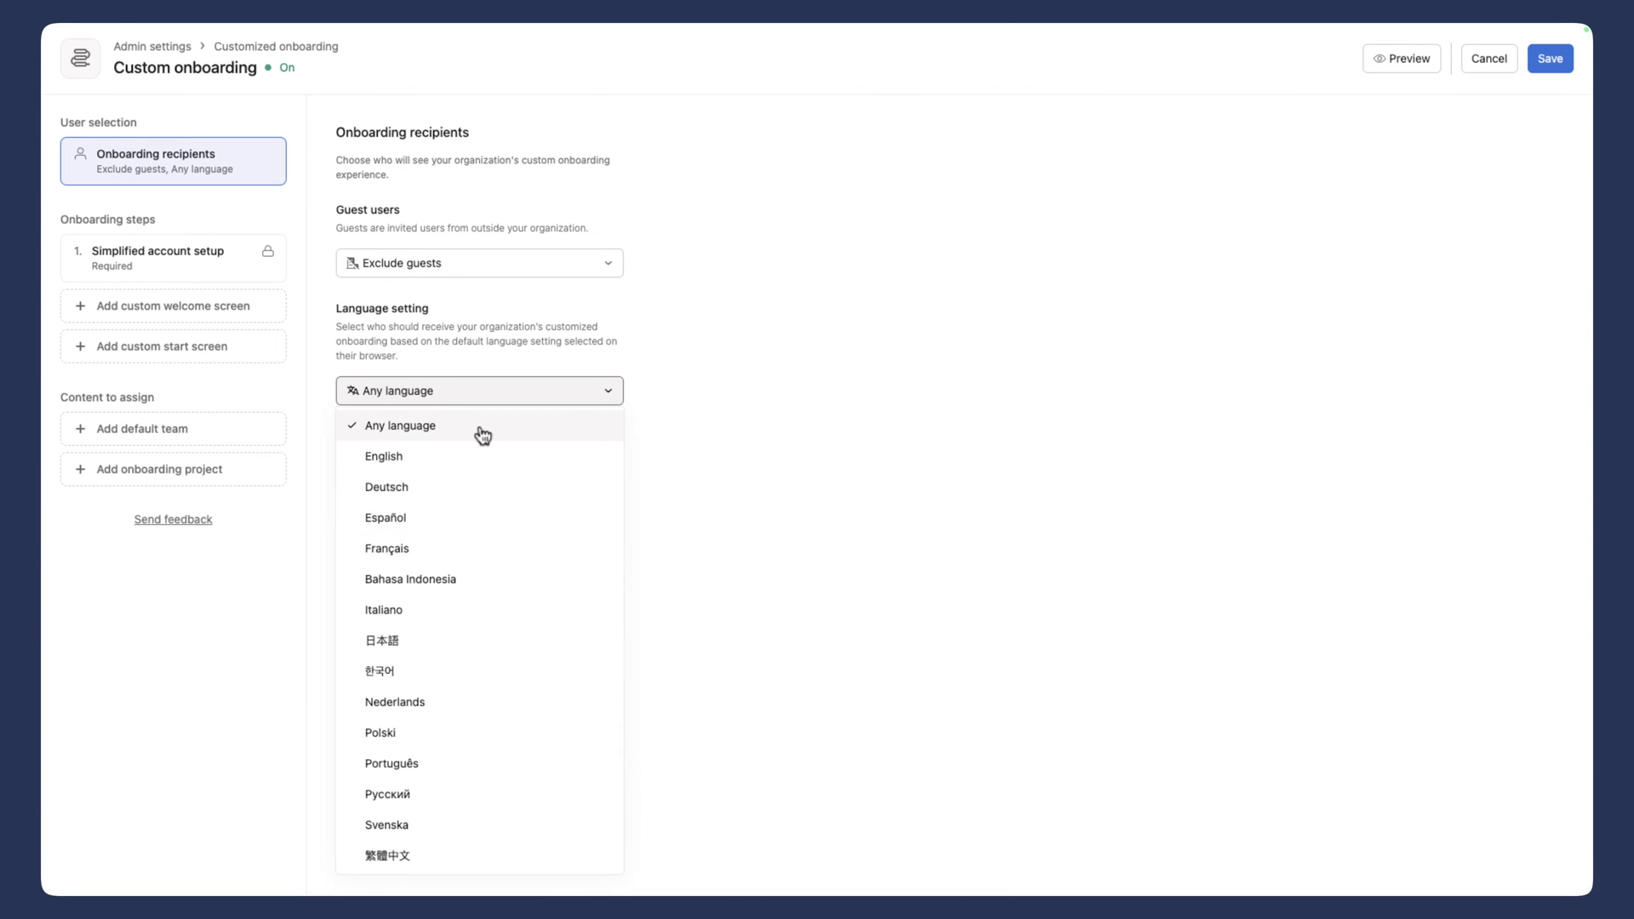
left_click(400, 425)
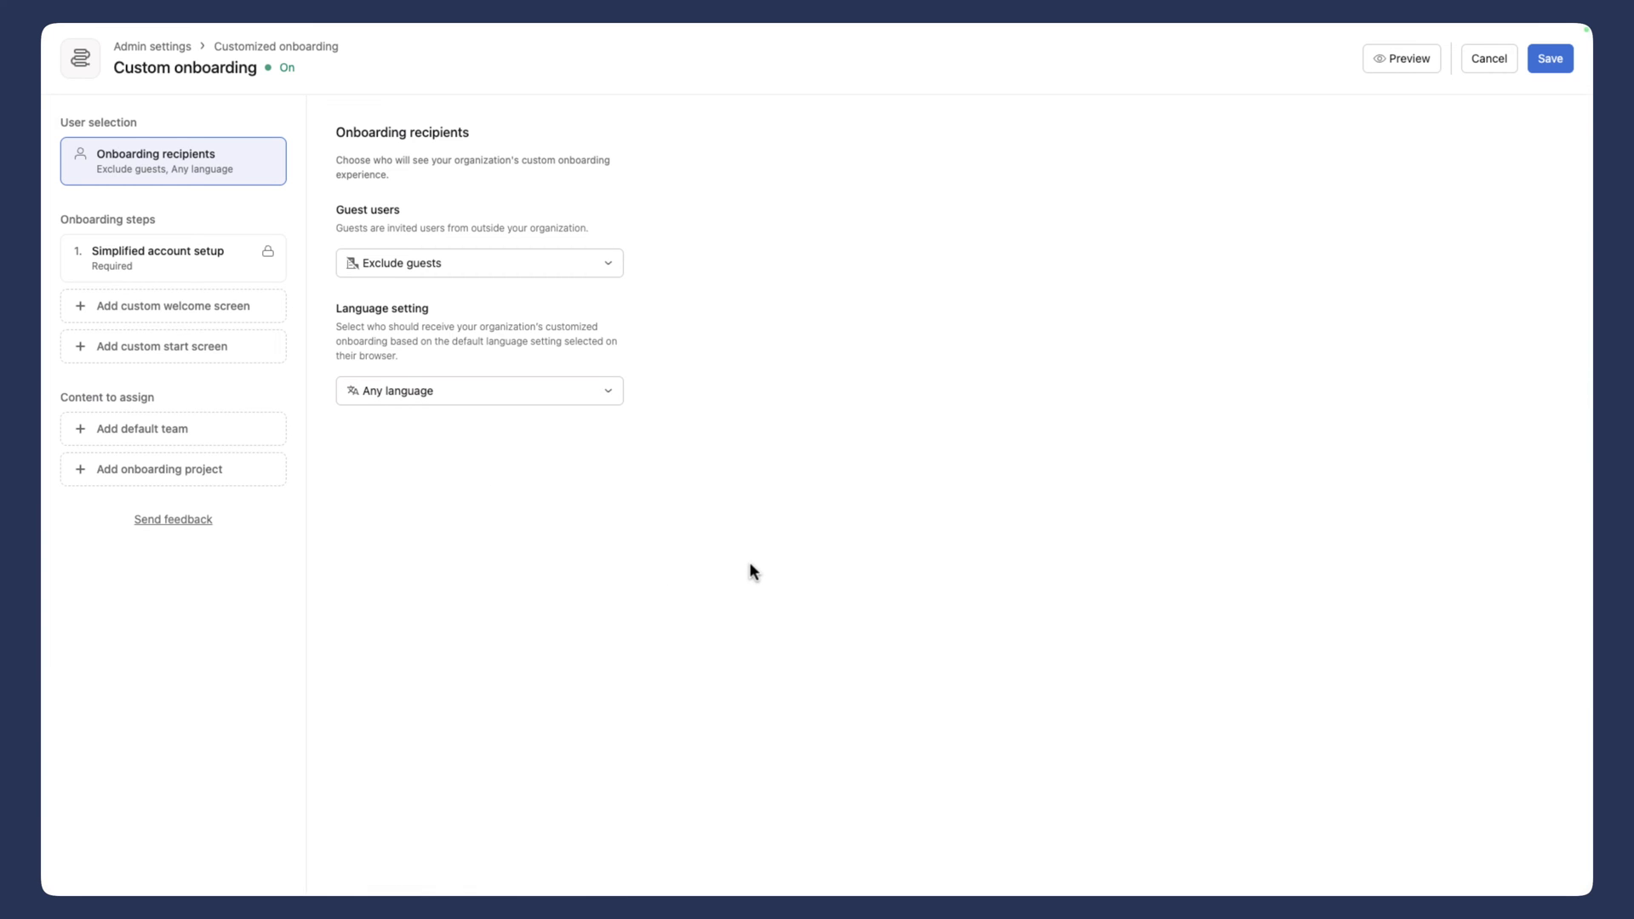
left_click(157, 258)
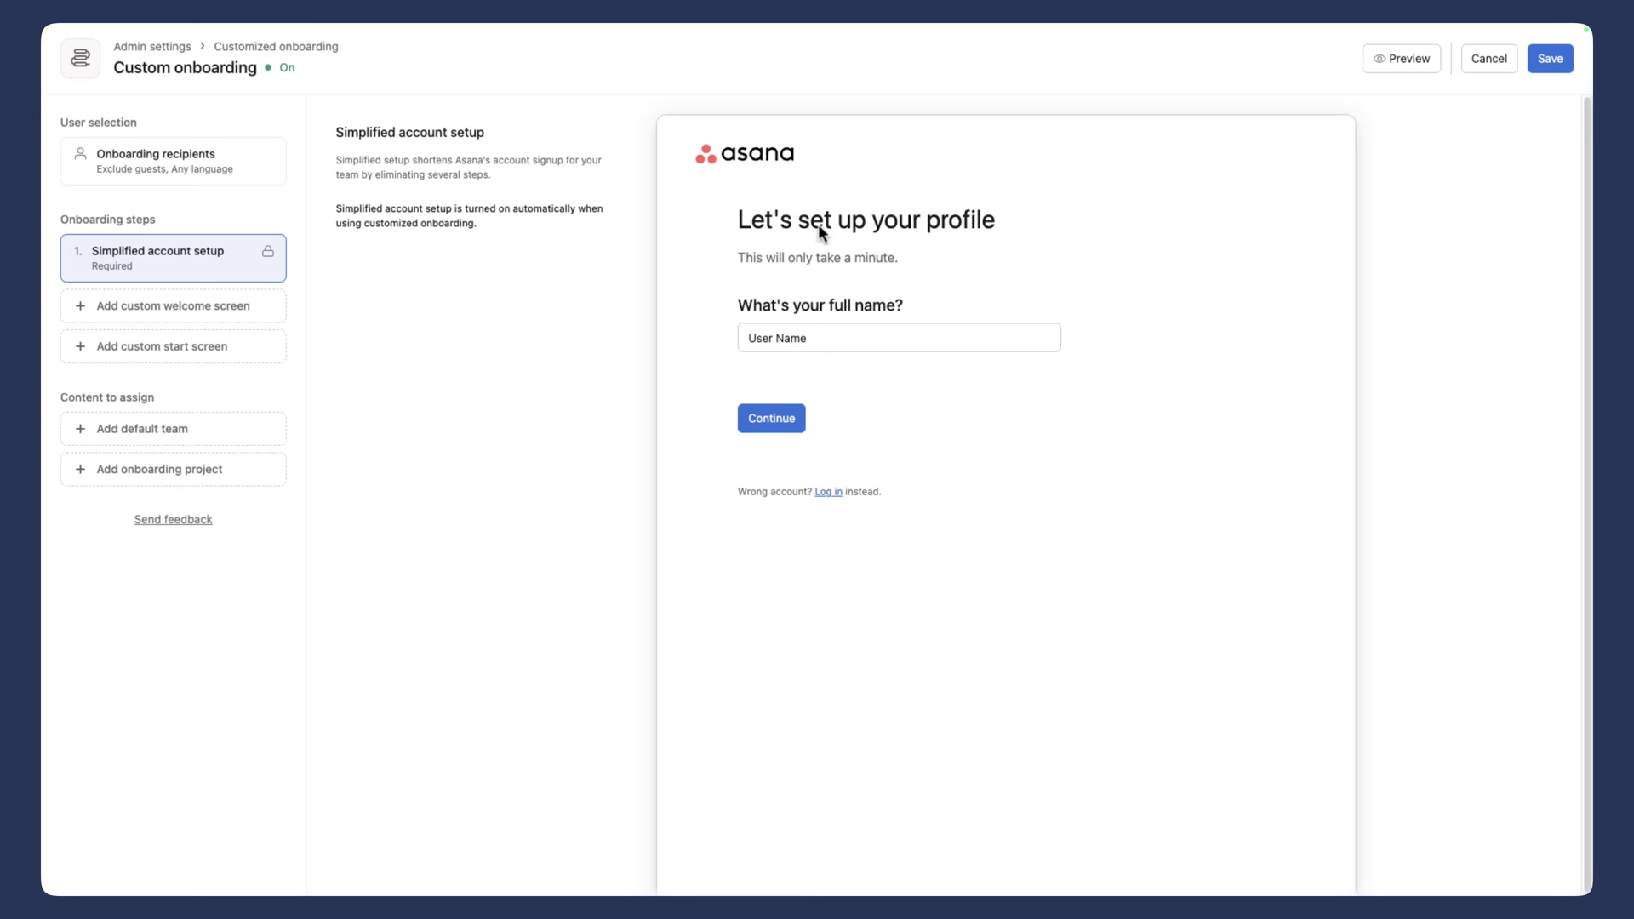
mouse_move(316, 326)
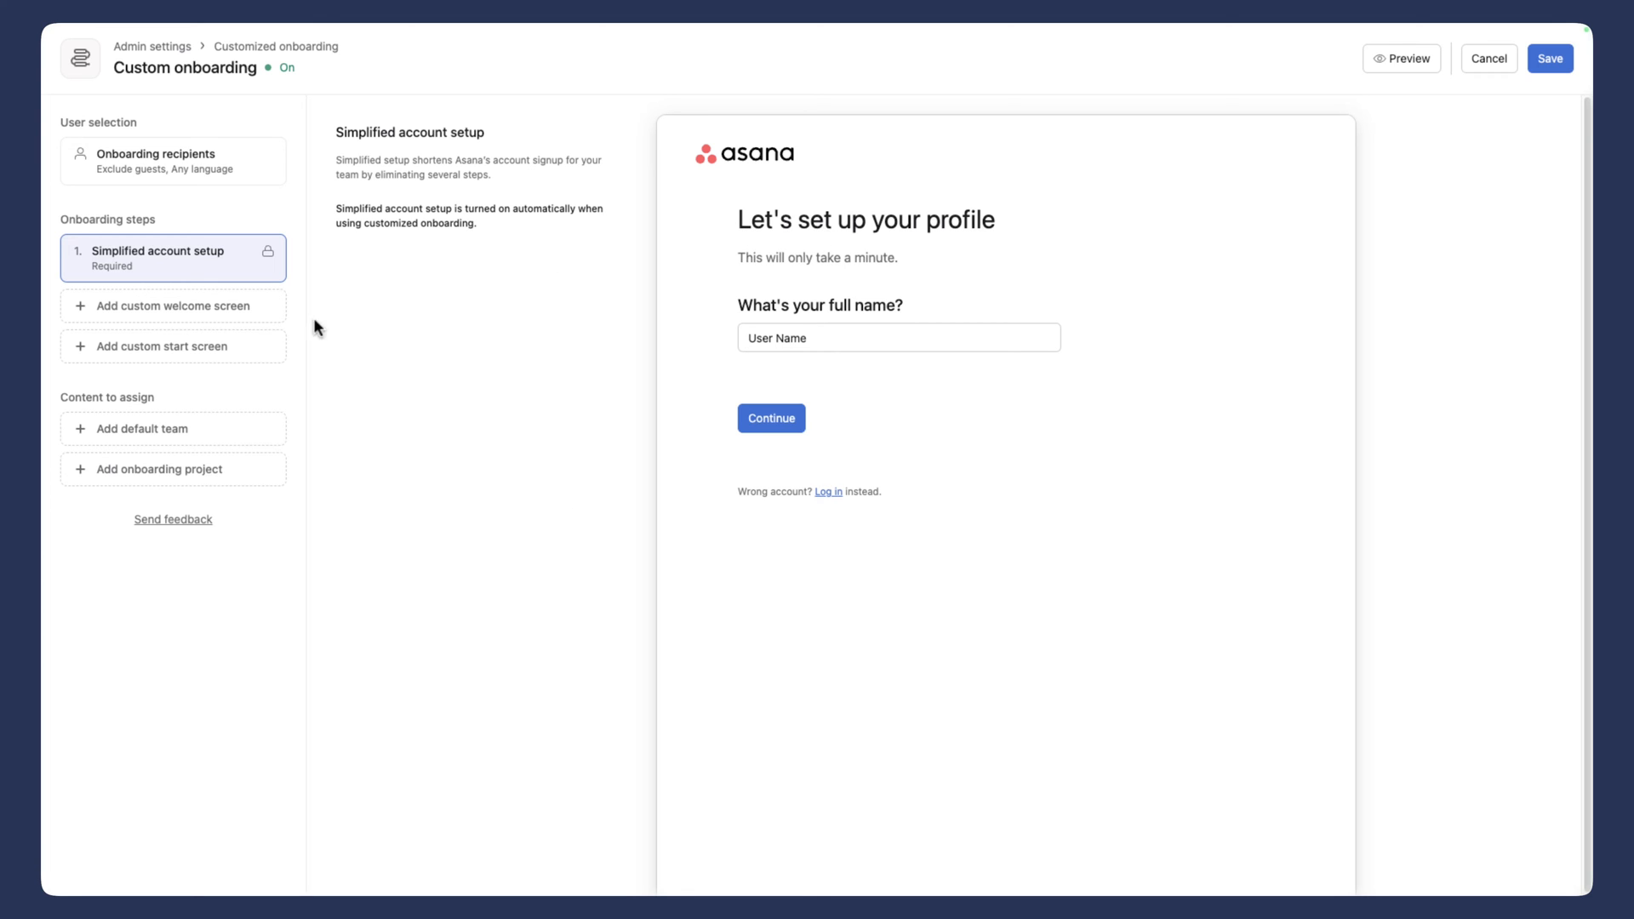
Step: Add a custom welcome screen titled 'Welcome to Cirface' with the collaboration message
left_click(173, 306)
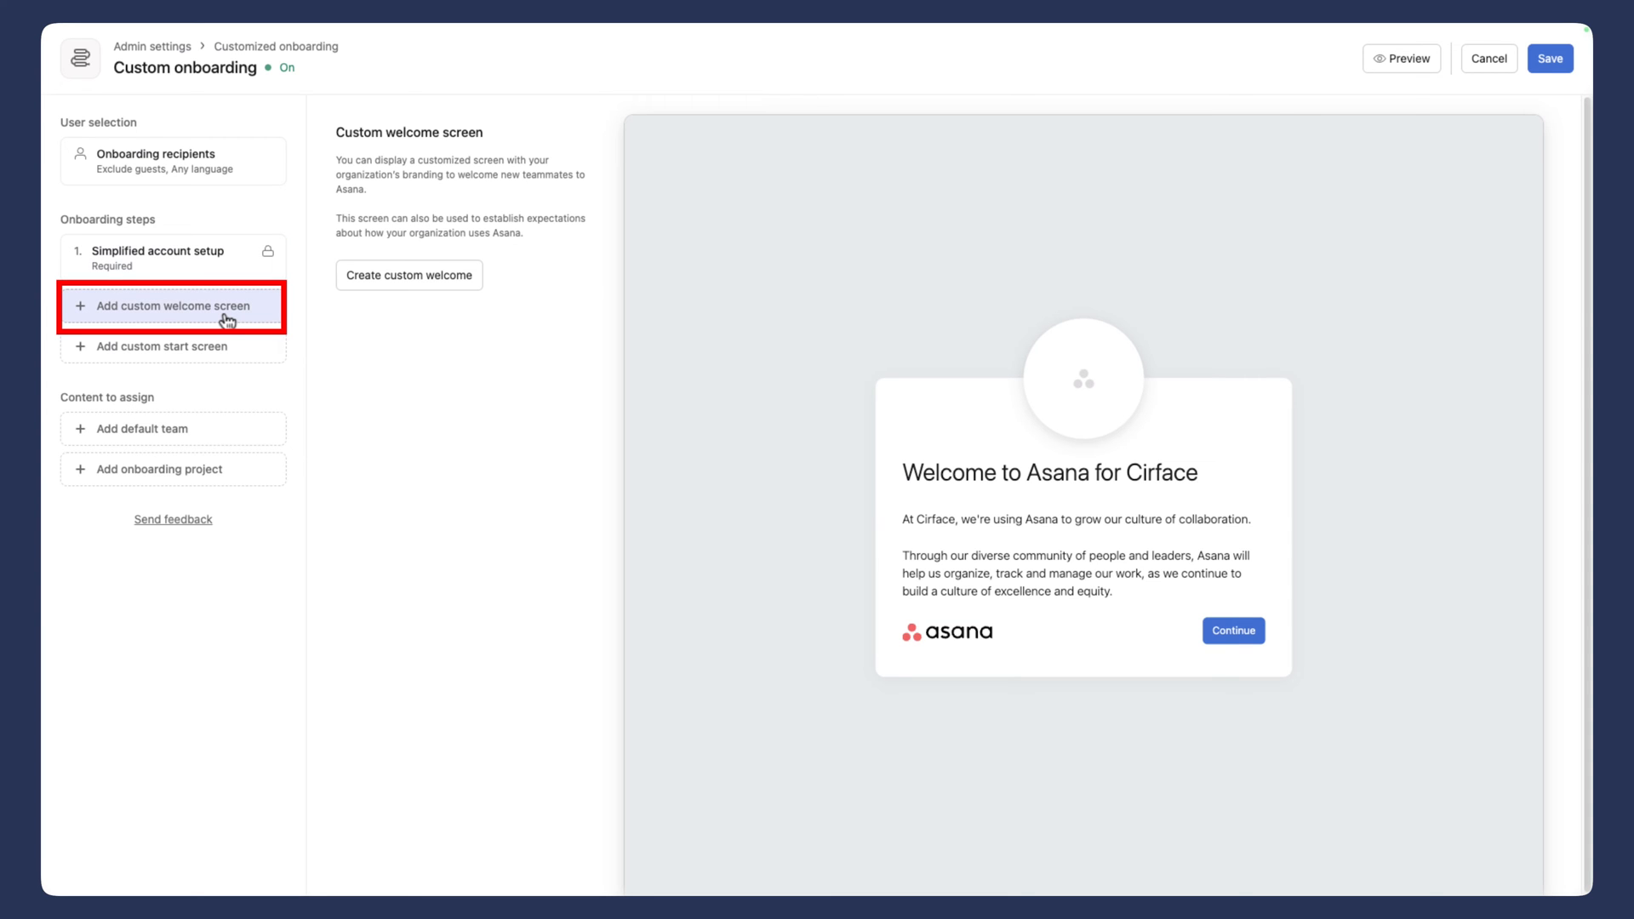
mouse_move(753, 398)
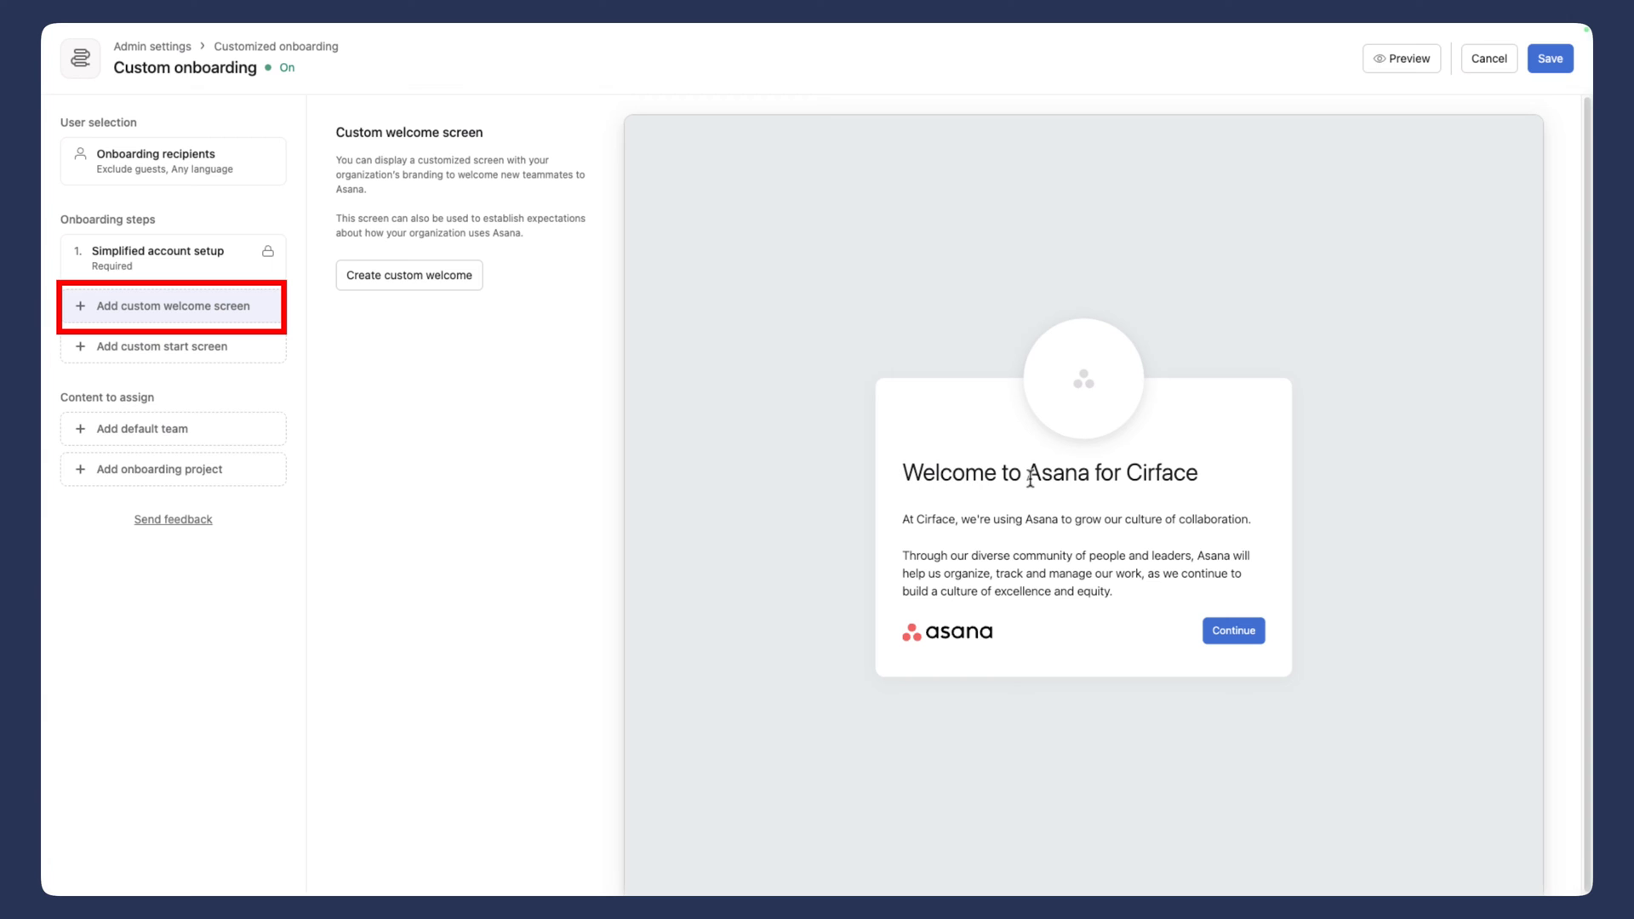
mouse_move(962, 537)
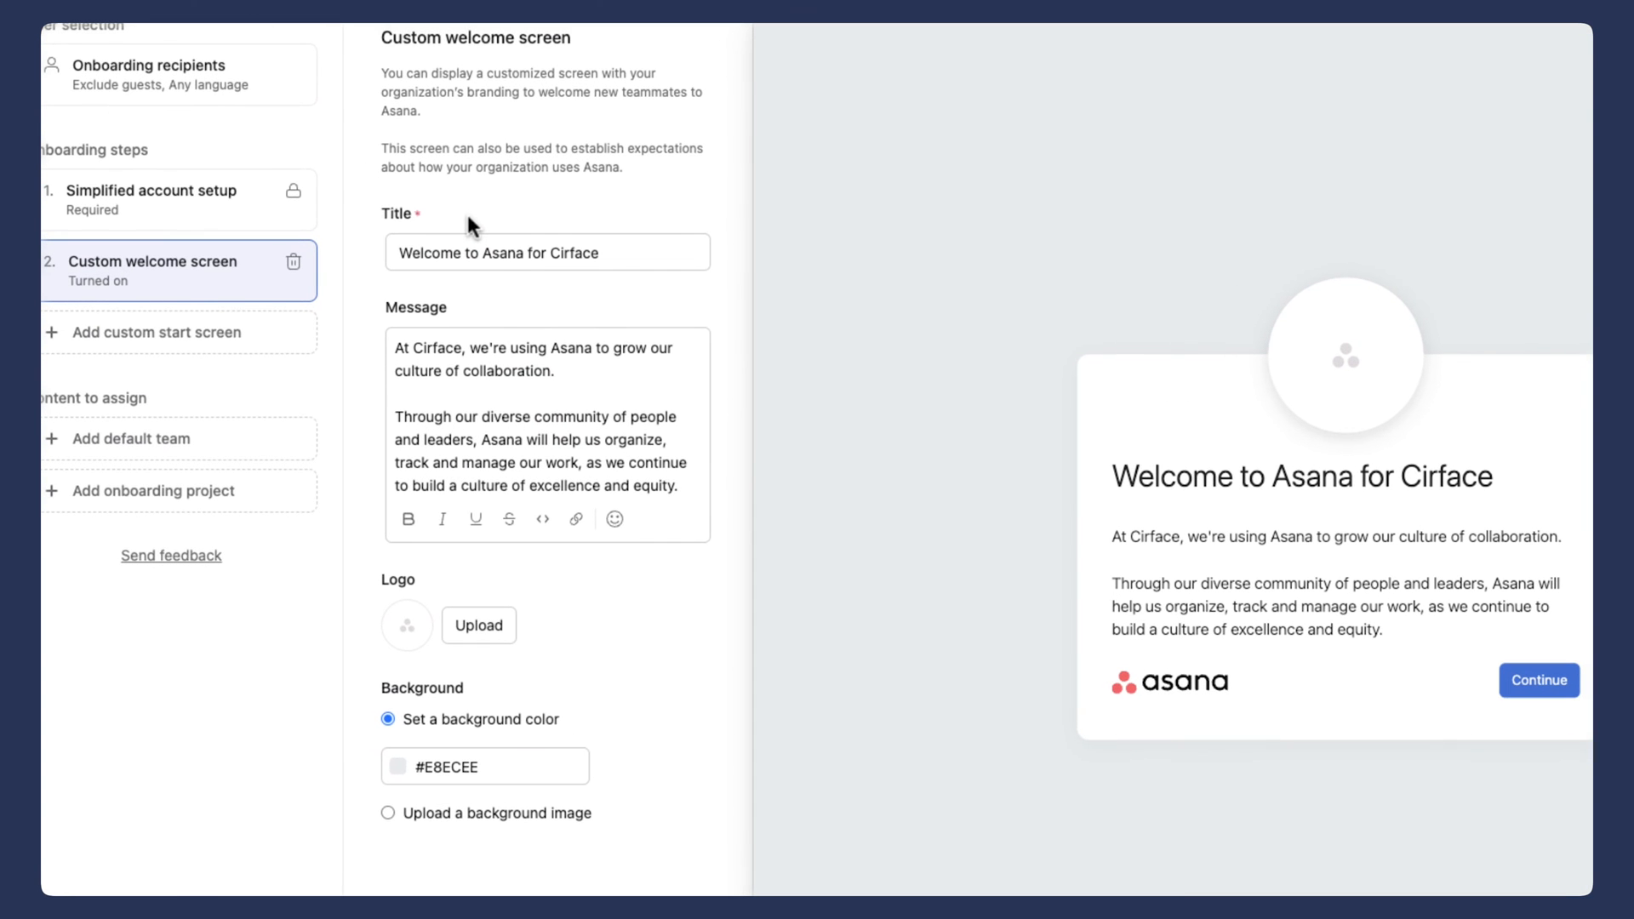
left_click(545, 252)
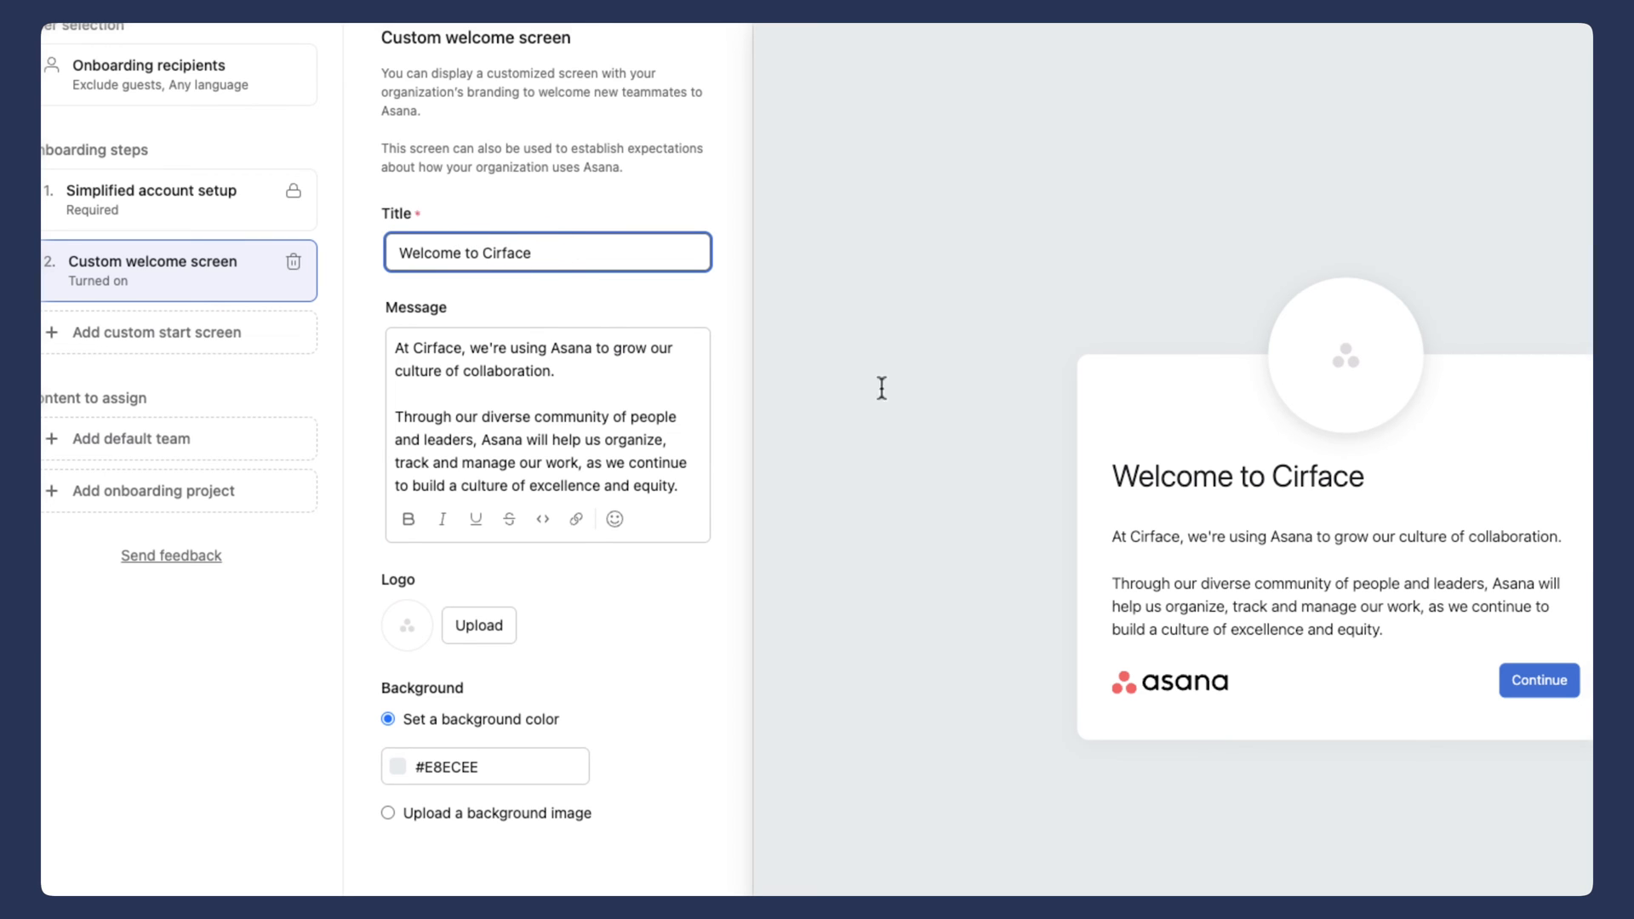
left_click(550, 395)
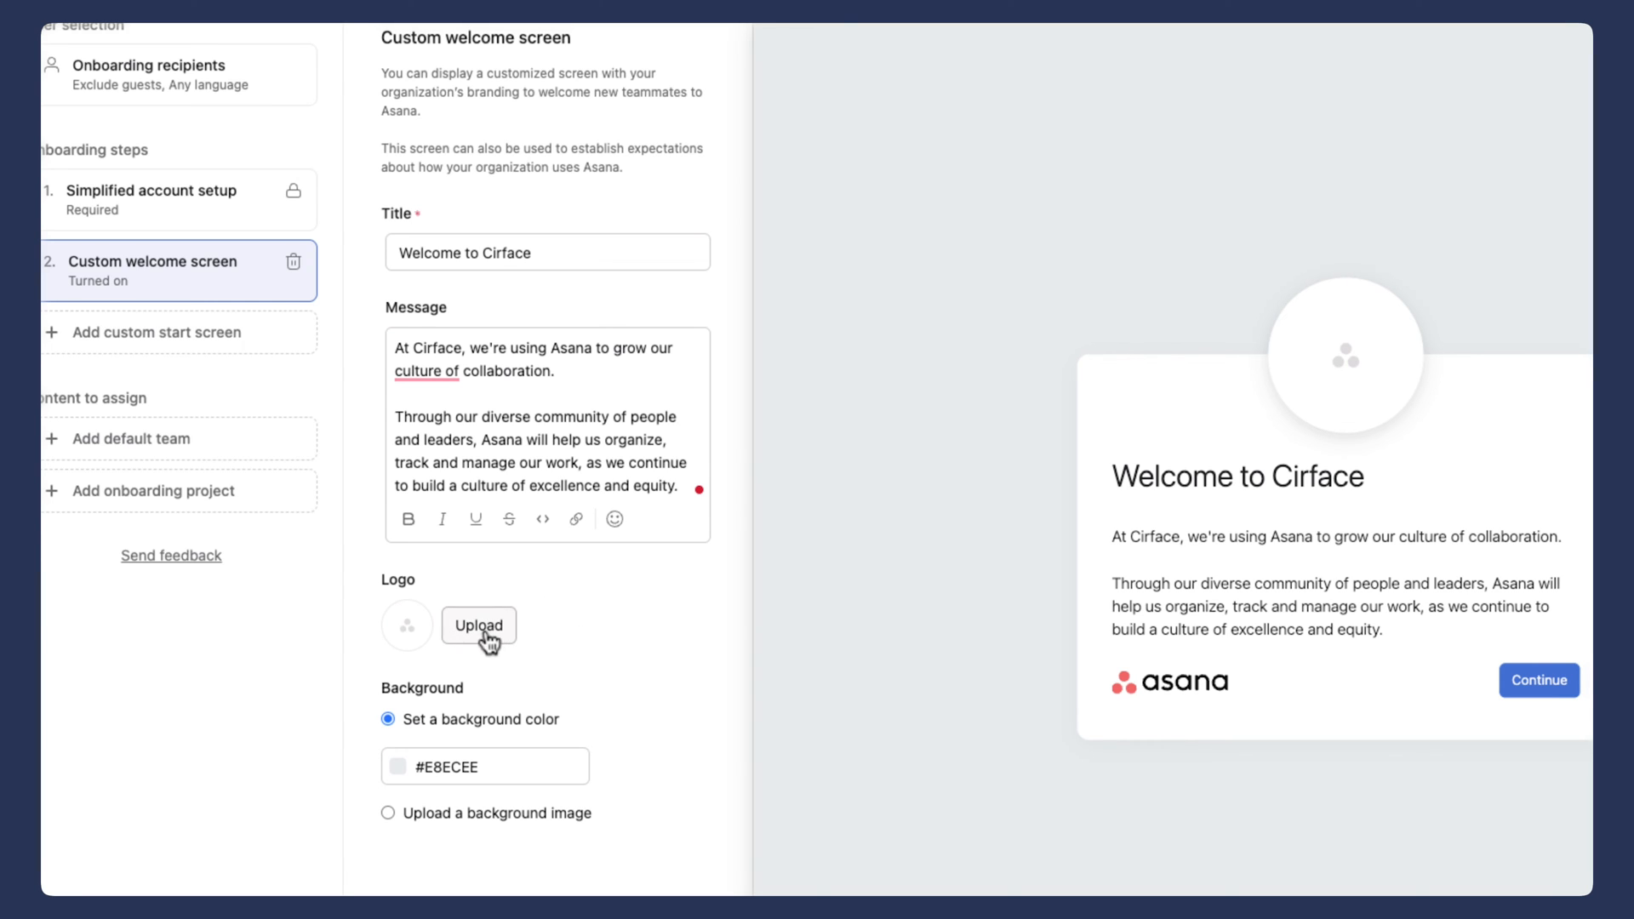
mouse_move(541, 639)
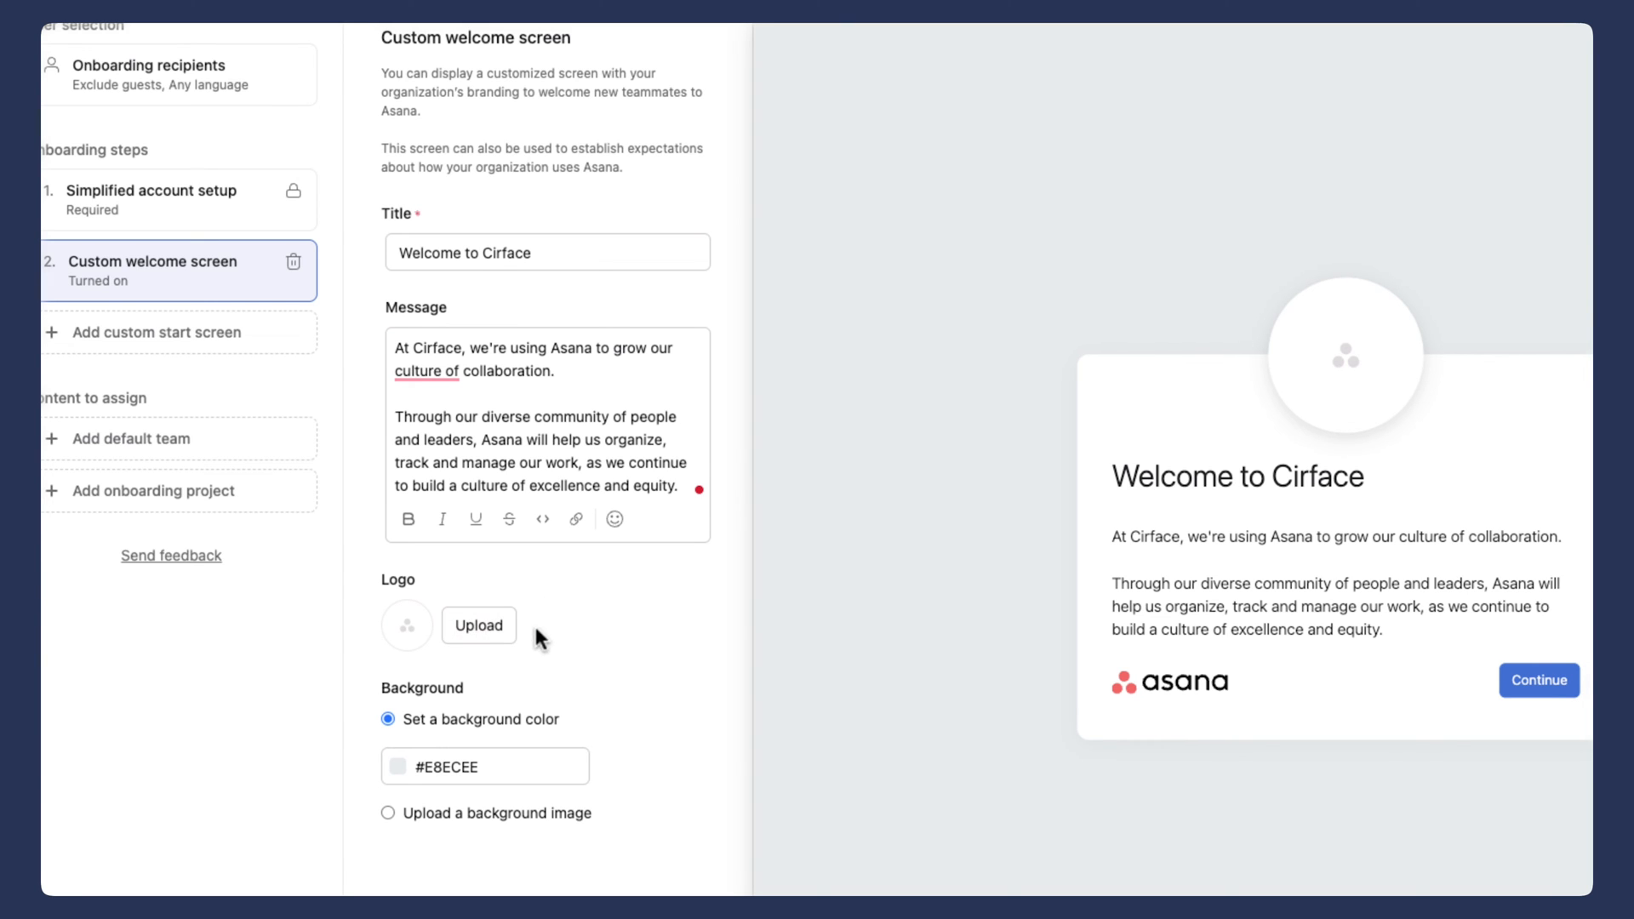
mouse_move(385, 673)
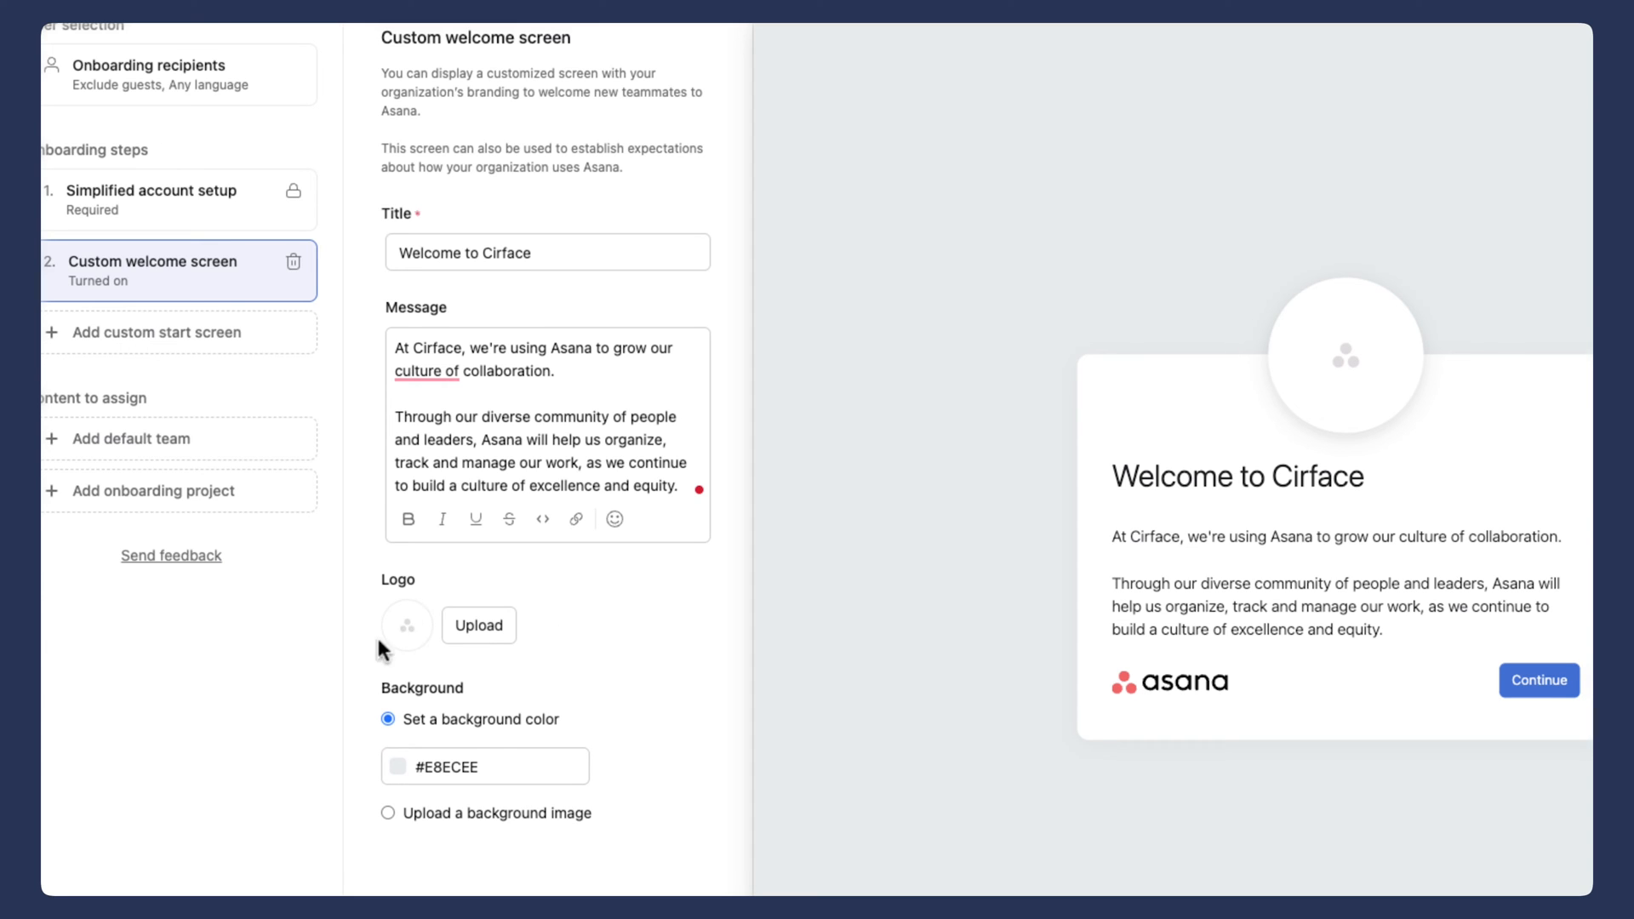
mouse_move(668, 725)
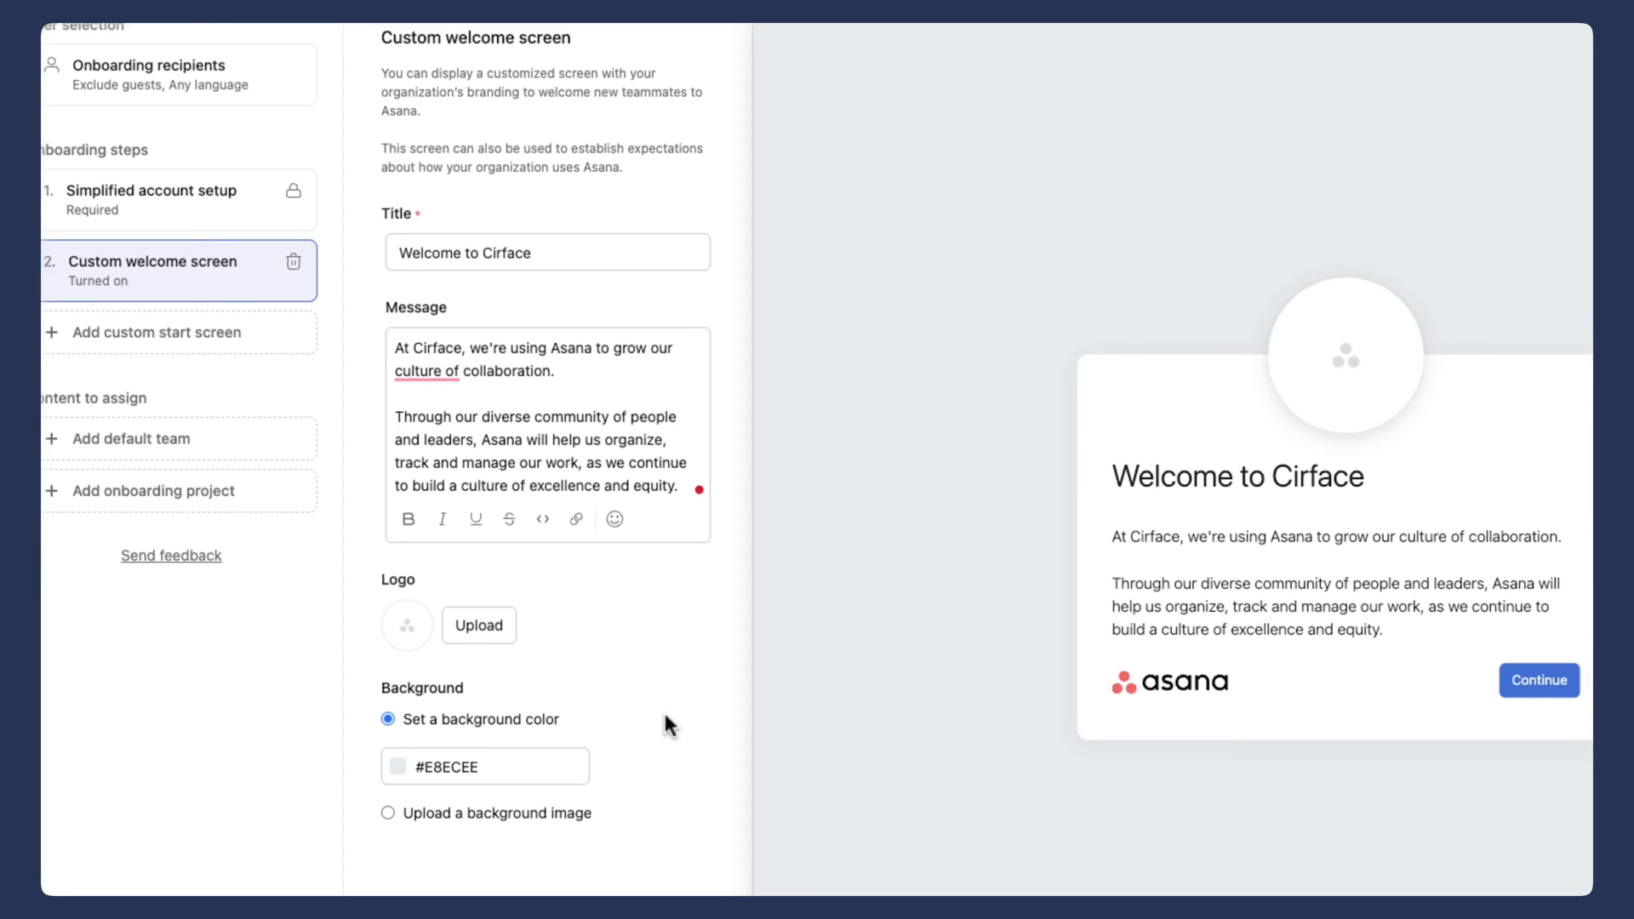
Step: Set the welcome screen background colour to hex #FFC045
left_click(485, 766)
type("#FFC045")
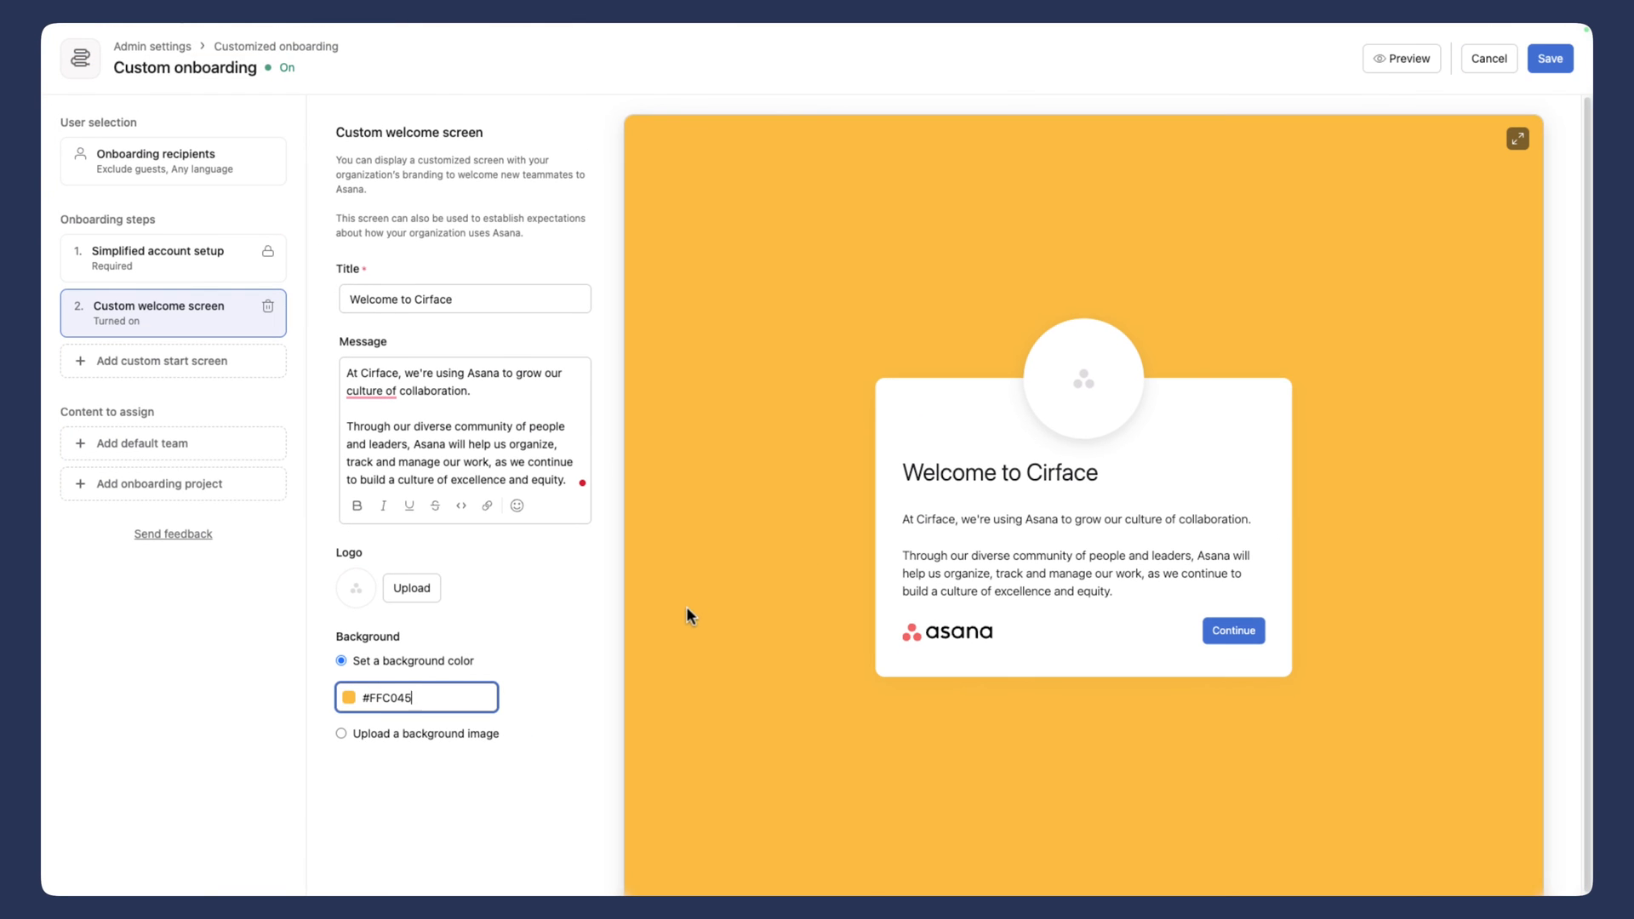
mouse_move(717, 587)
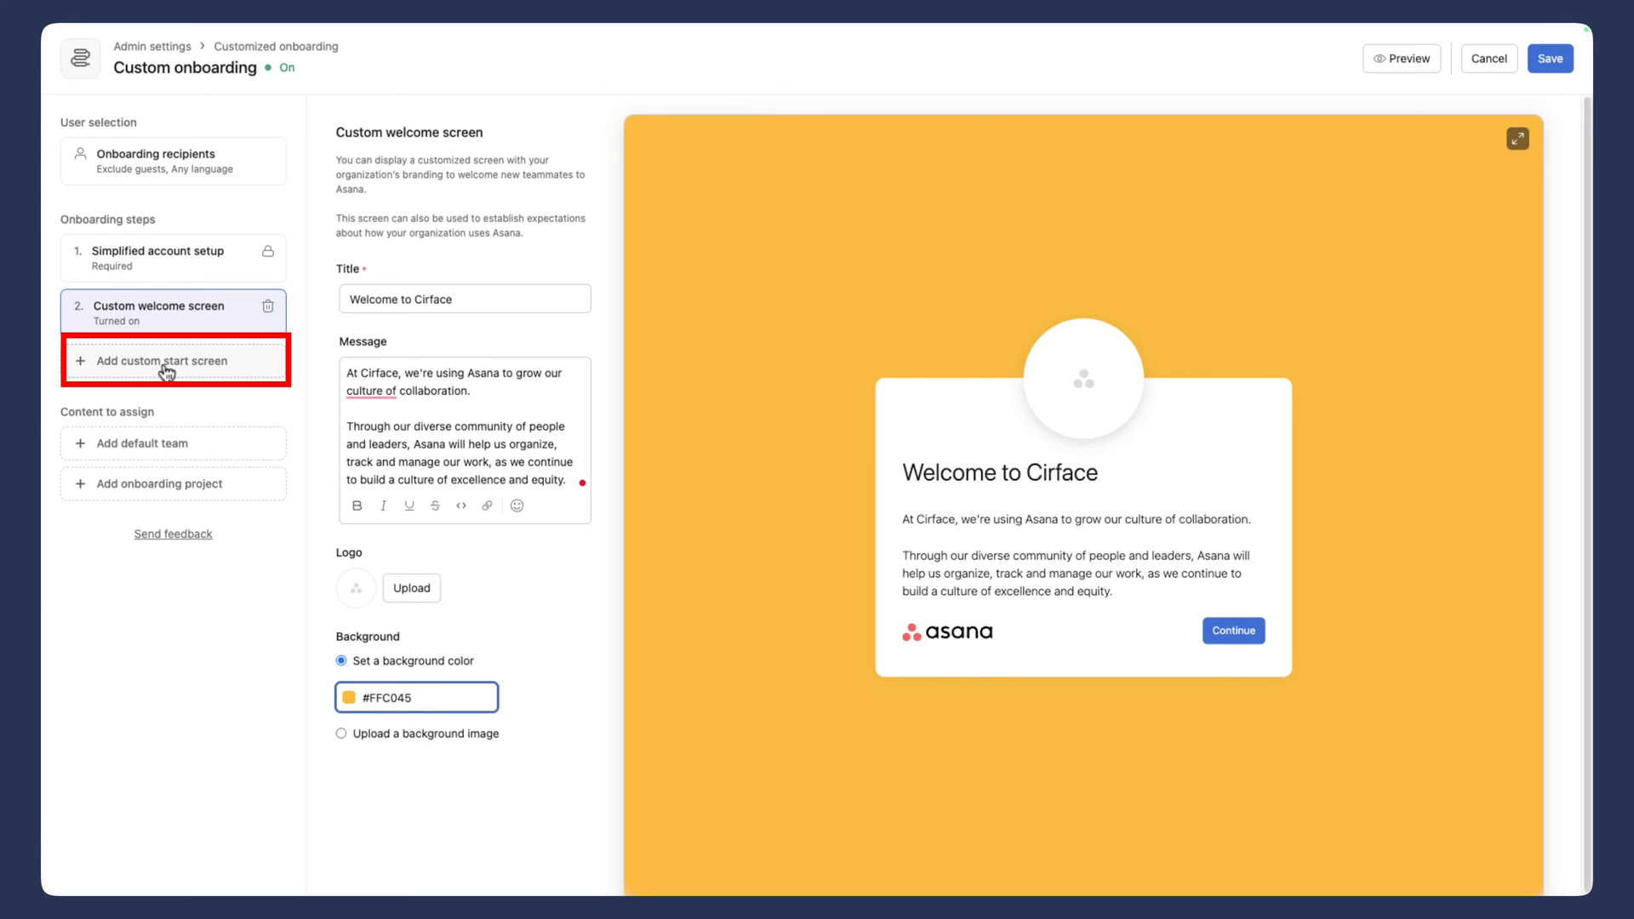
Step: Add a custom start screen set to the Default team page, confirming Add default team
left_click(173, 361)
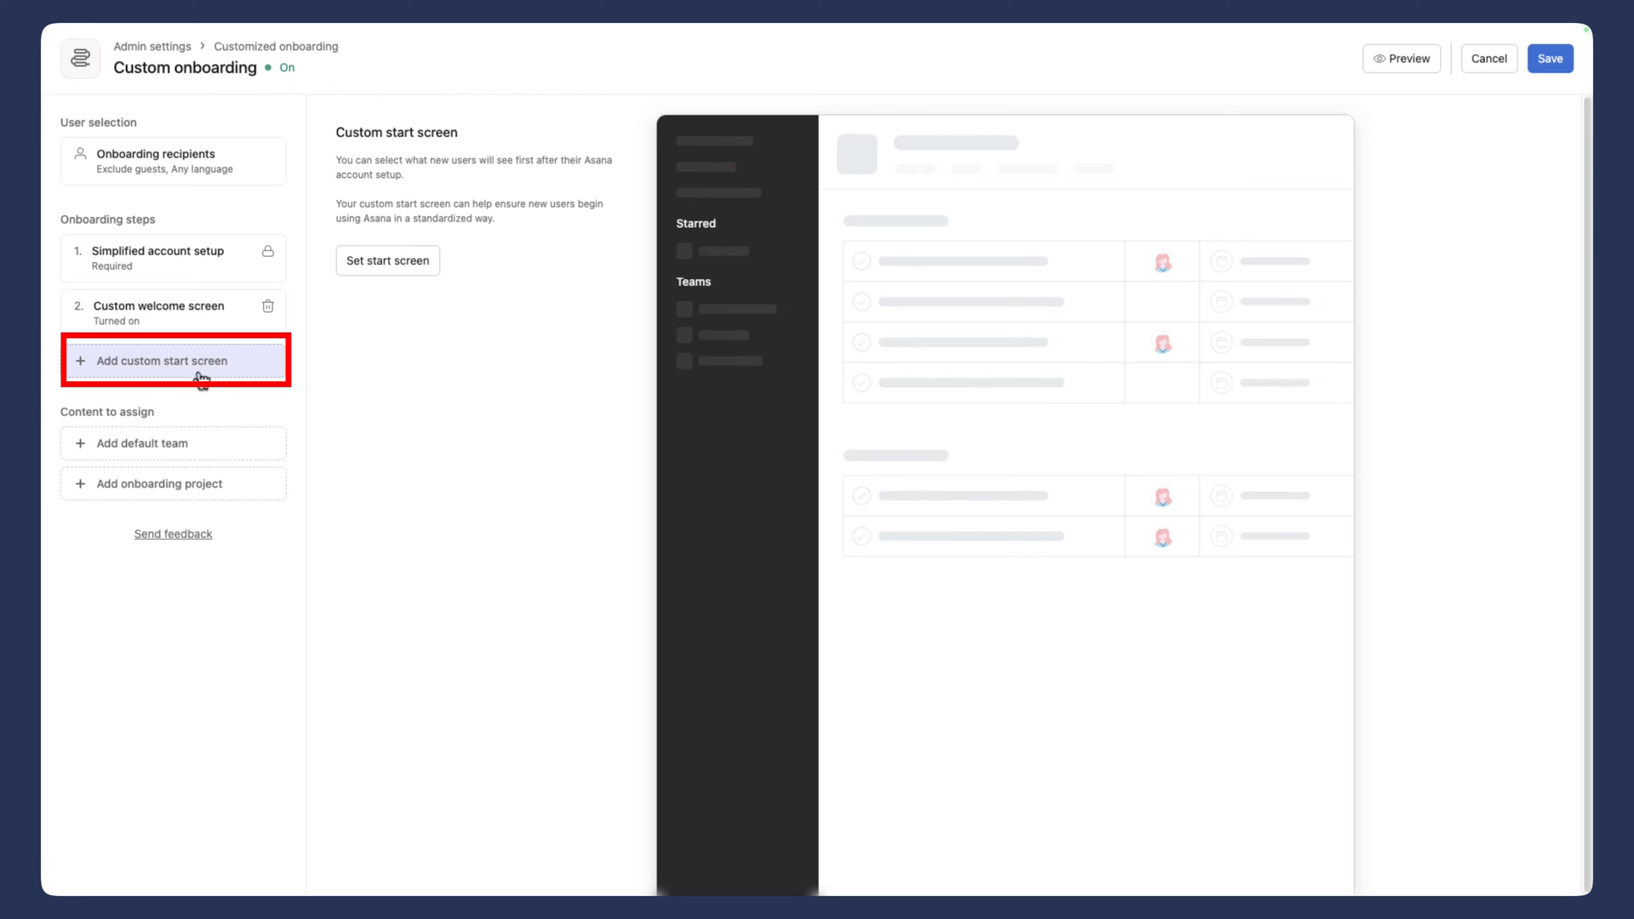
left_click(174, 361)
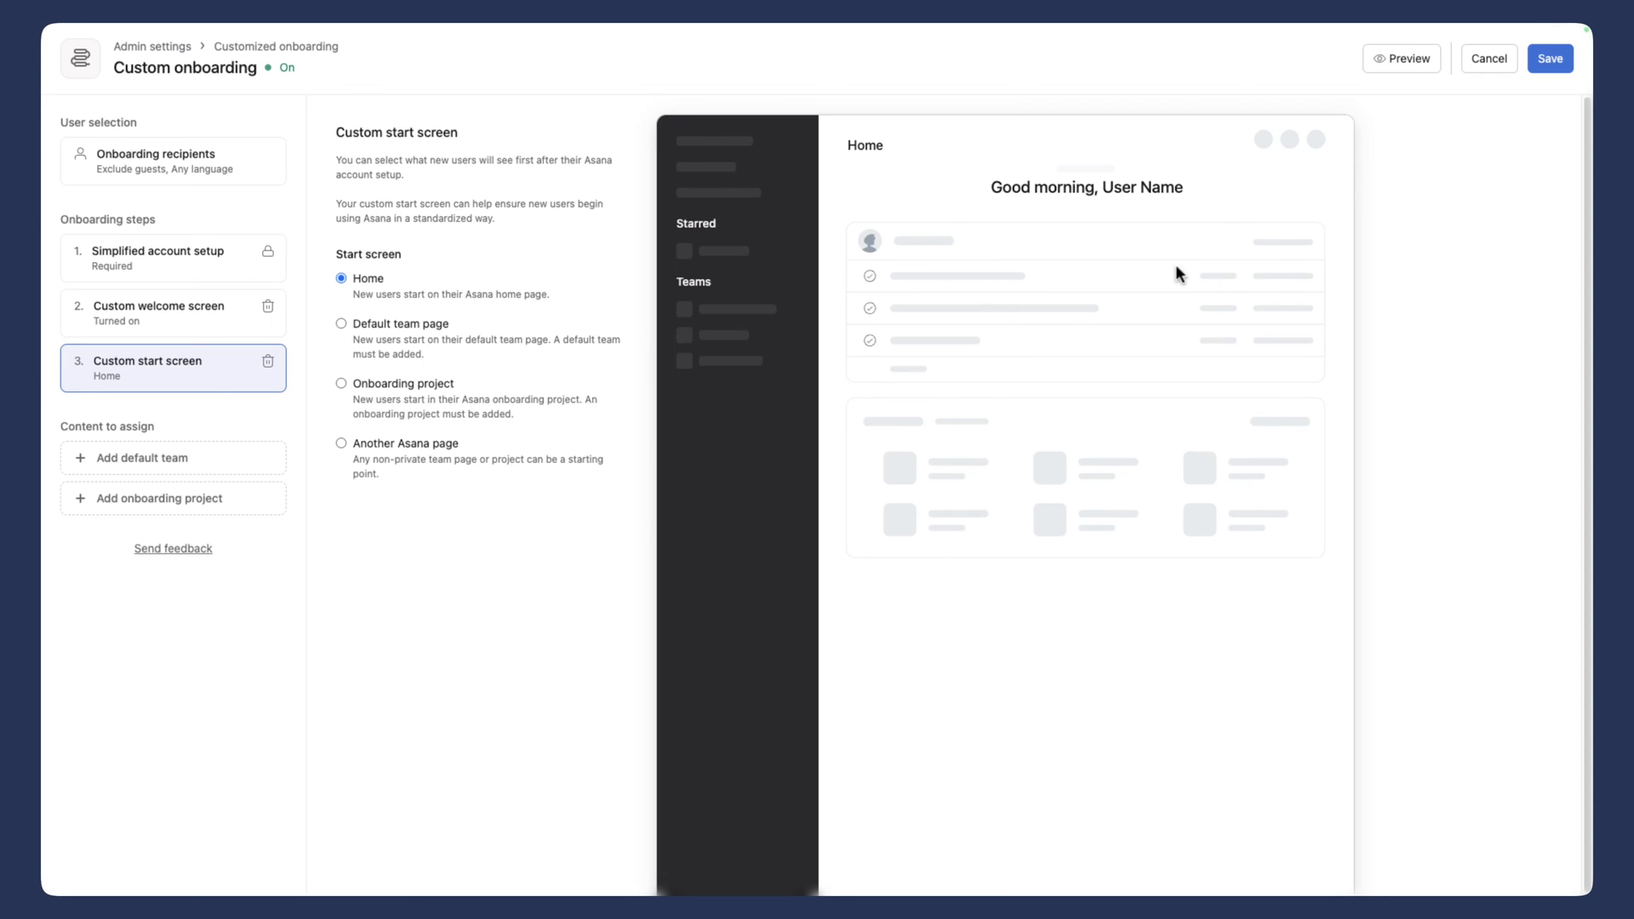
mouse_move(1100, 381)
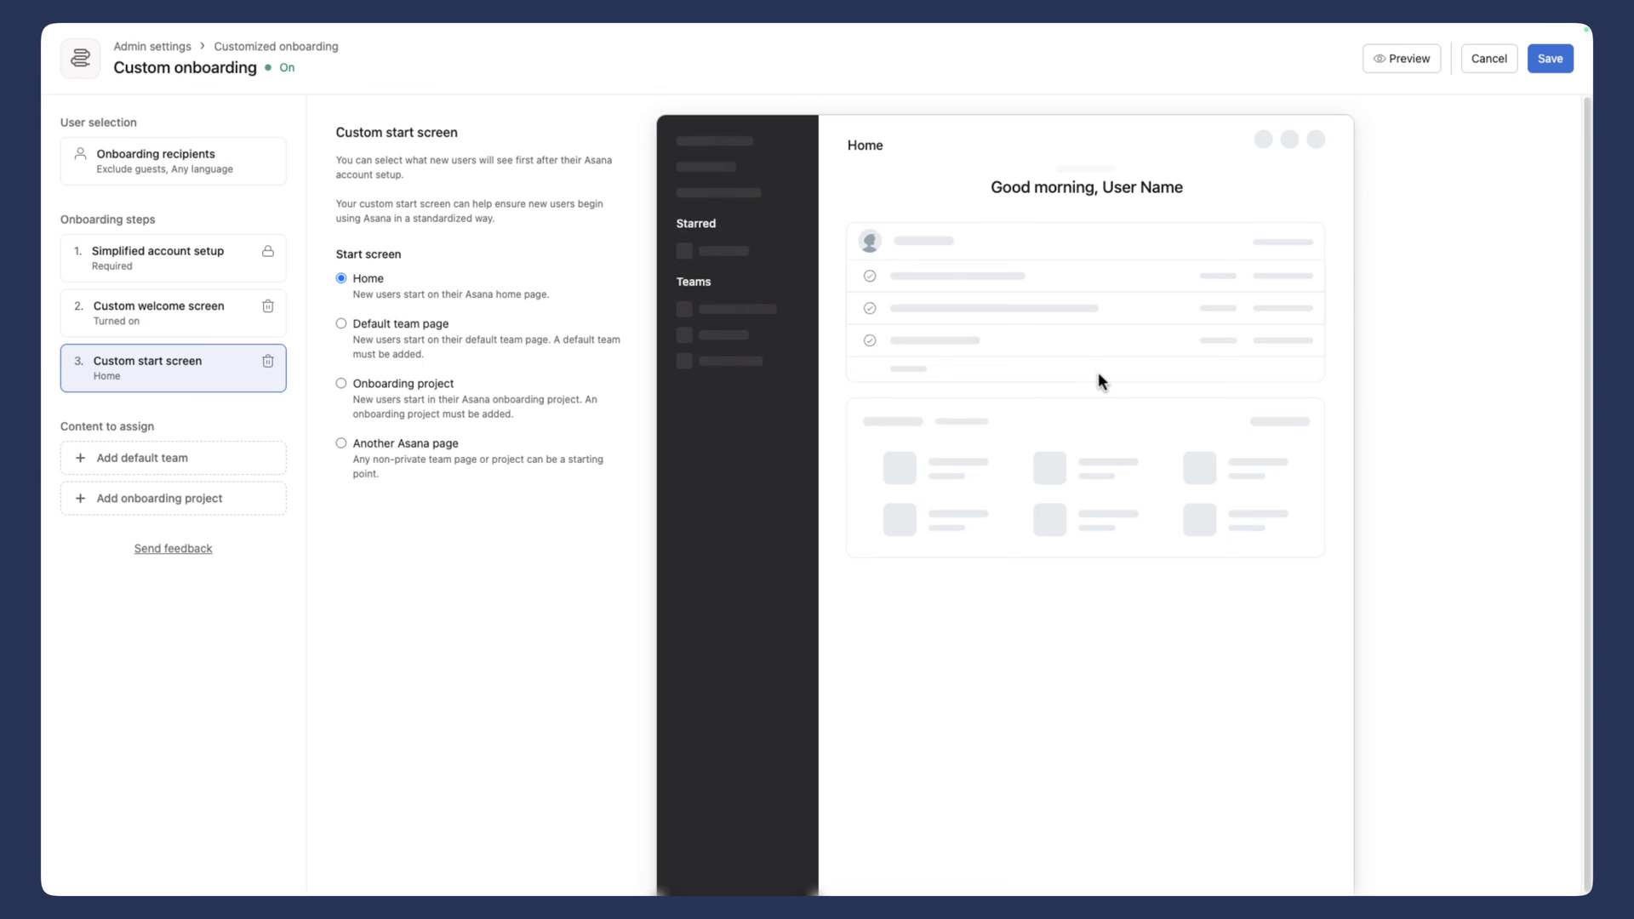
mouse_move(1090, 388)
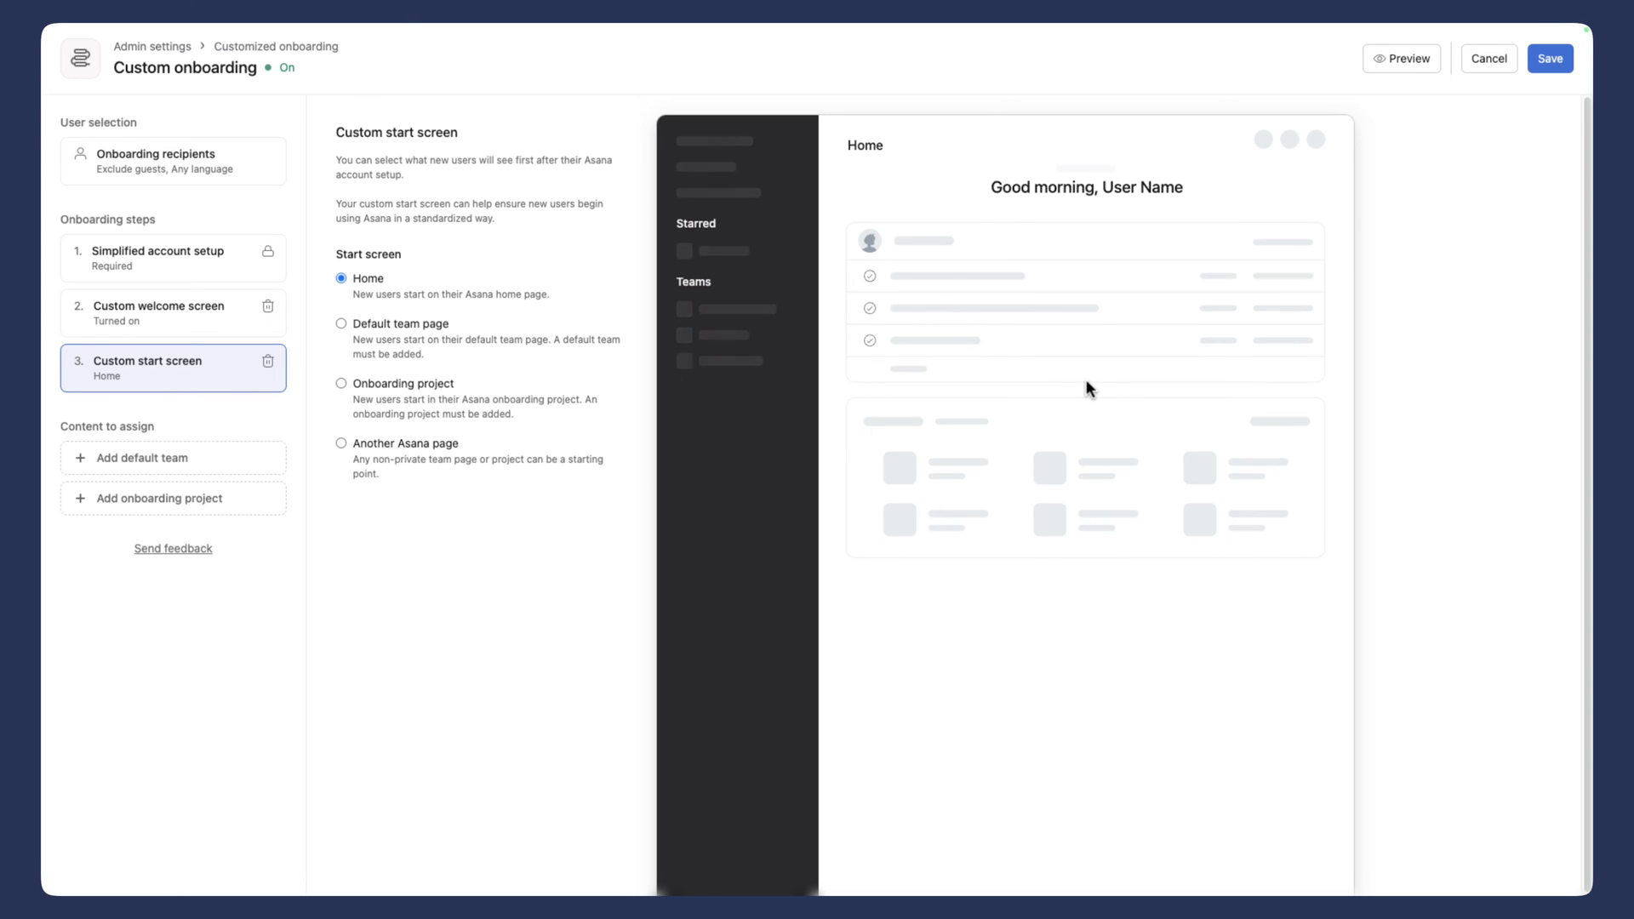
left_click(174, 458)
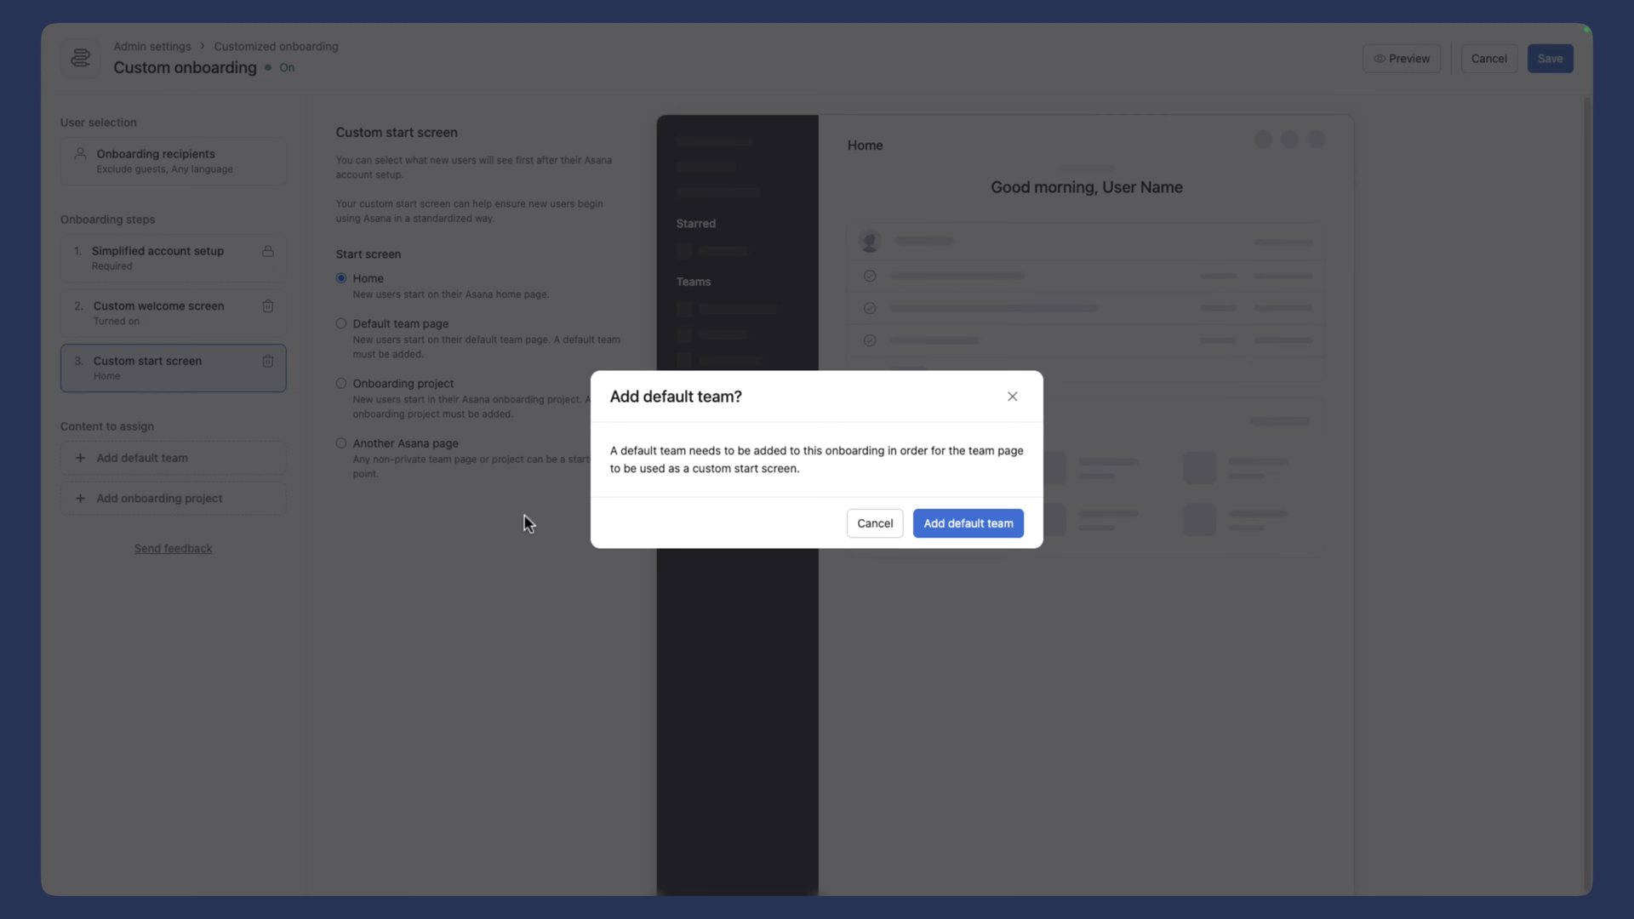
left_click(967, 524)
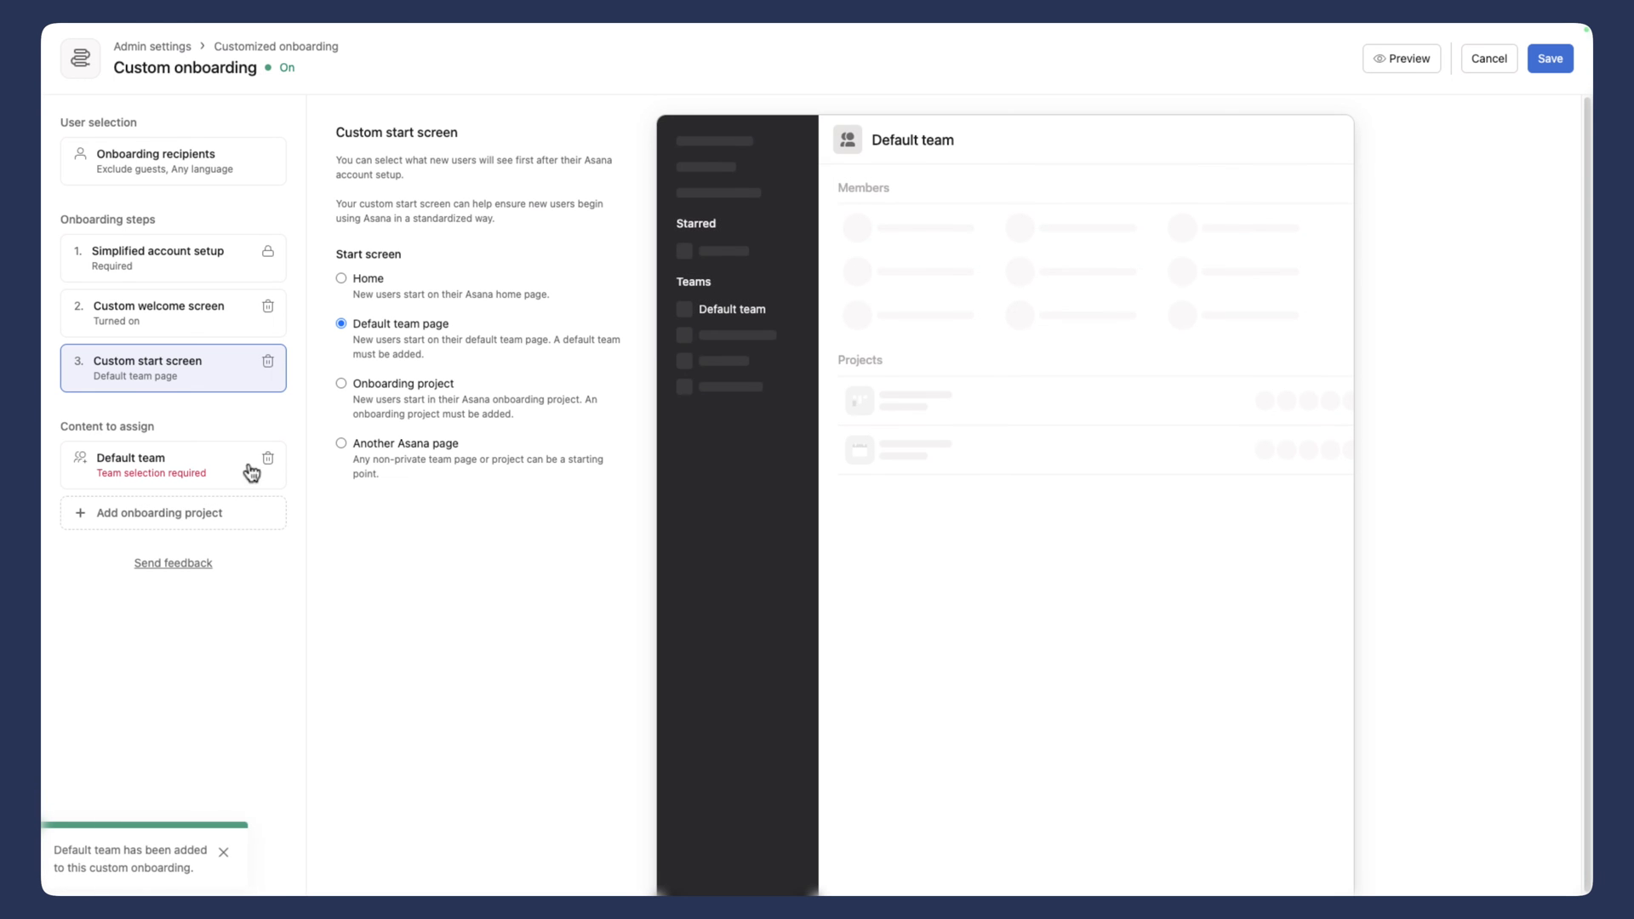
mouse_move(513, 393)
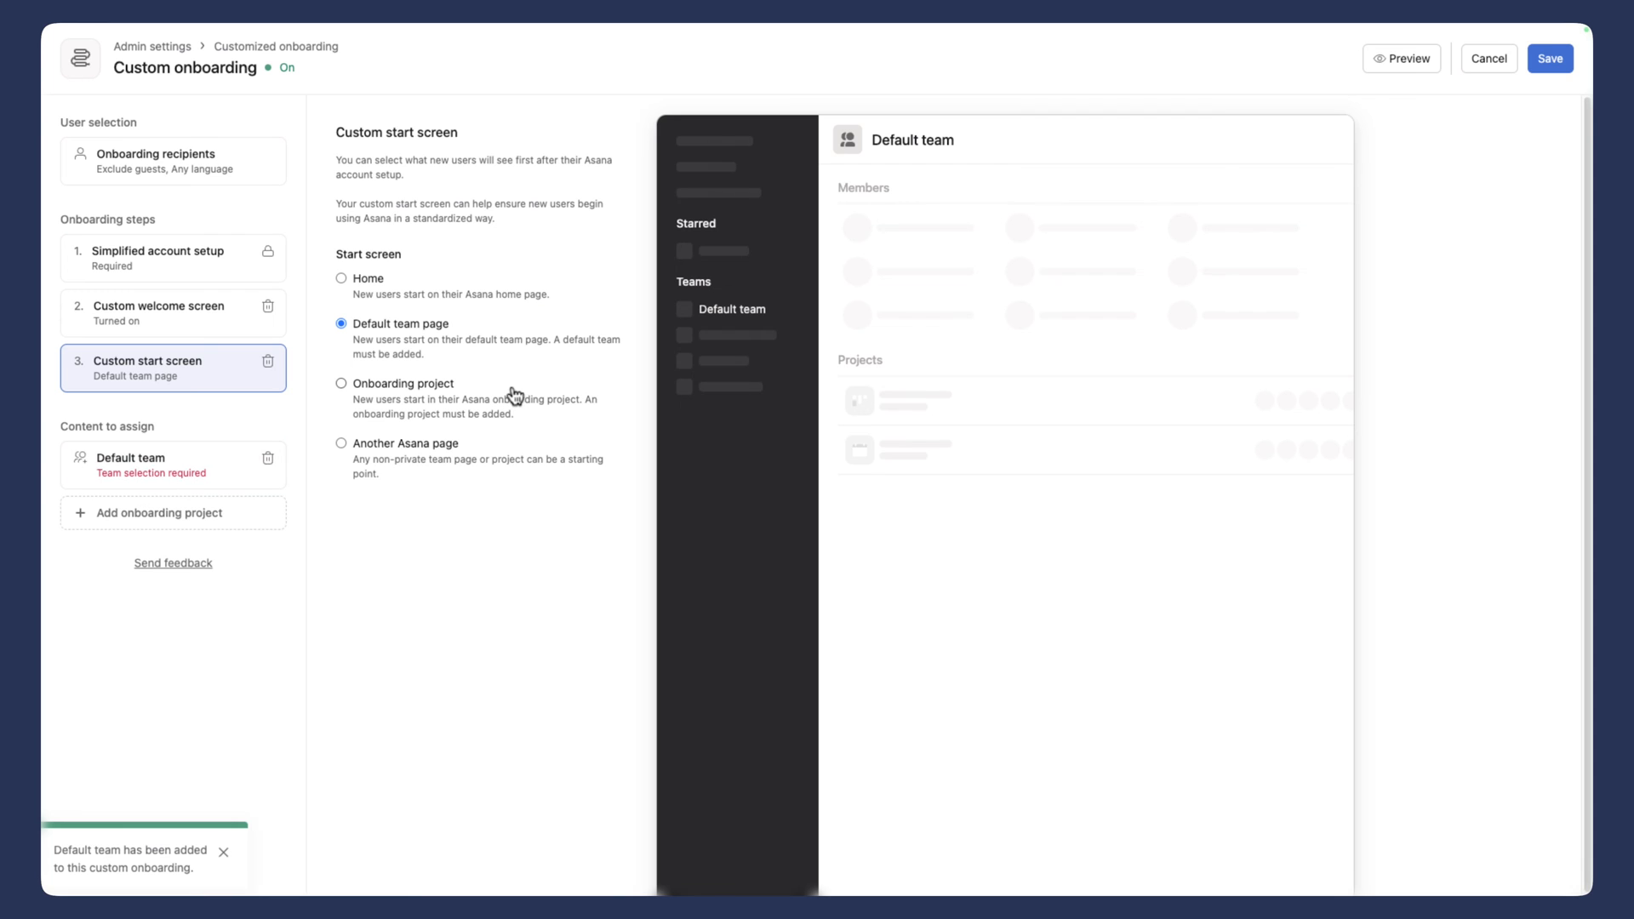
Step: Switch the start screen to the Onboarding project, confirming Add onboarding project
left_click(340, 385)
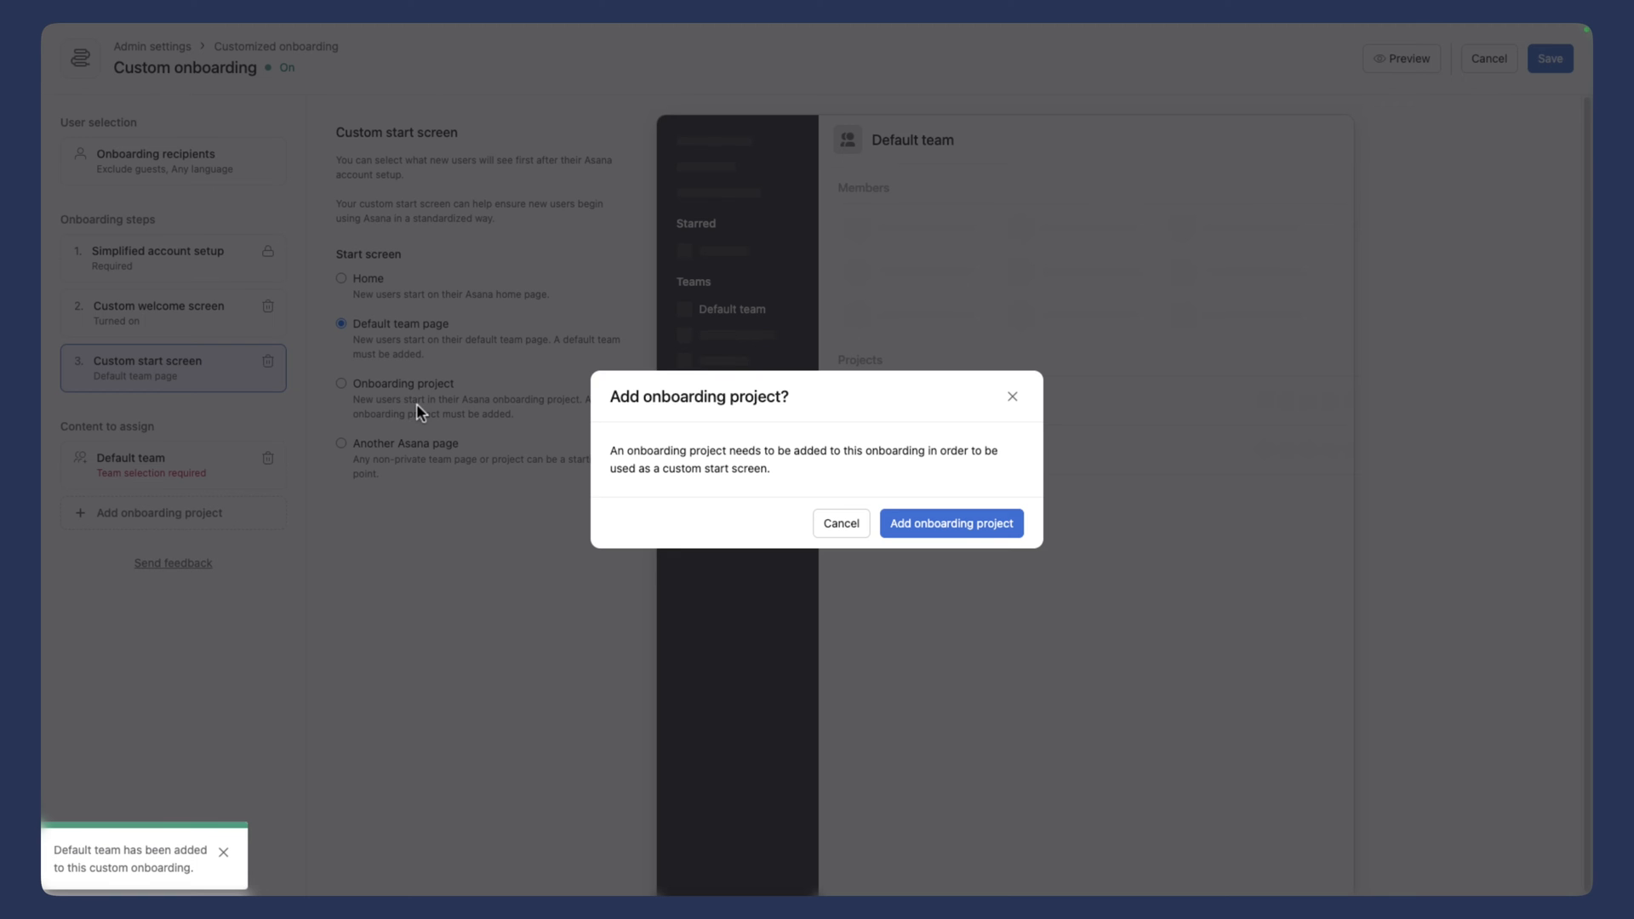
left_click(952, 524)
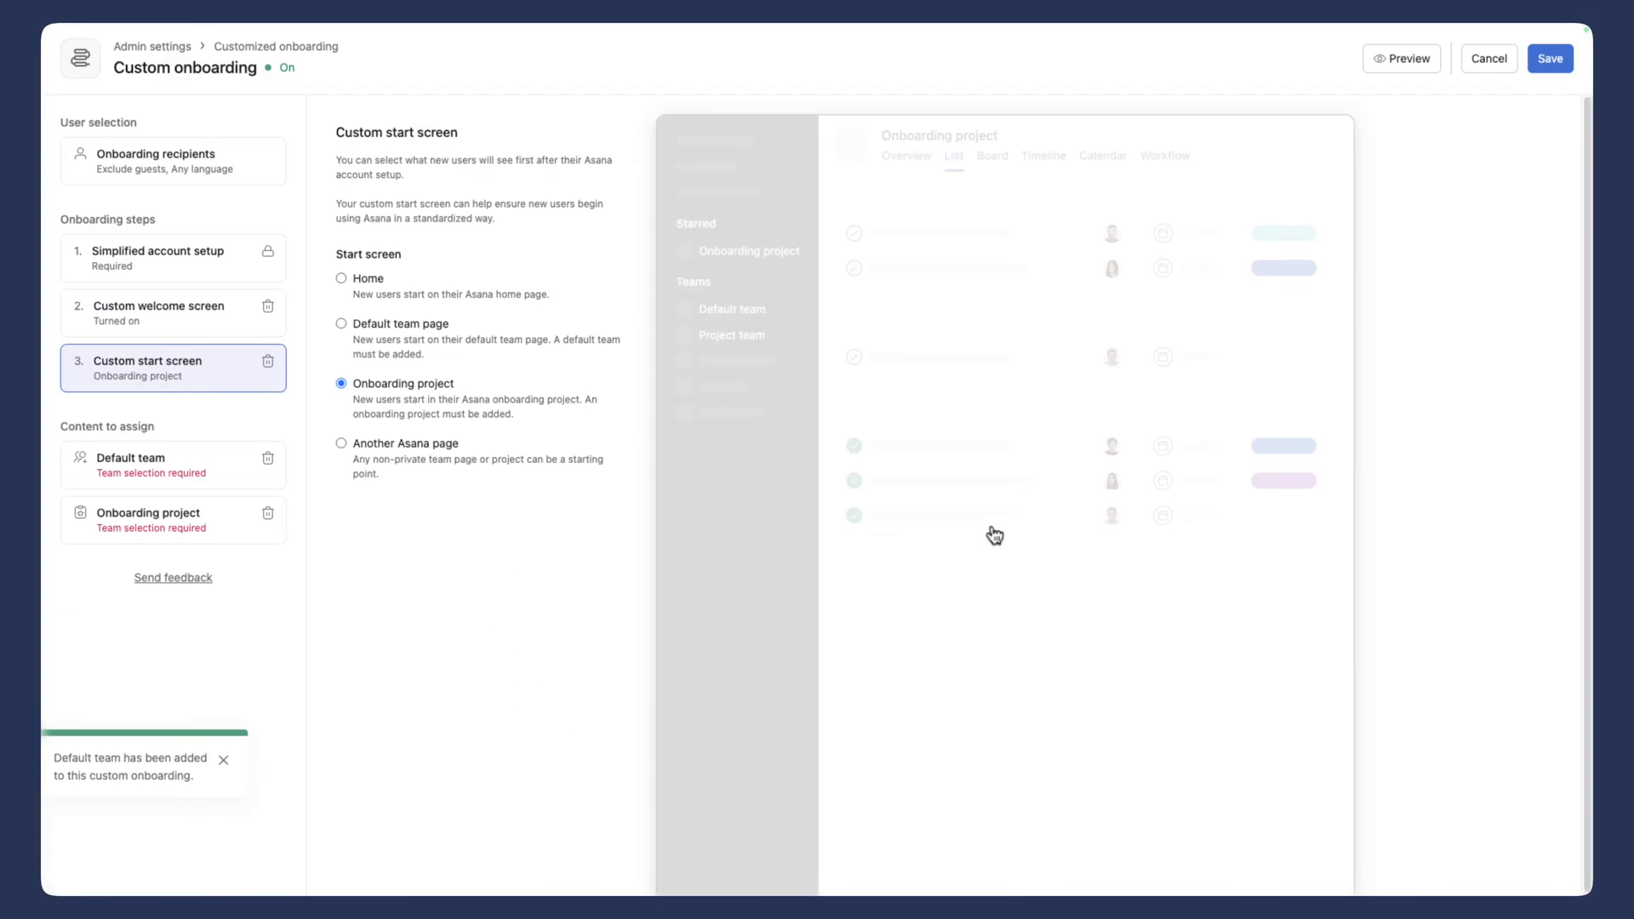
left_click(209, 465)
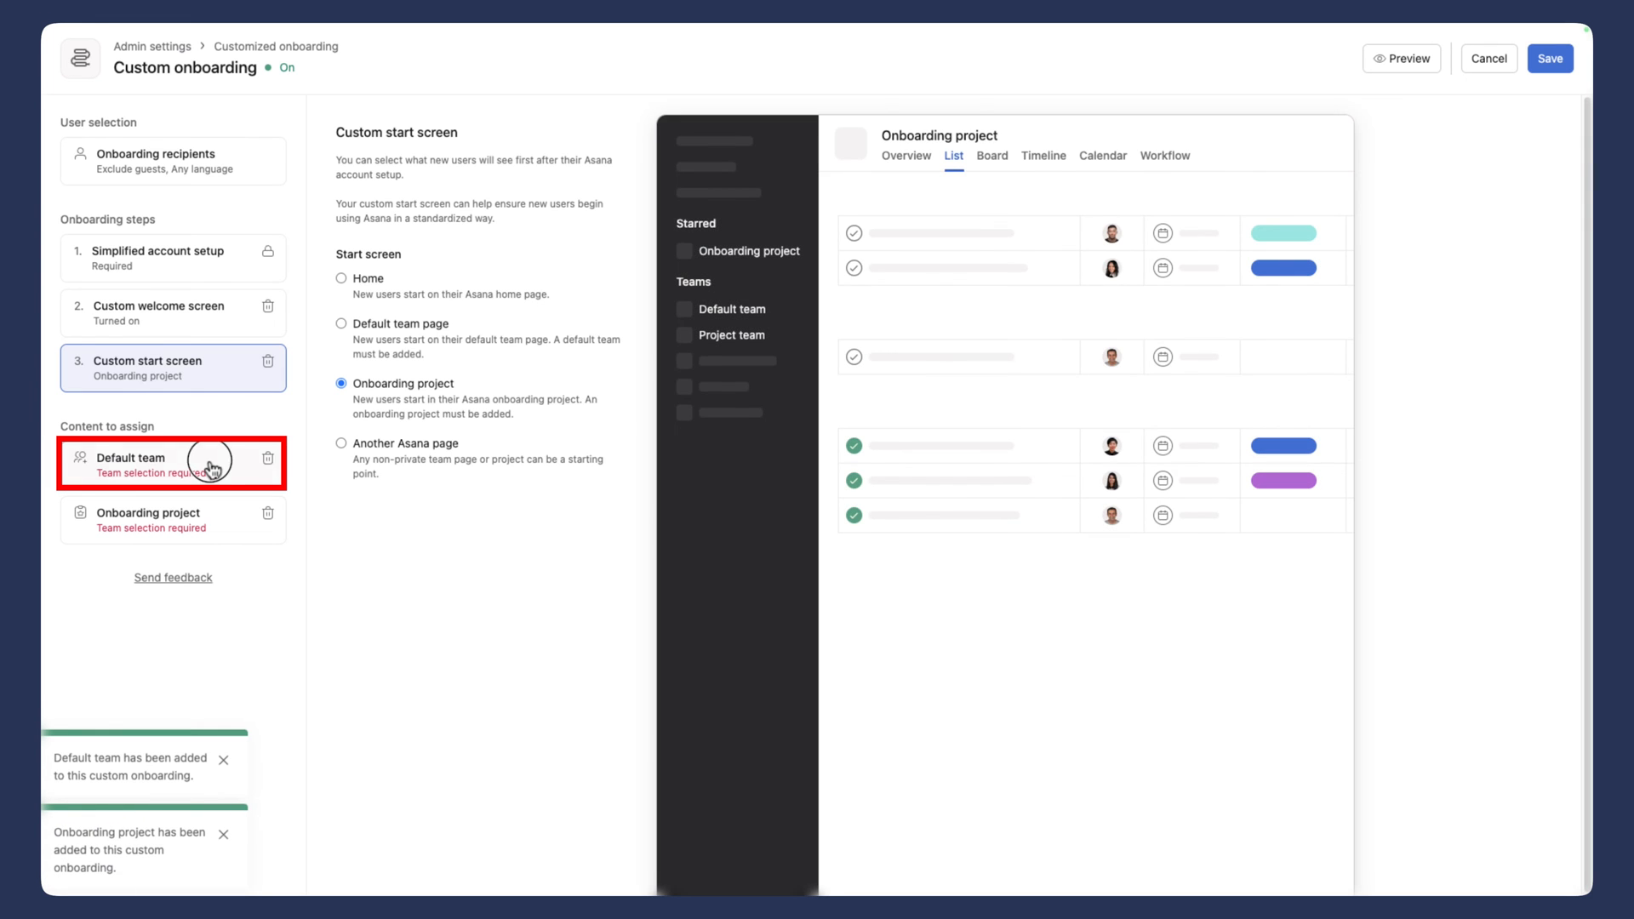
Step: Choose Learning Commons as the default team assigned to new users
left_click(131, 458)
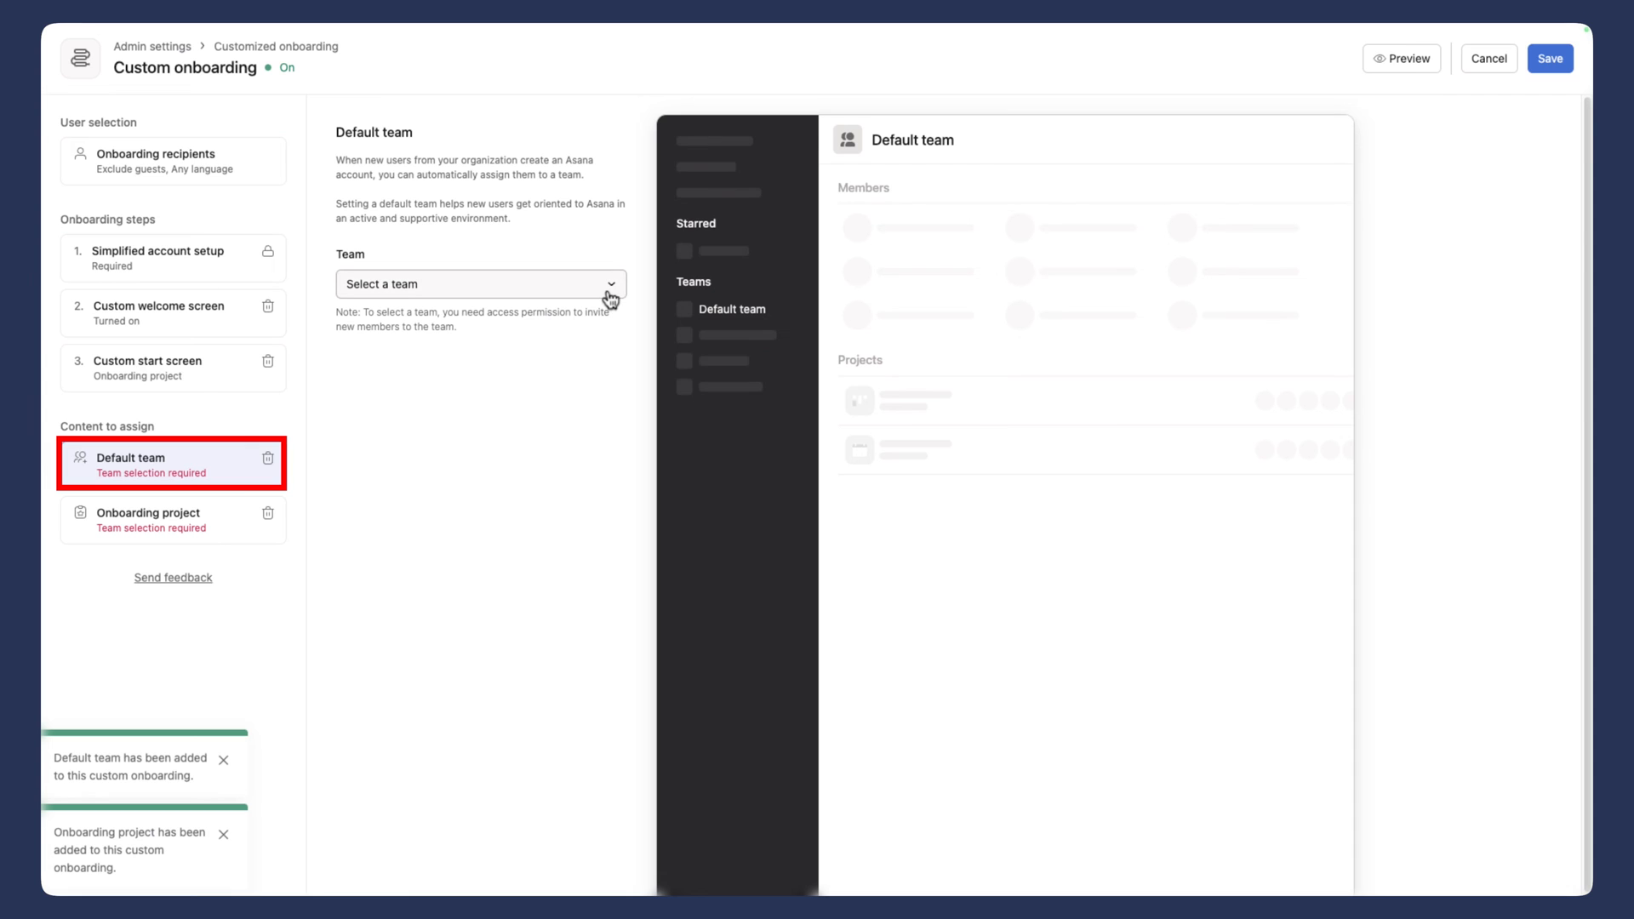
left_click(480, 284)
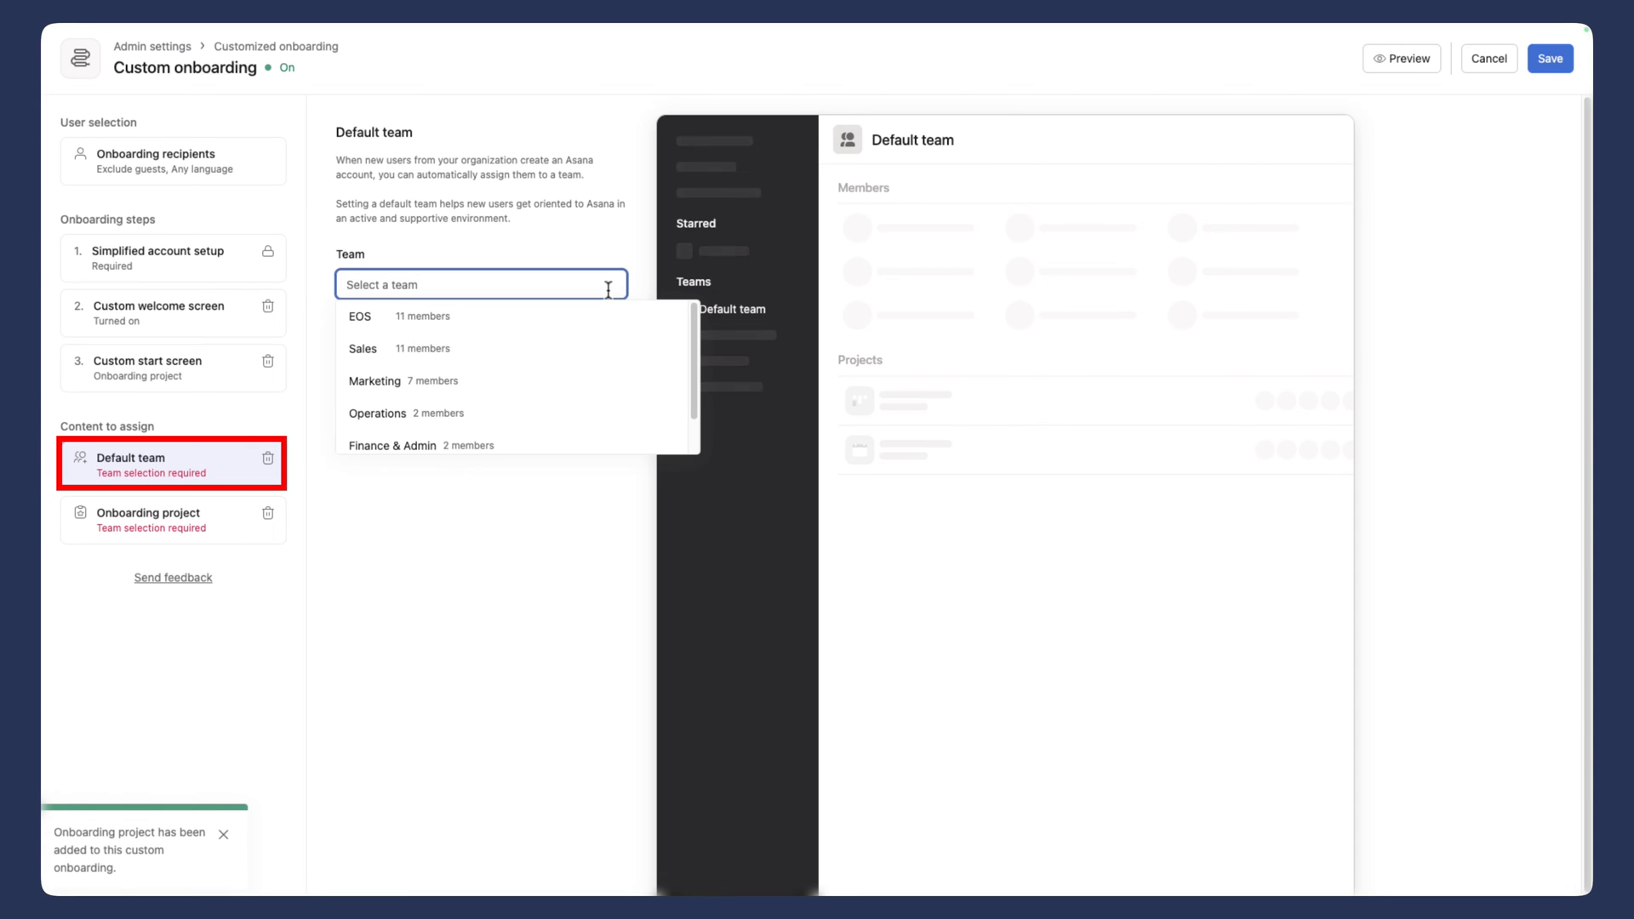
scroll("down", 3)
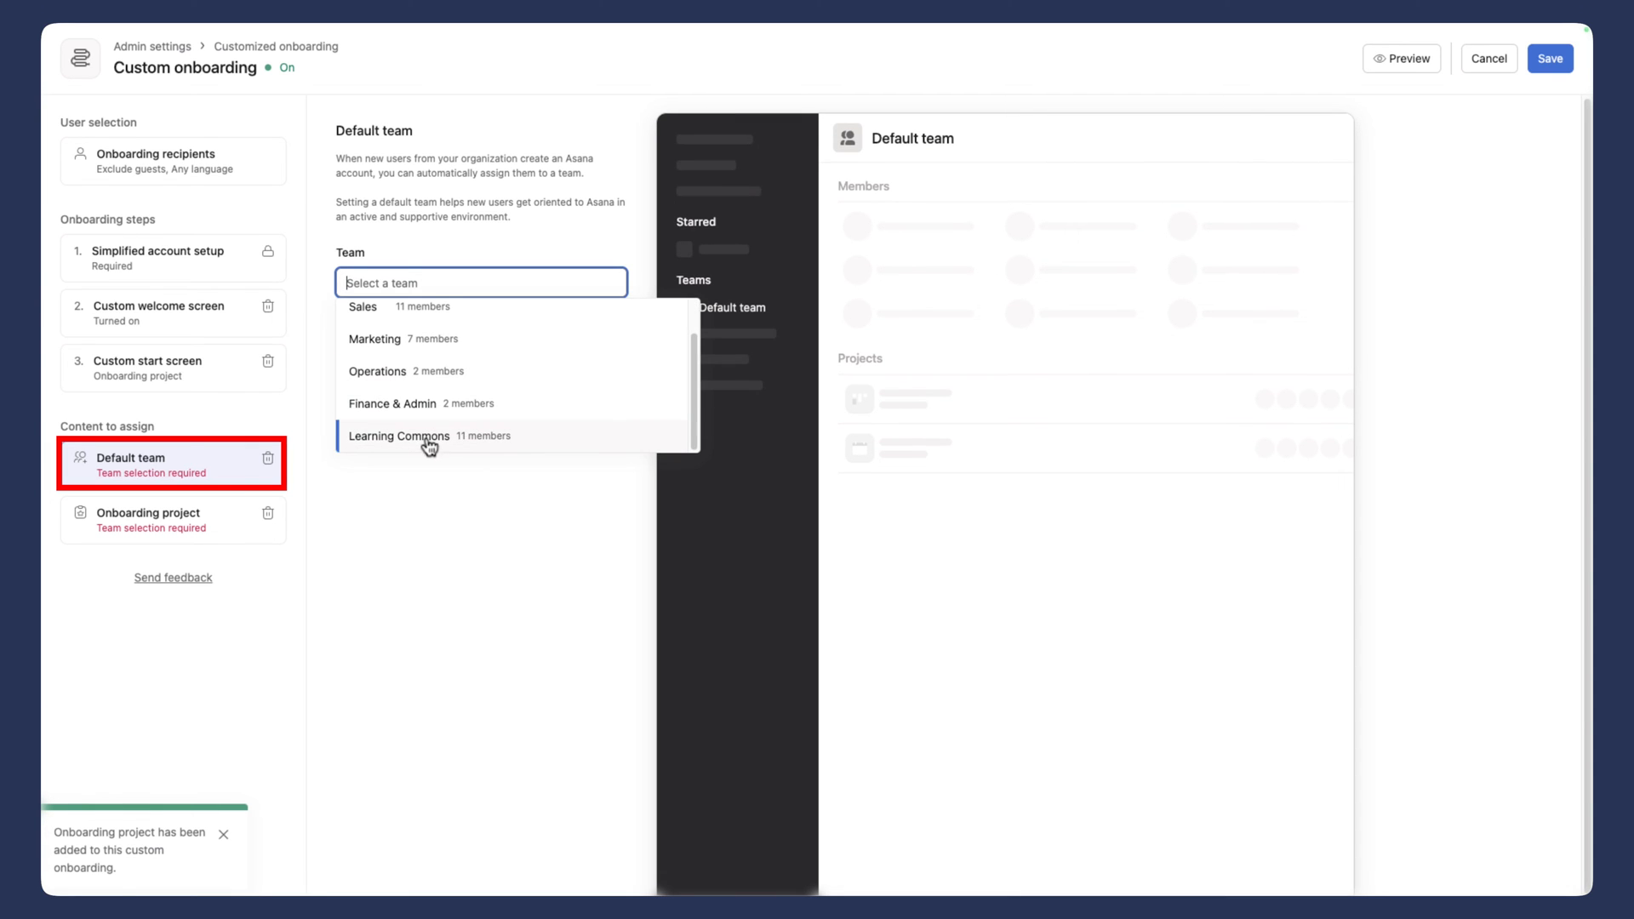
left_click(424, 436)
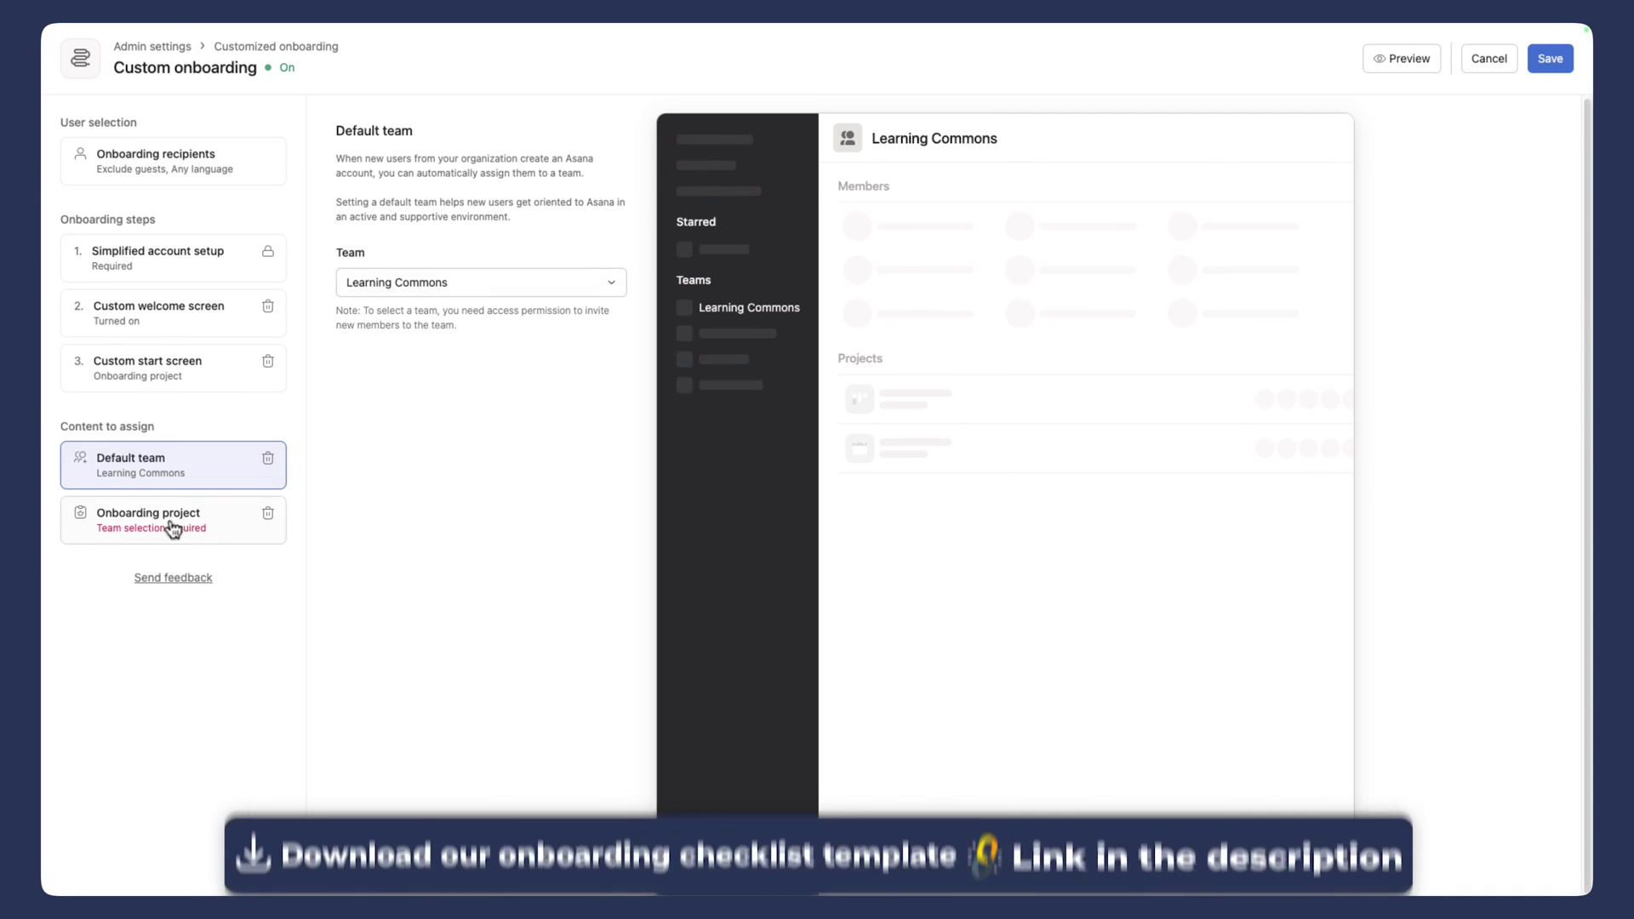
Step: Set the onboarding project's team to Human Resources and its template to the new-hire Onboarding Checklist
left_click(171, 521)
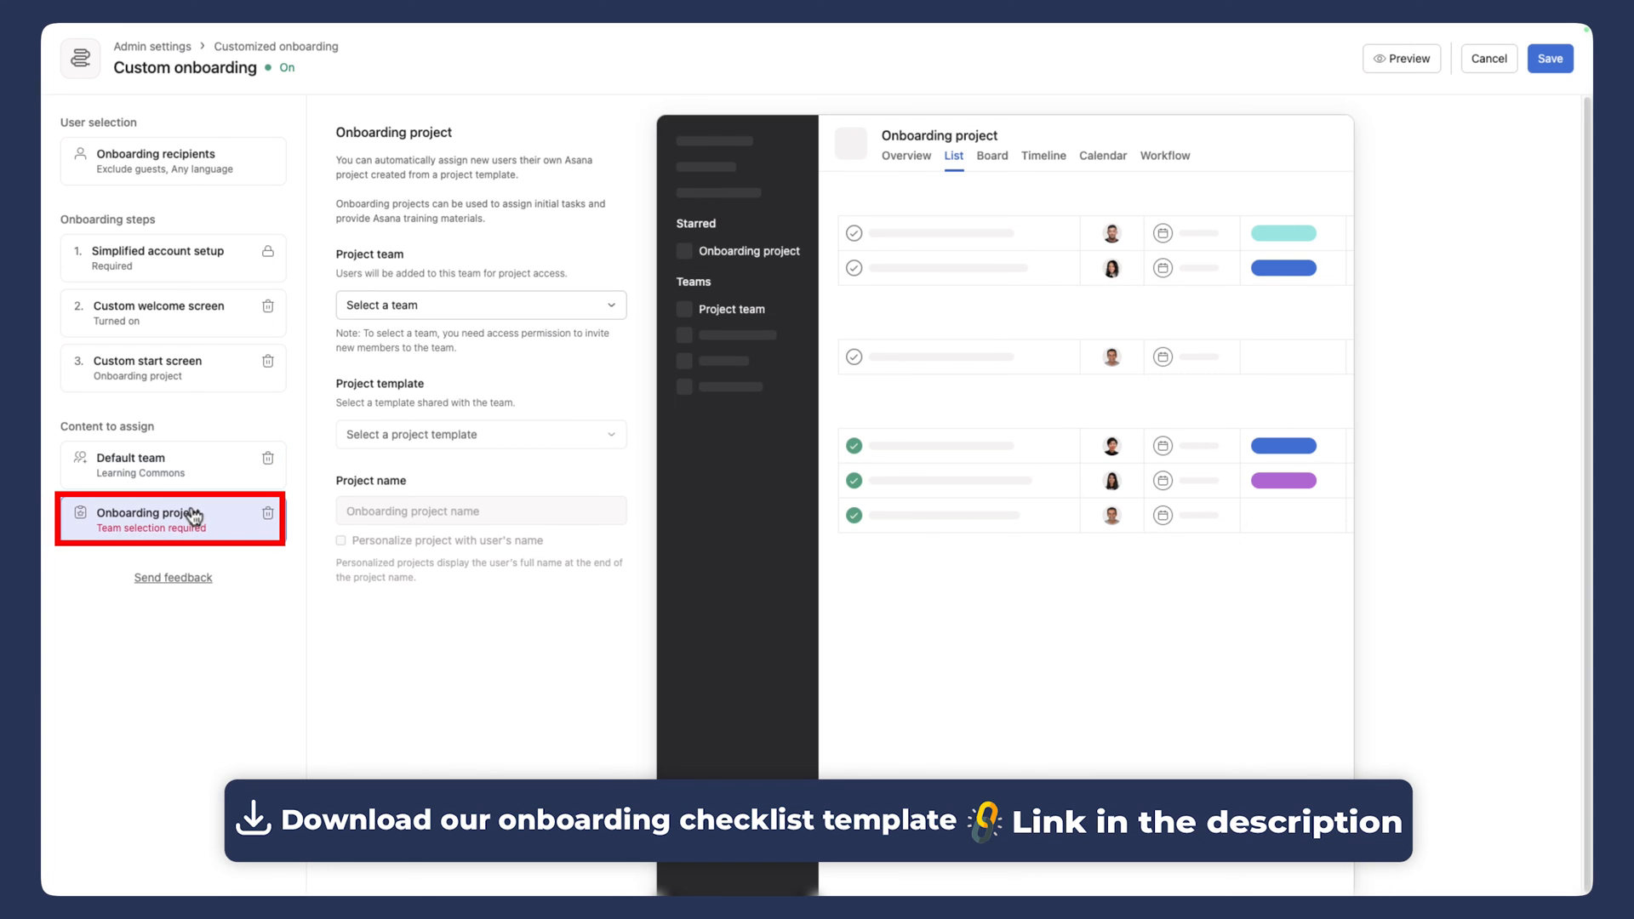
left_click(480, 306)
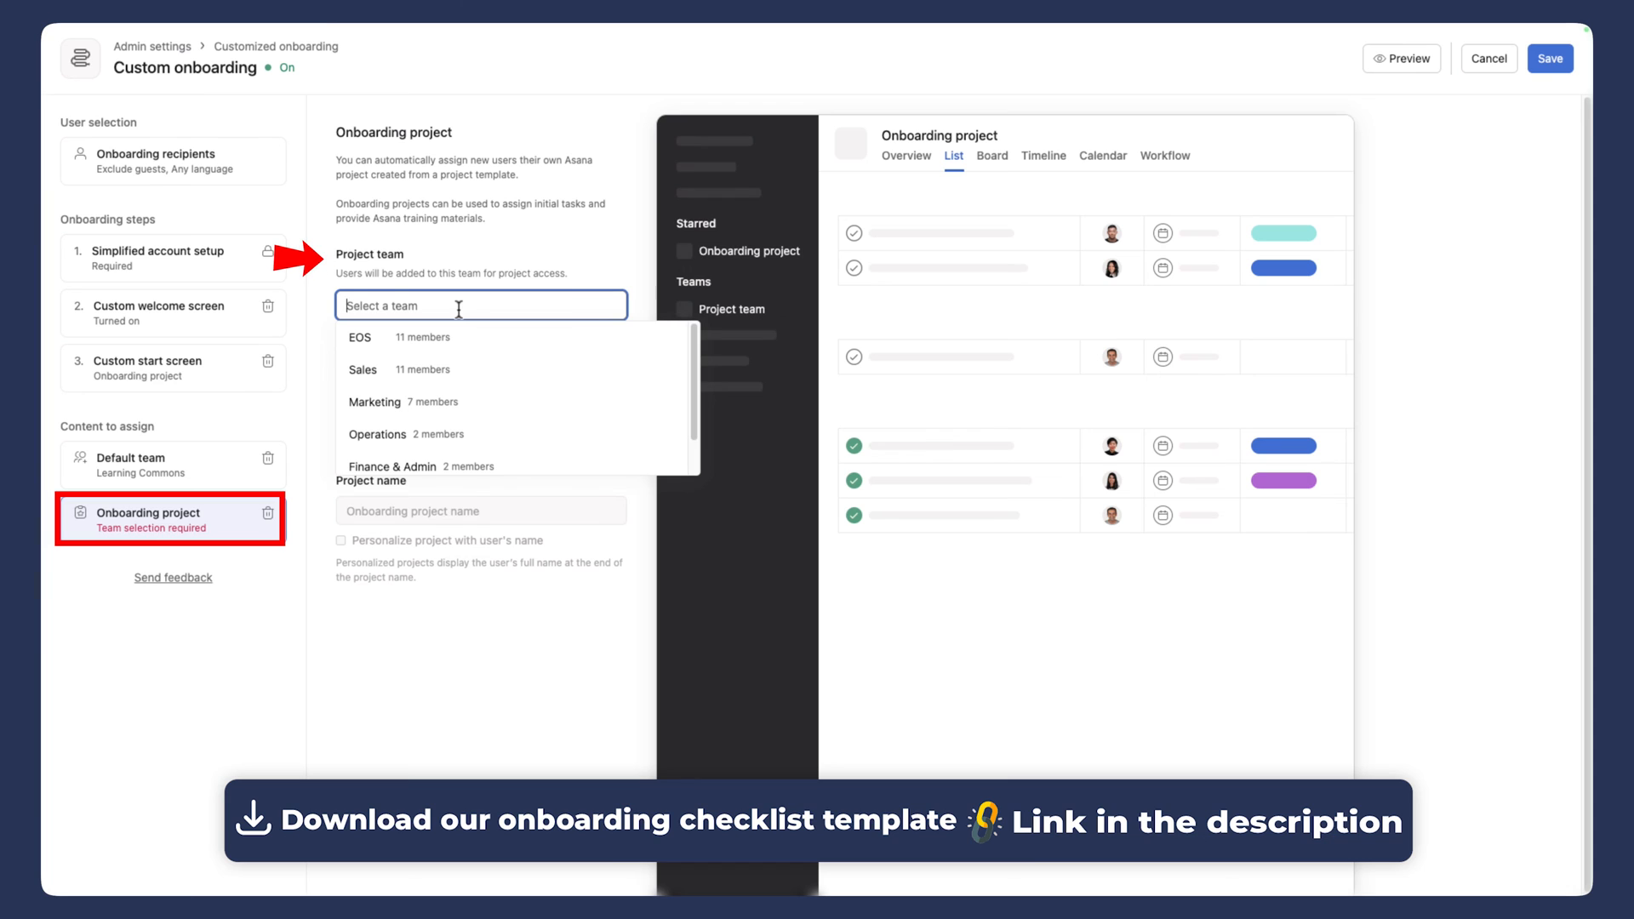
type("human Resources")
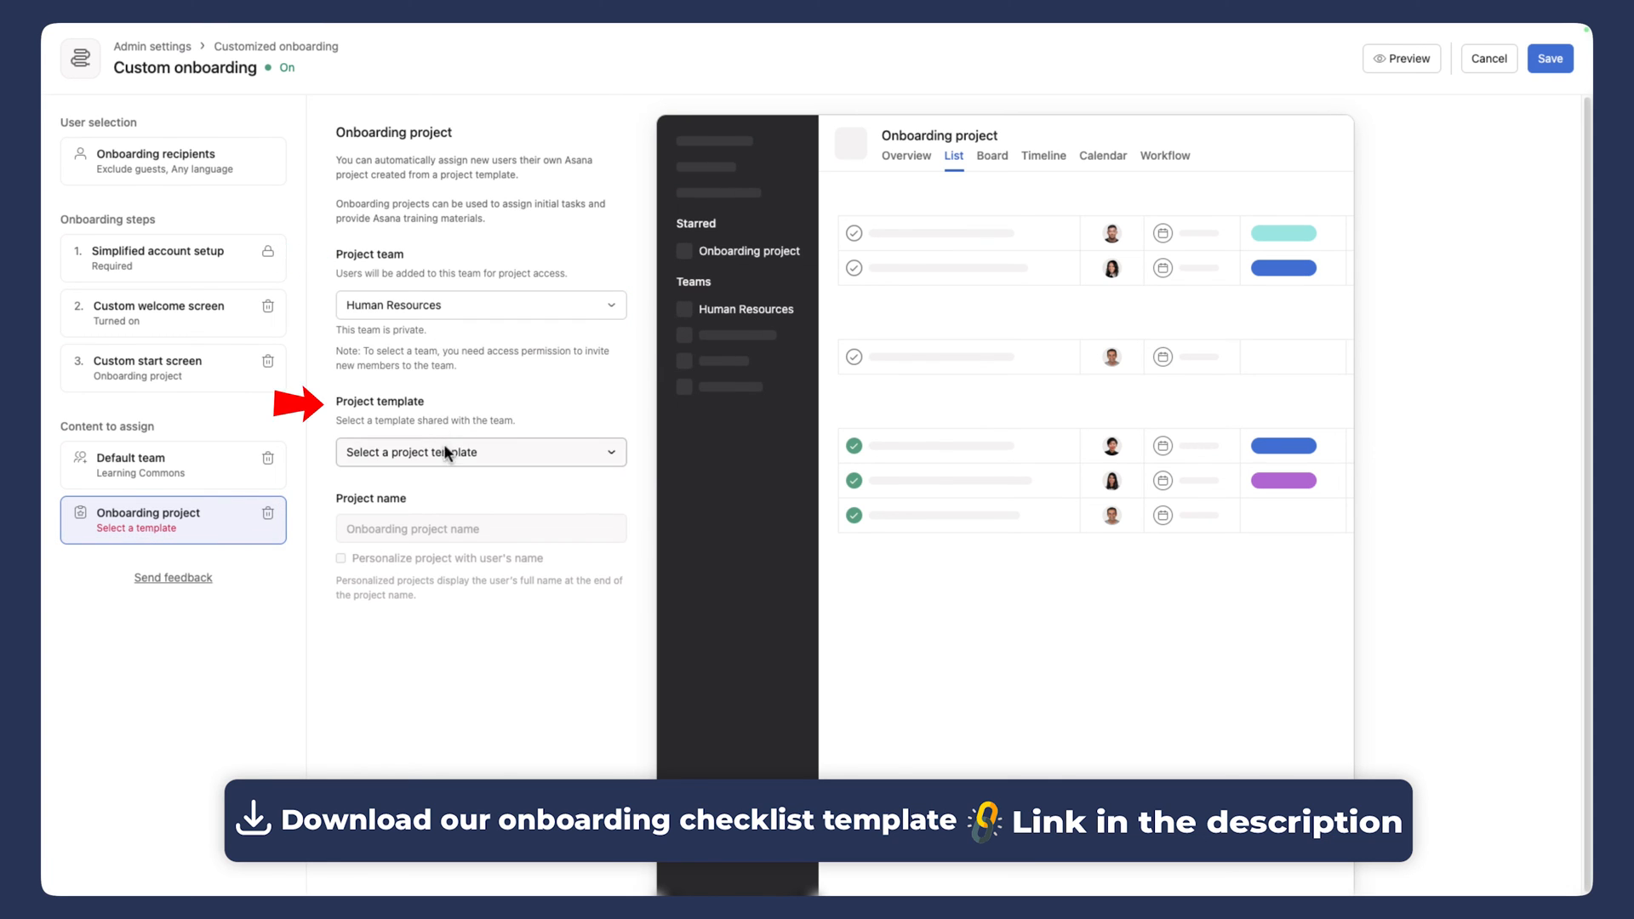
left_click(480, 453)
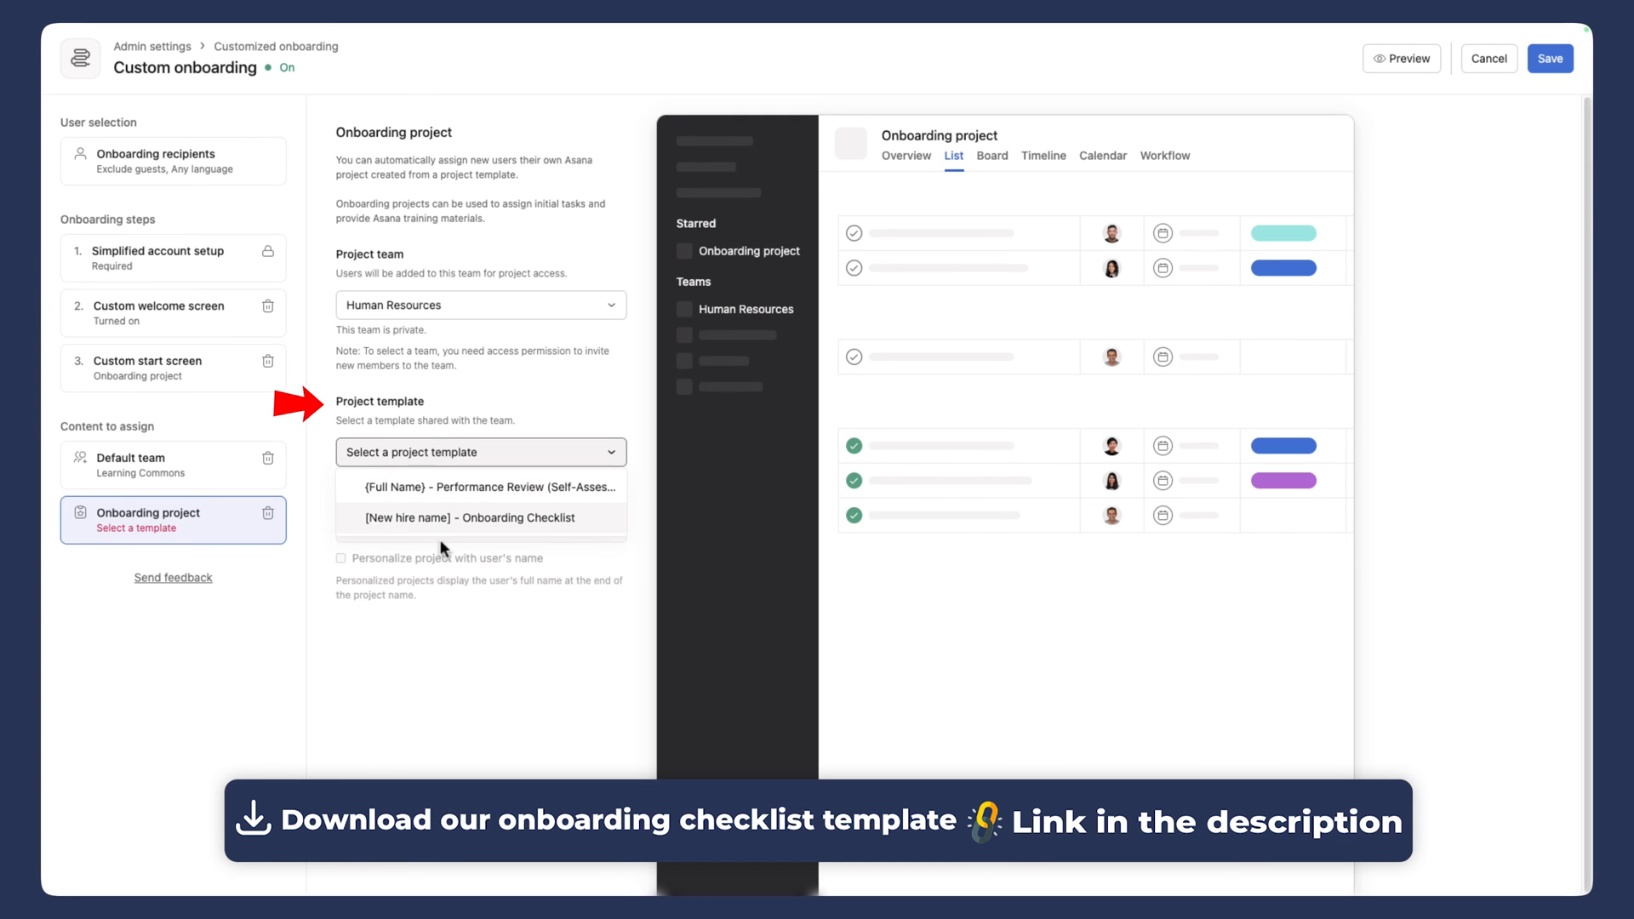
left_click(468, 518)
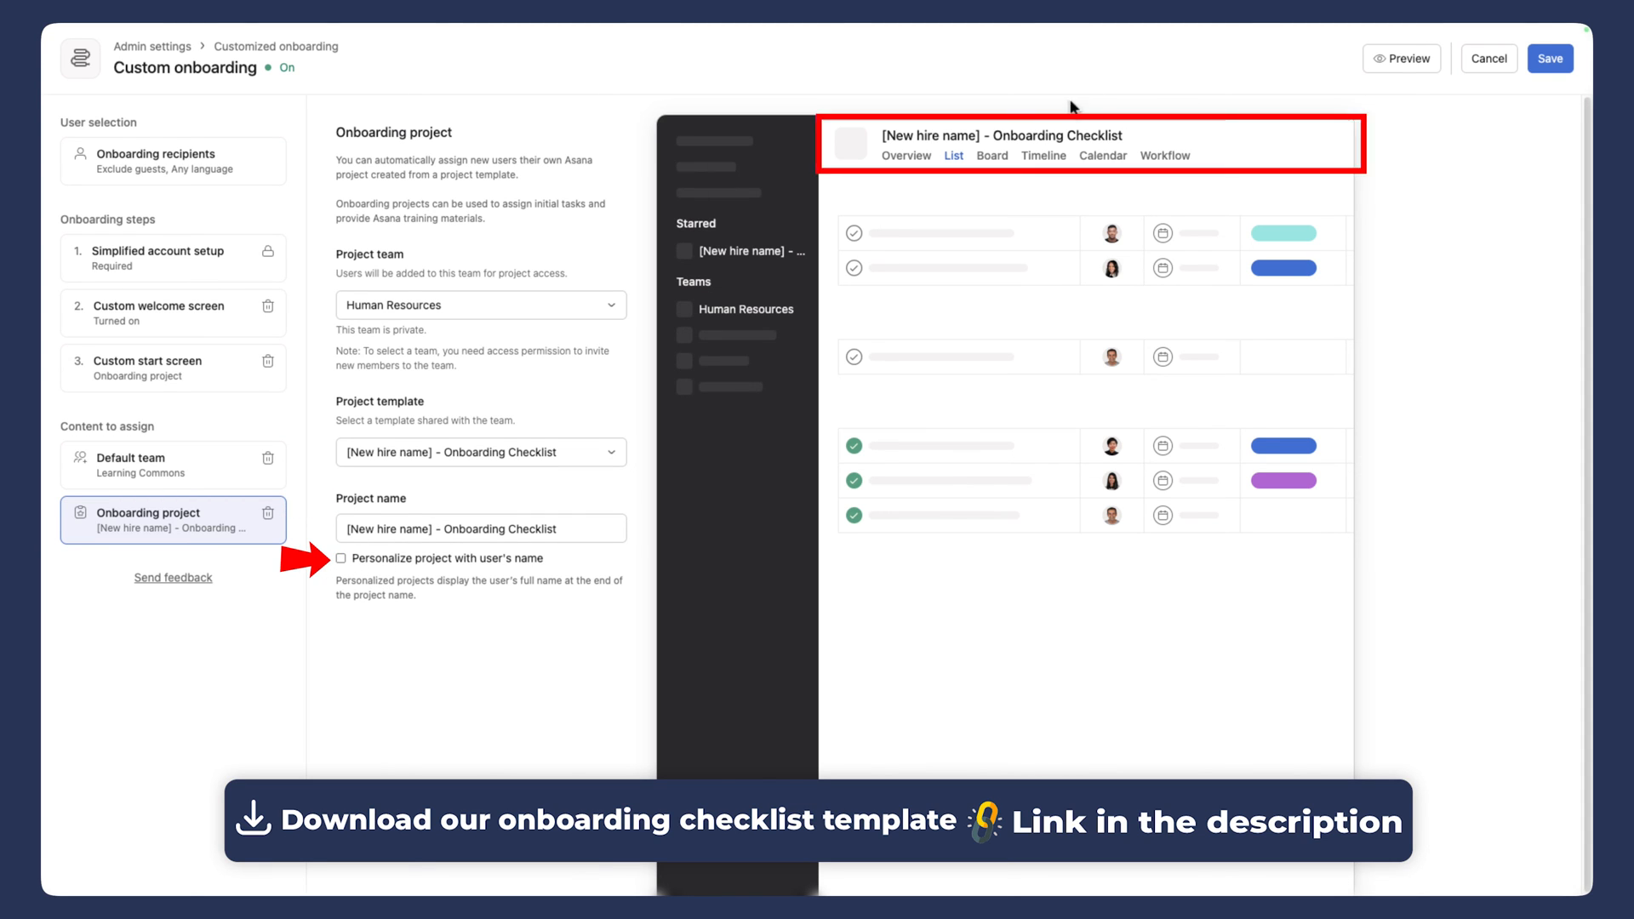
Step: Name the project 'Onboarding Checklist -' and enable personalizing it with the user's name
left_click(341, 558)
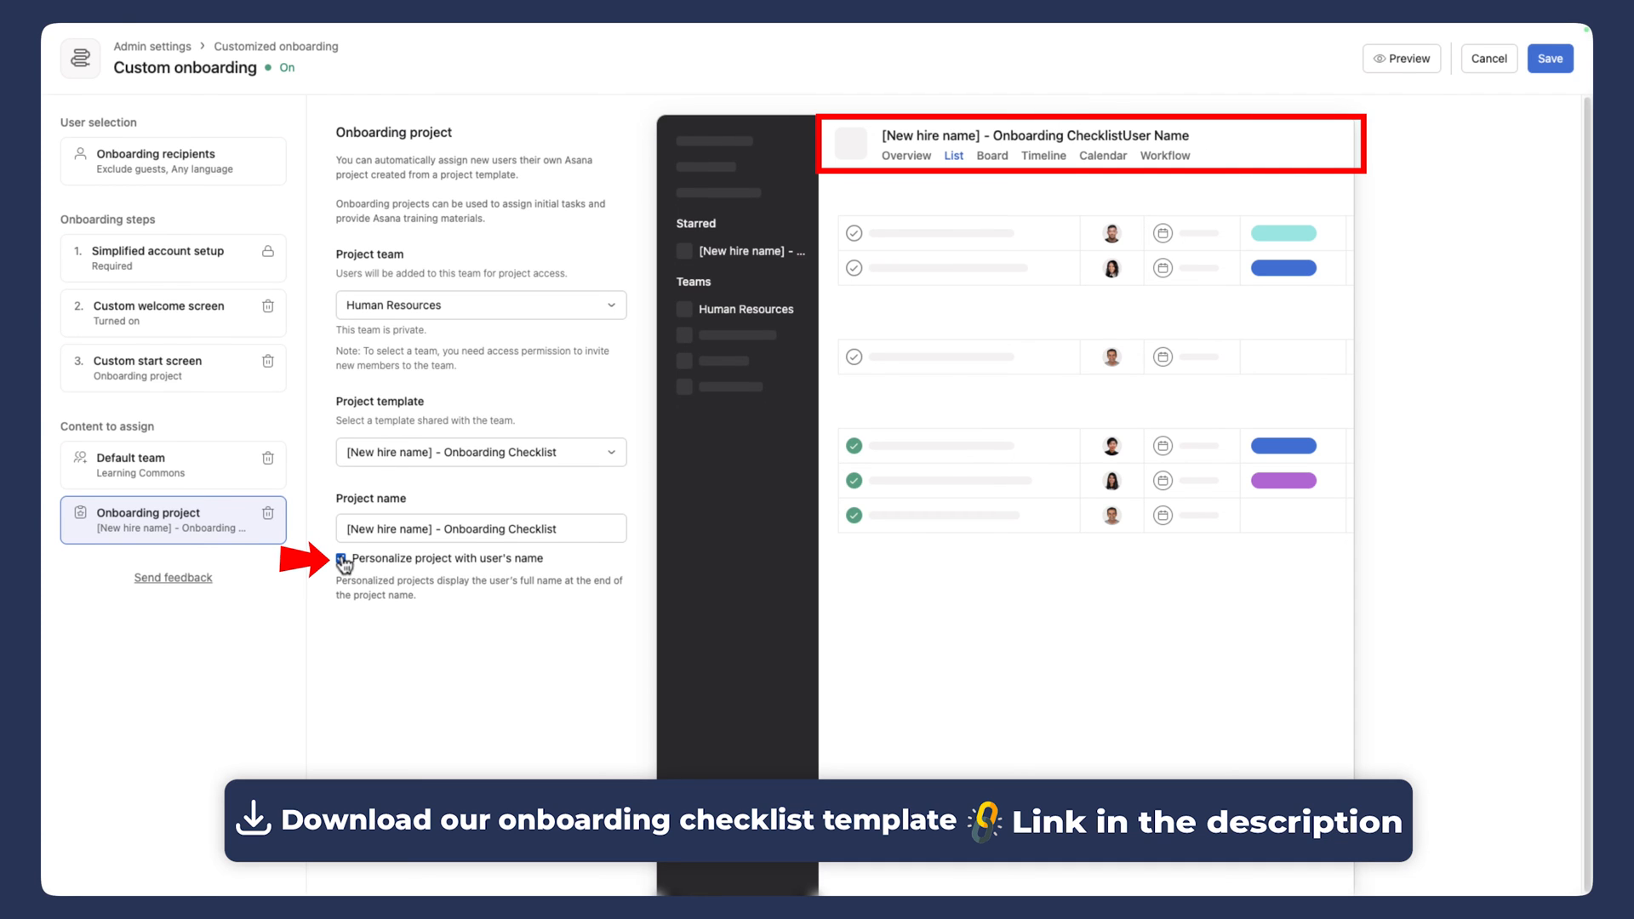
left_click(342, 558)
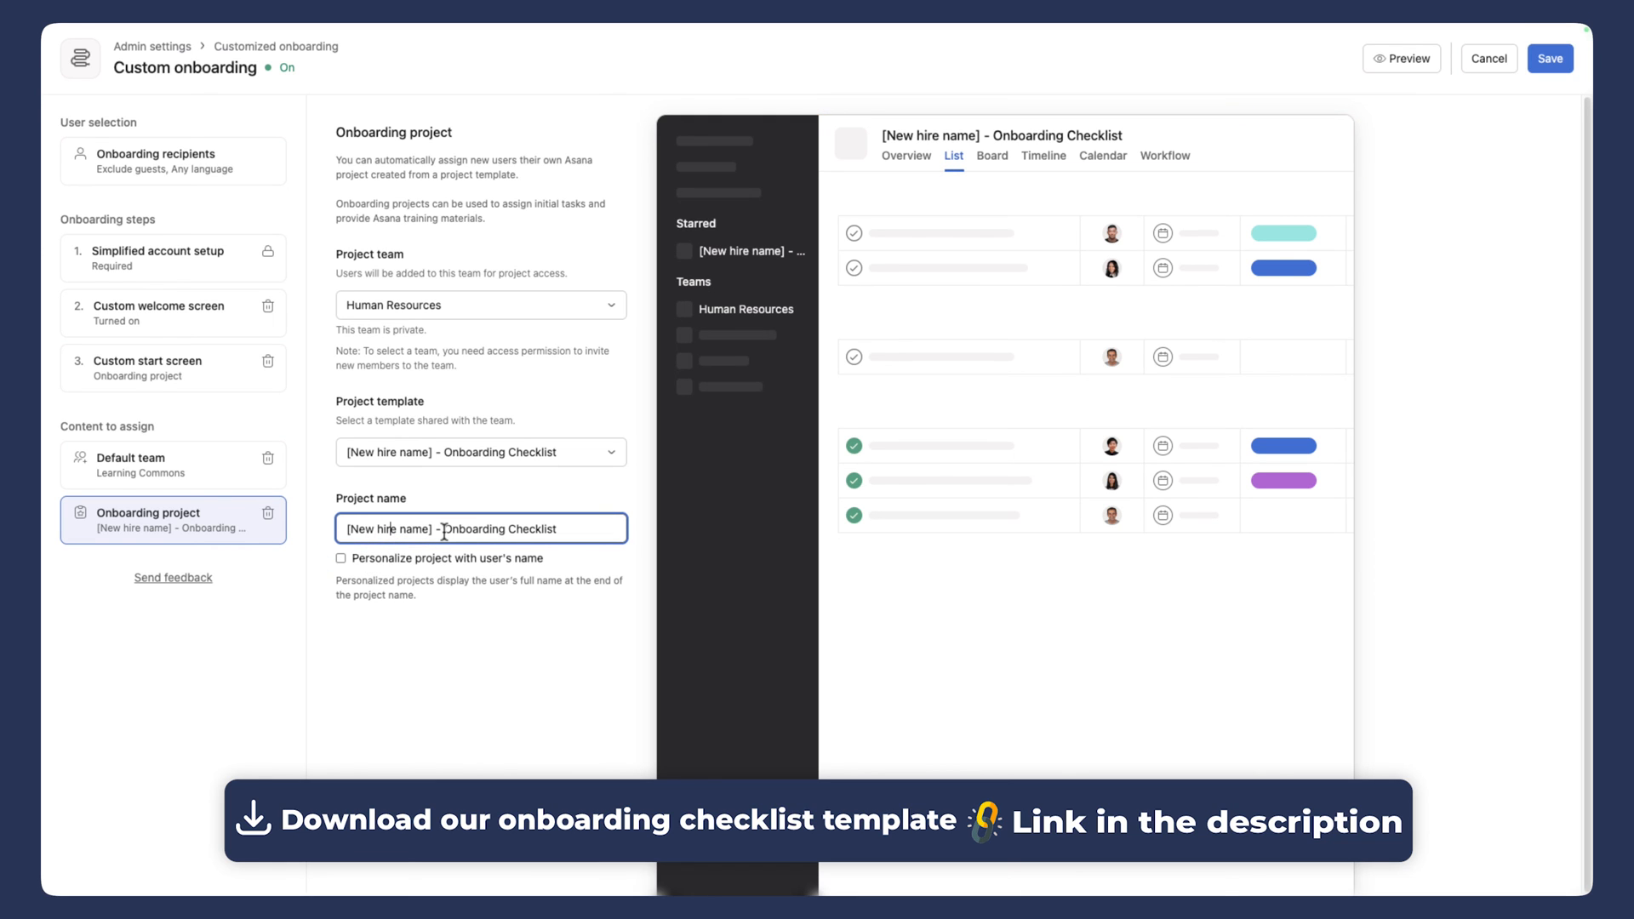
mouse_move(323, 534)
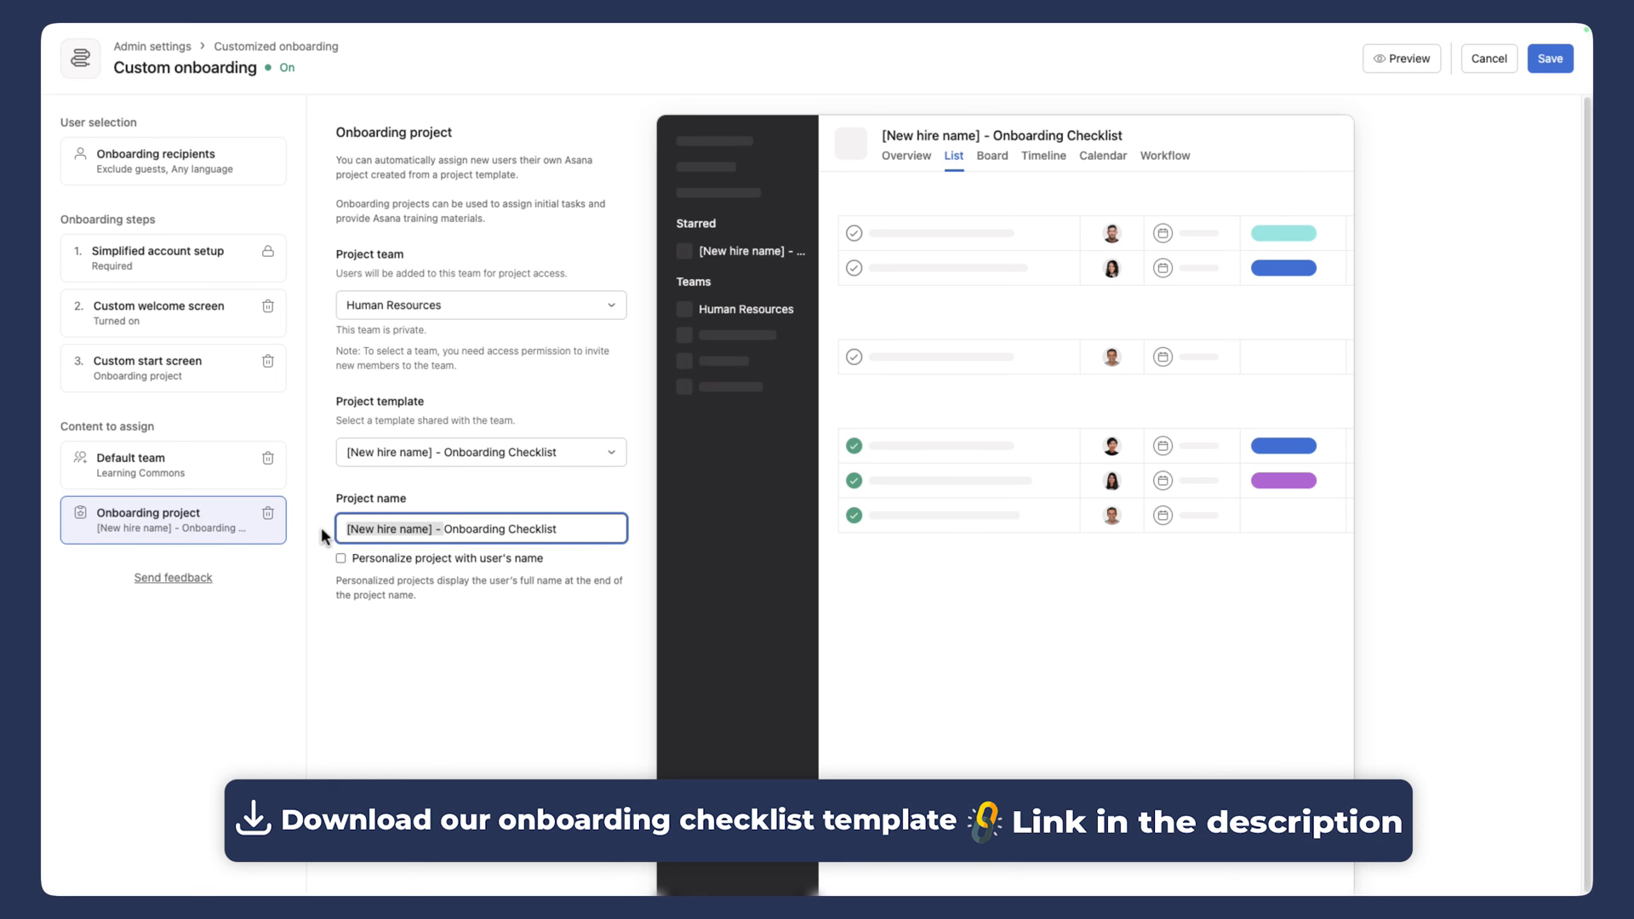
type("Onboarding Checklist")
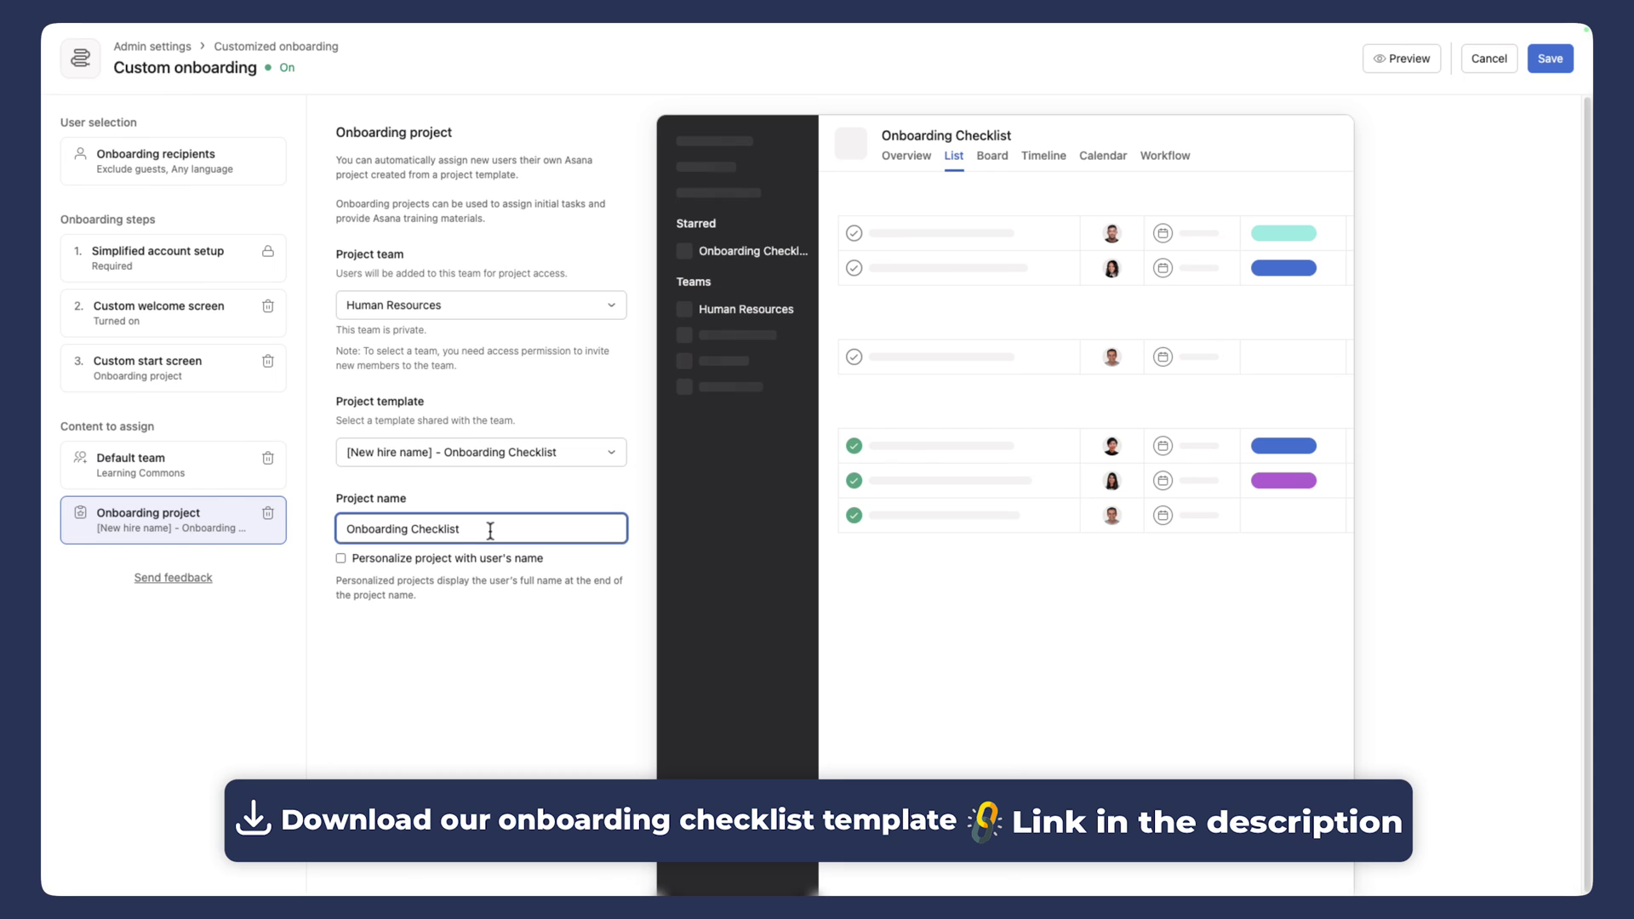
type("-")
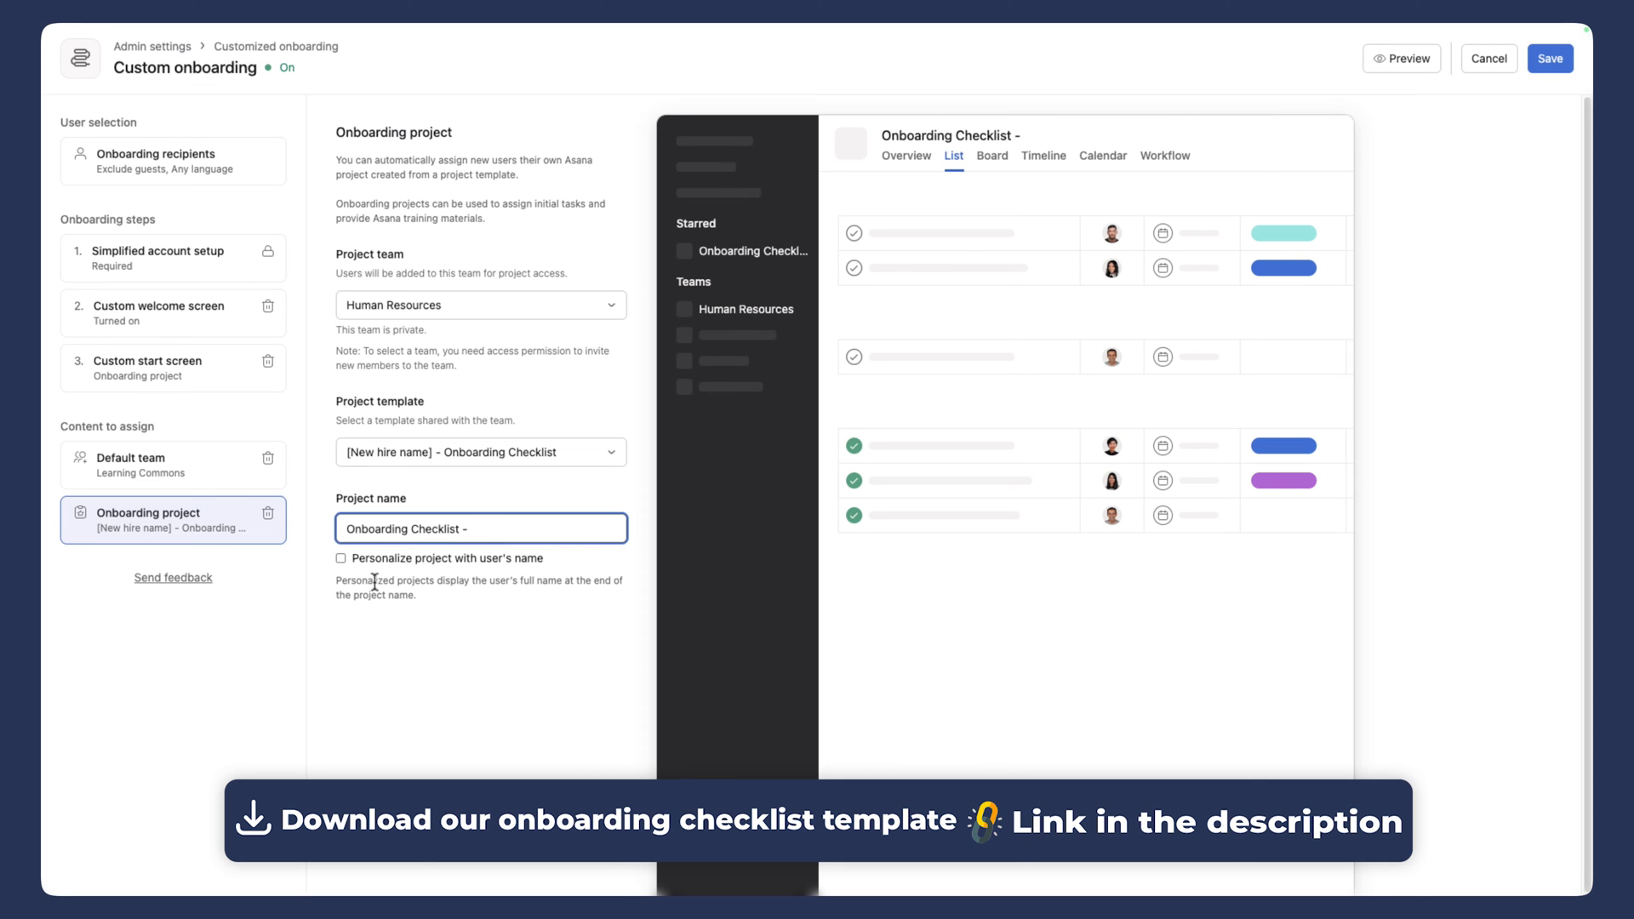
left_click(340, 558)
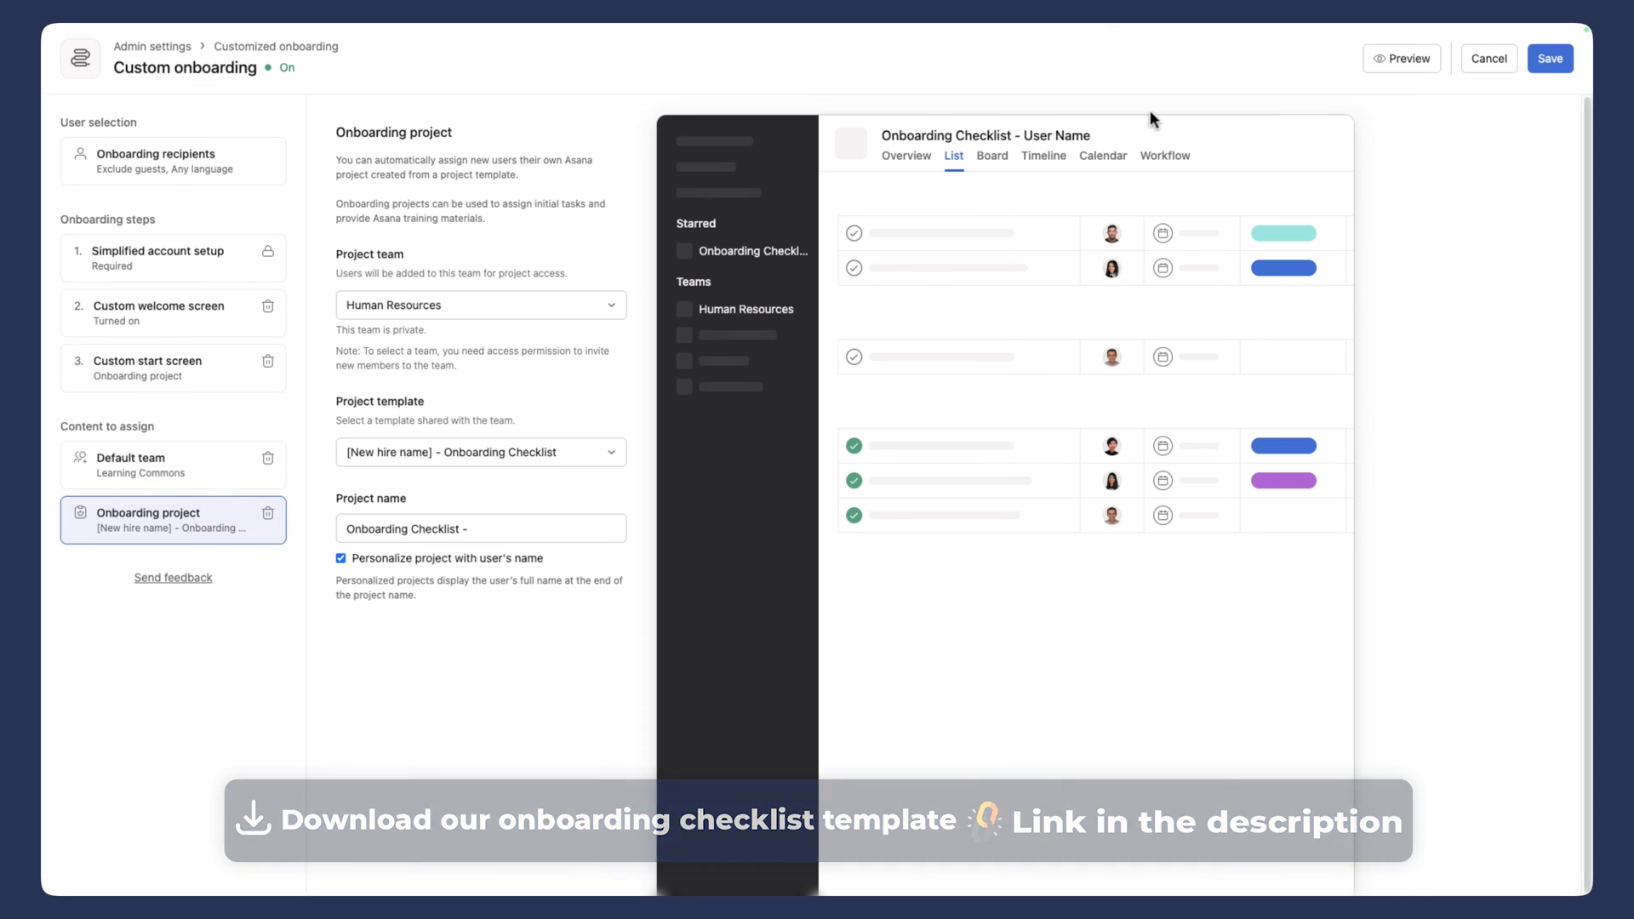
Step: Review the Onboarding recipients and Simplified account setup settings, then start the onboarding preview
left_click(174, 160)
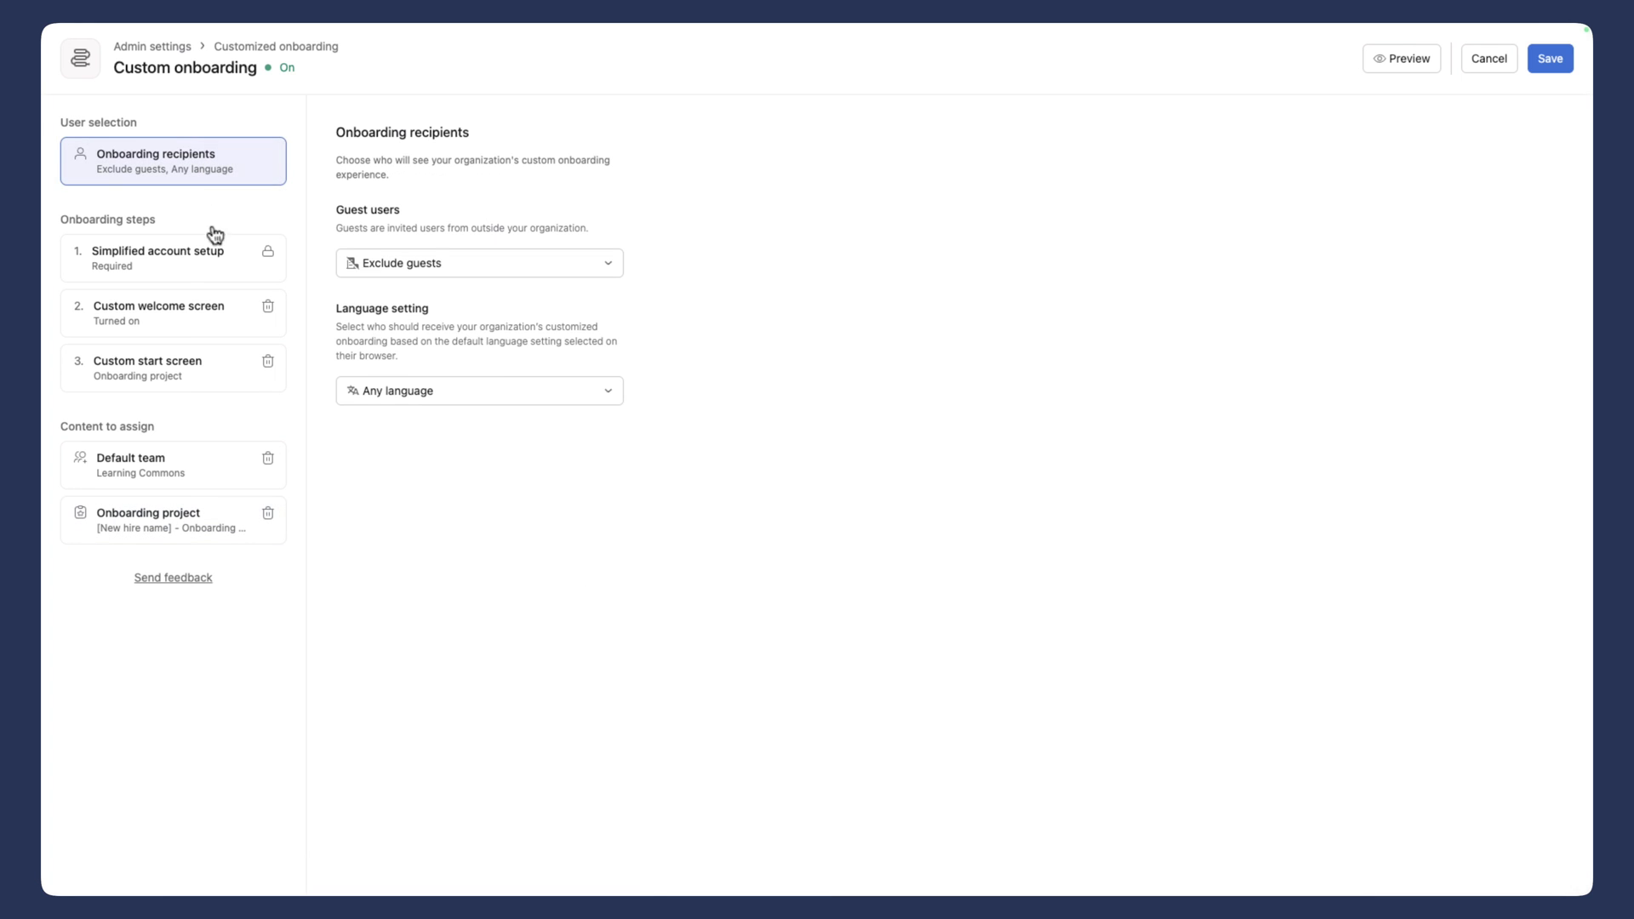
left_click(173, 259)
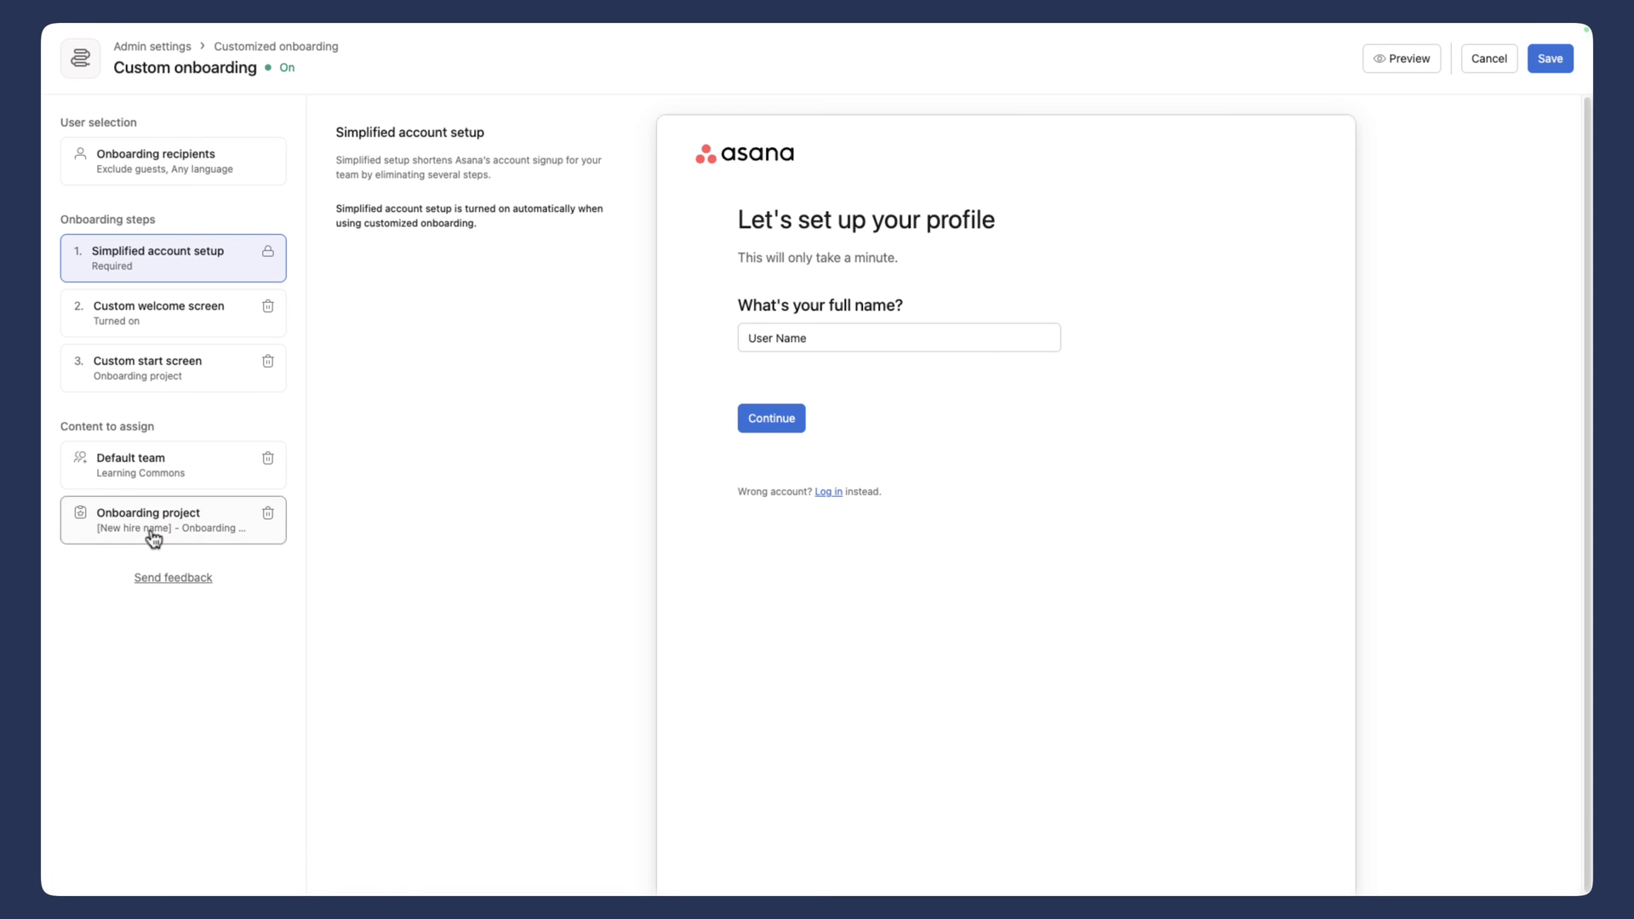
left_click(149, 520)
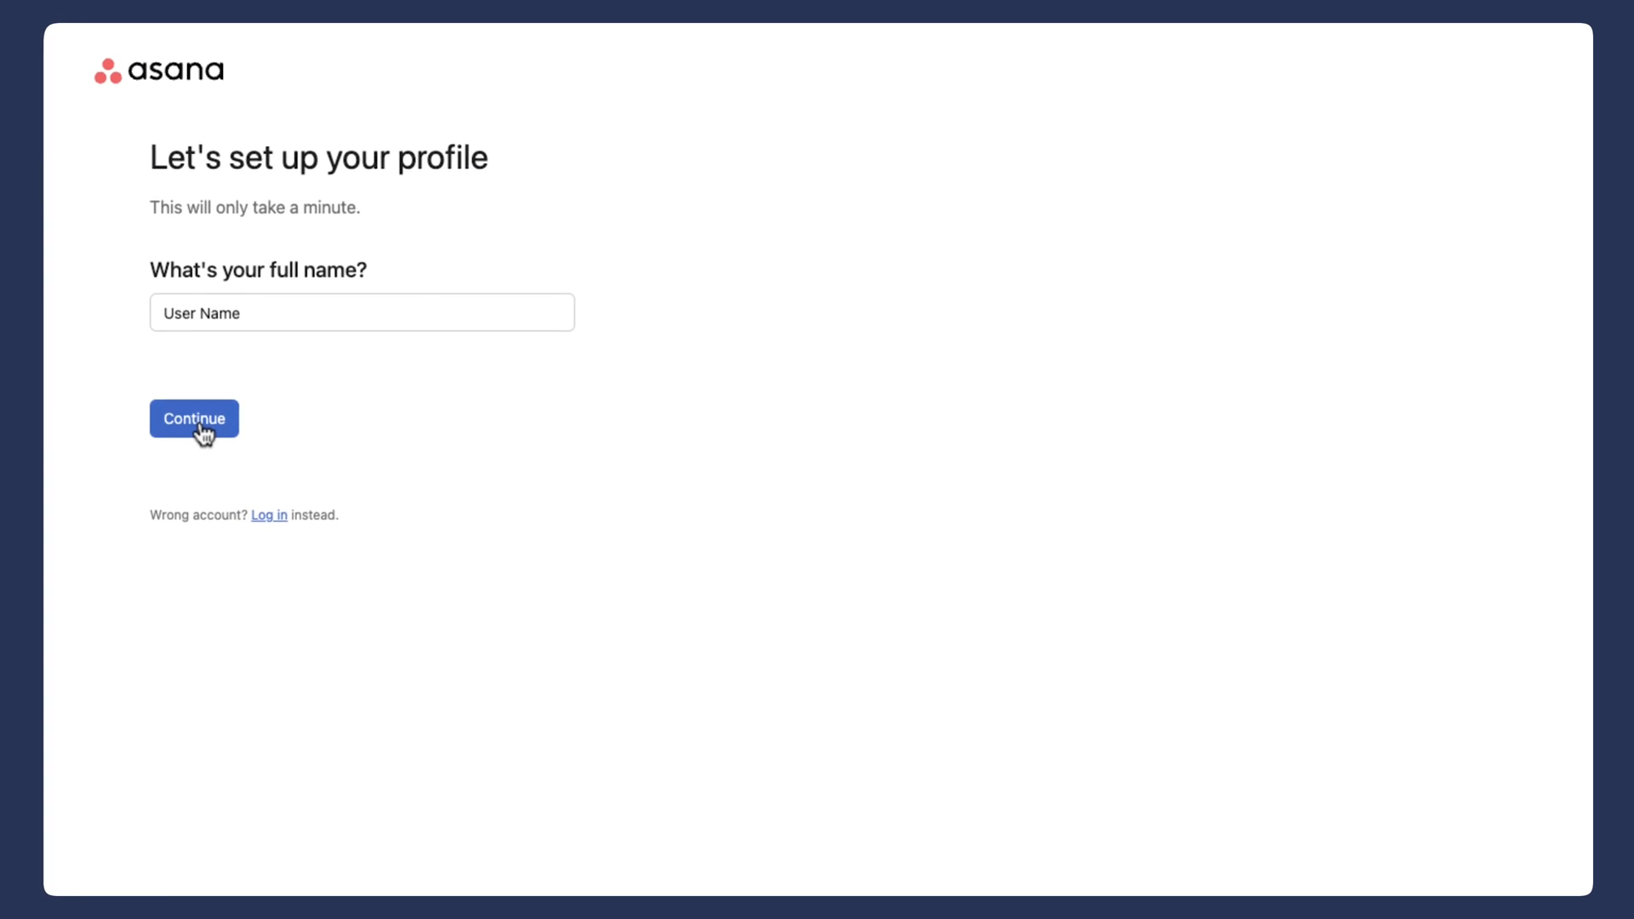
Step: Continue through the profile name, primary role and Cirface welcome screens, then finish with Done
left_click(194, 419)
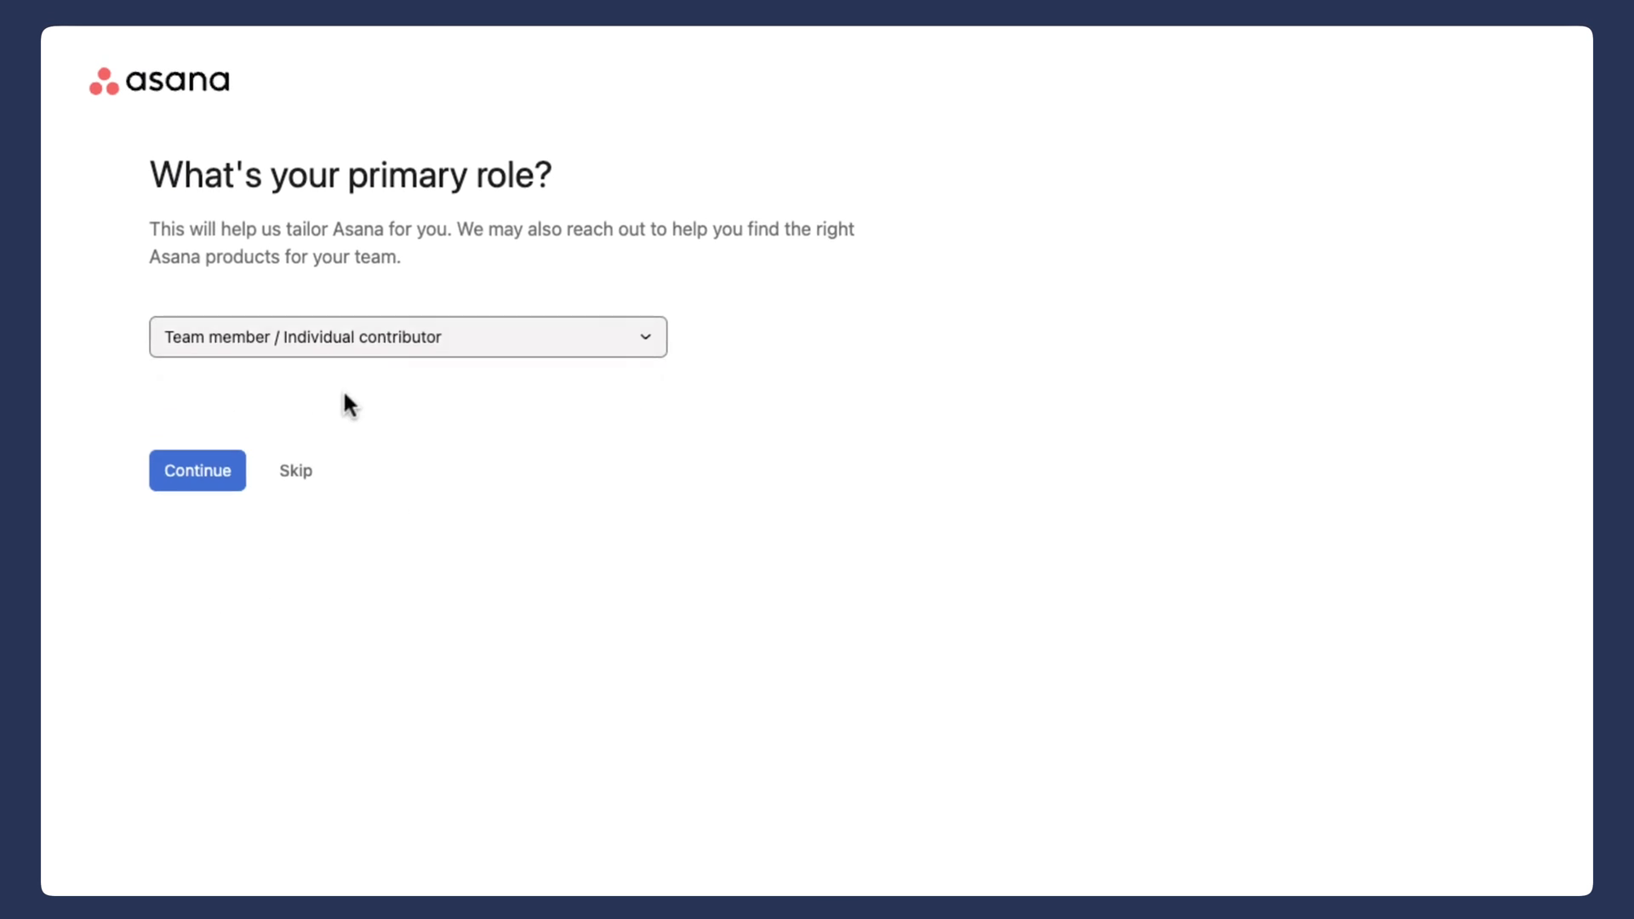
left_click(197, 470)
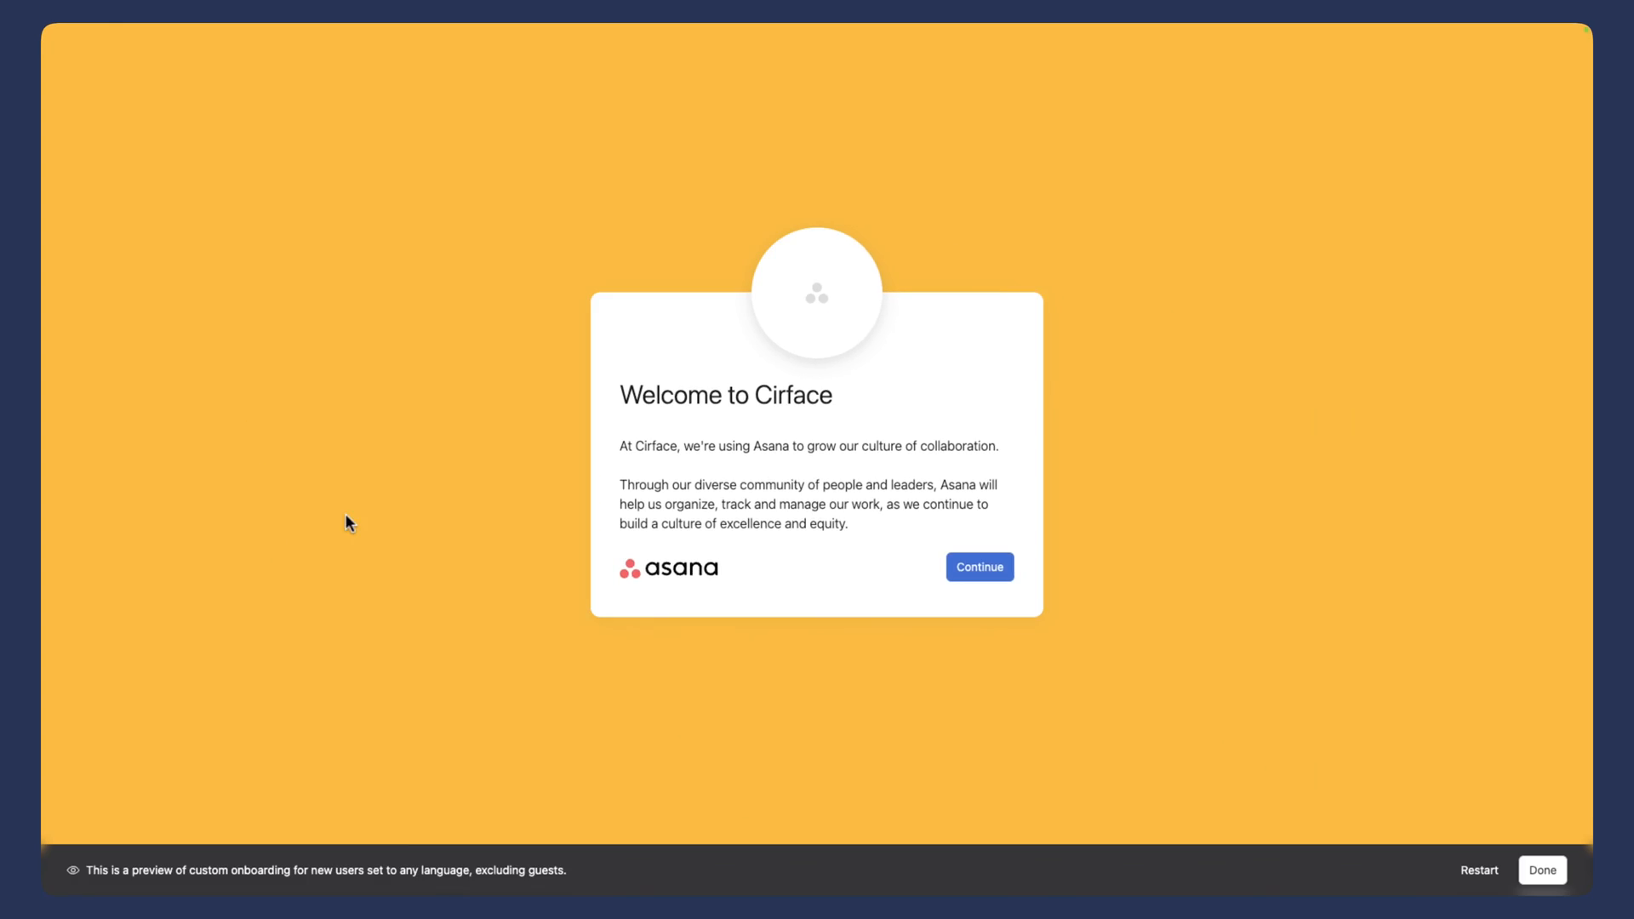
mouse_move(853, 357)
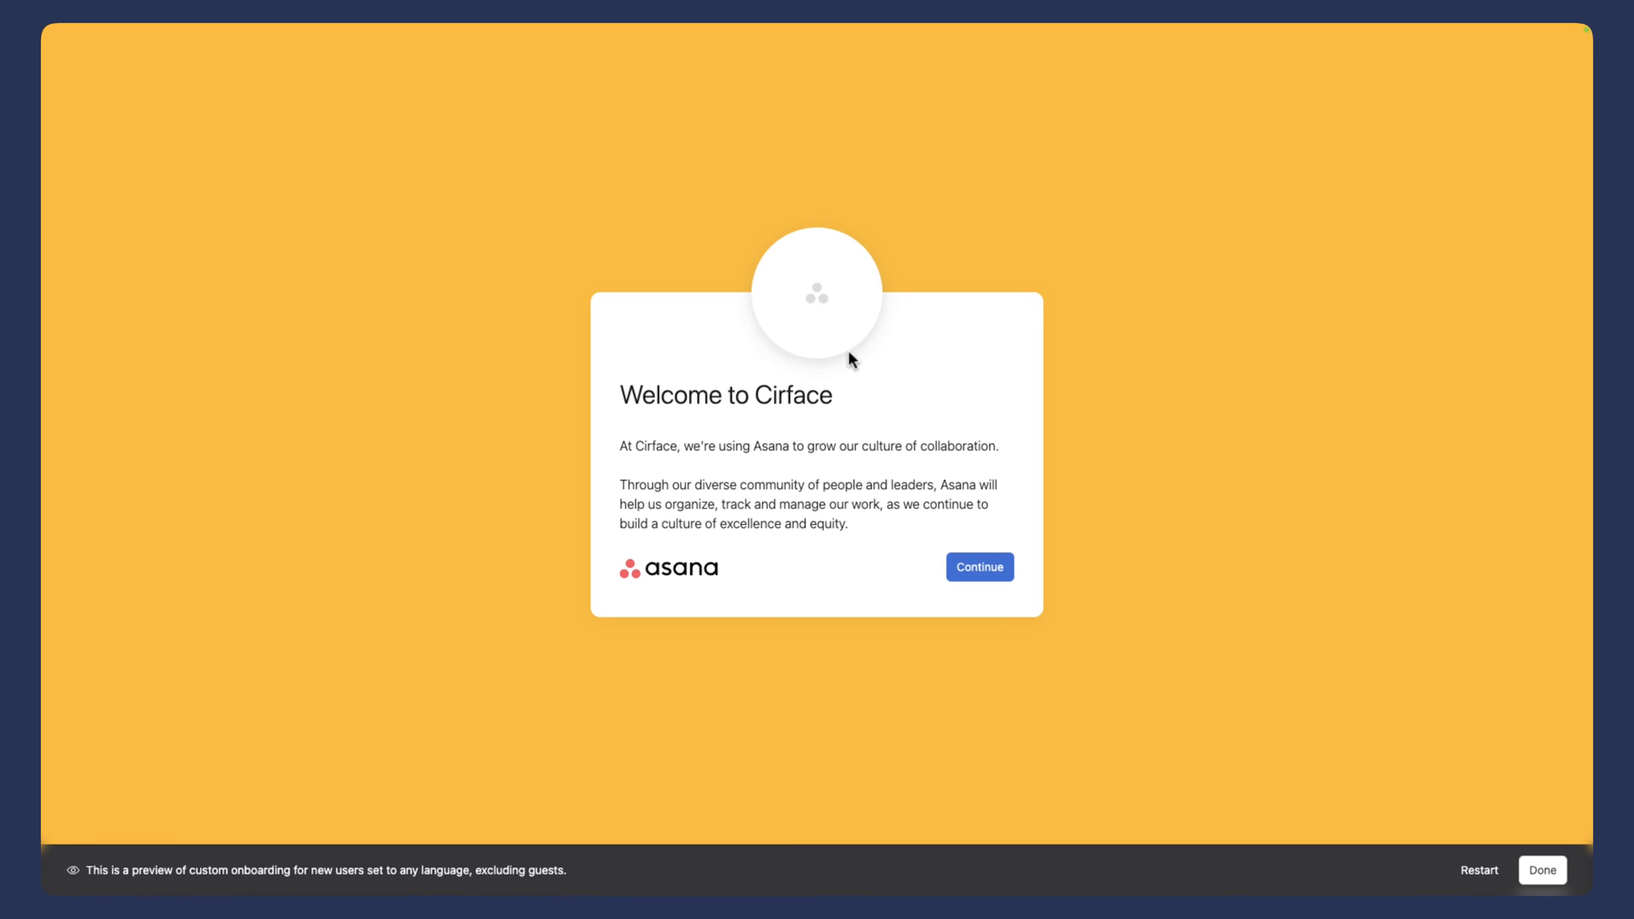
mouse_move(688, 484)
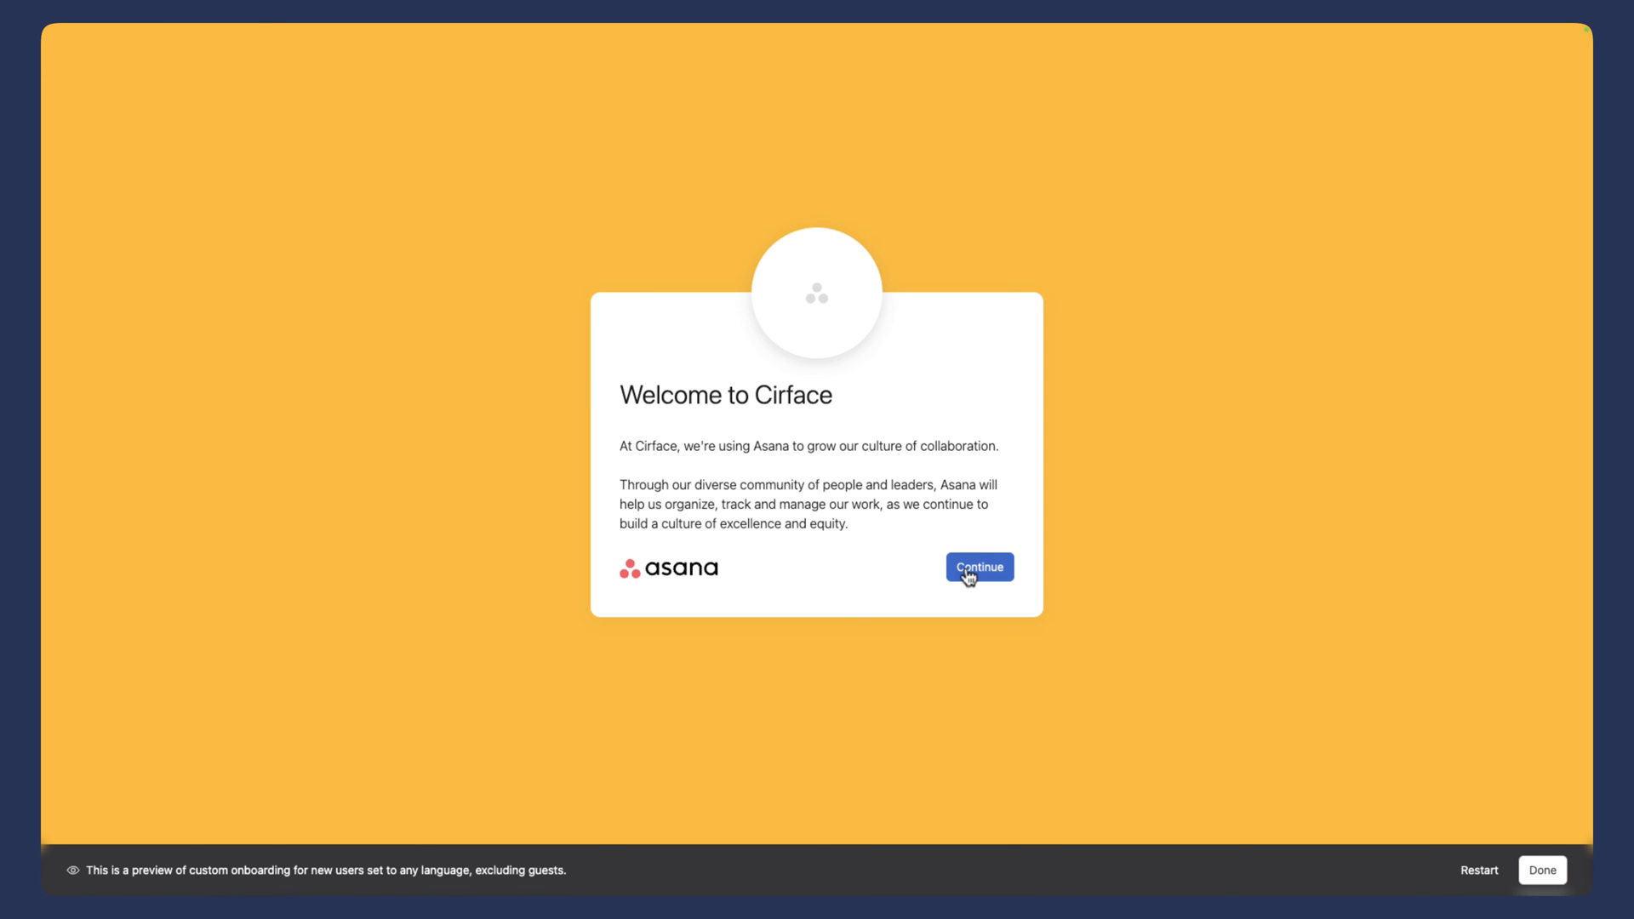
left_click(979, 567)
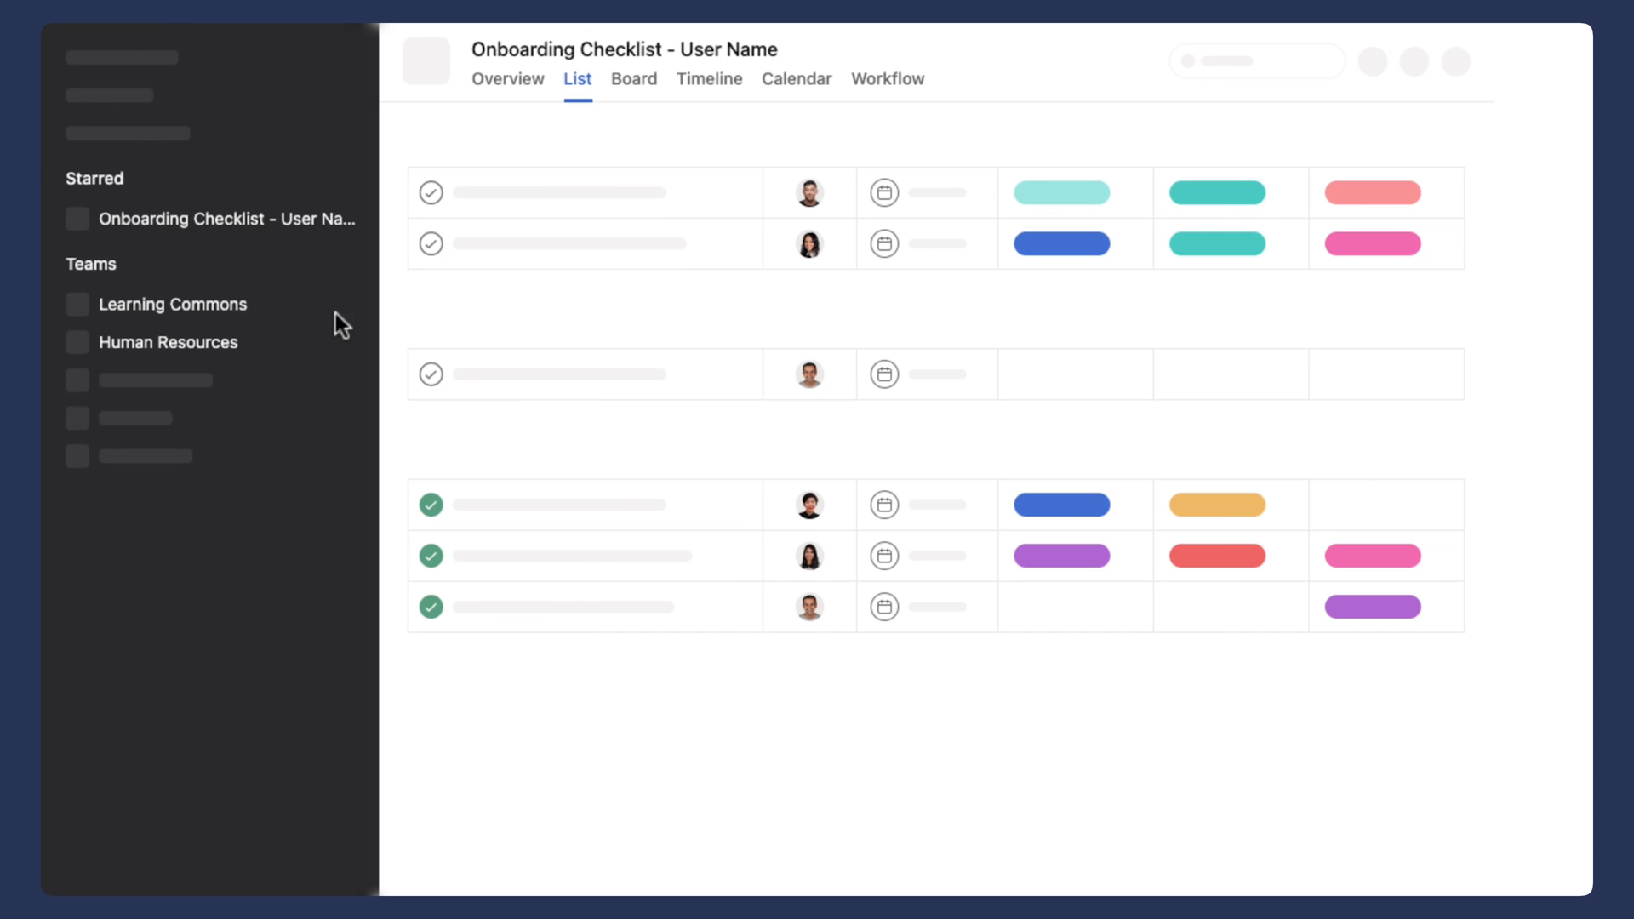
mouse_move(146, 247)
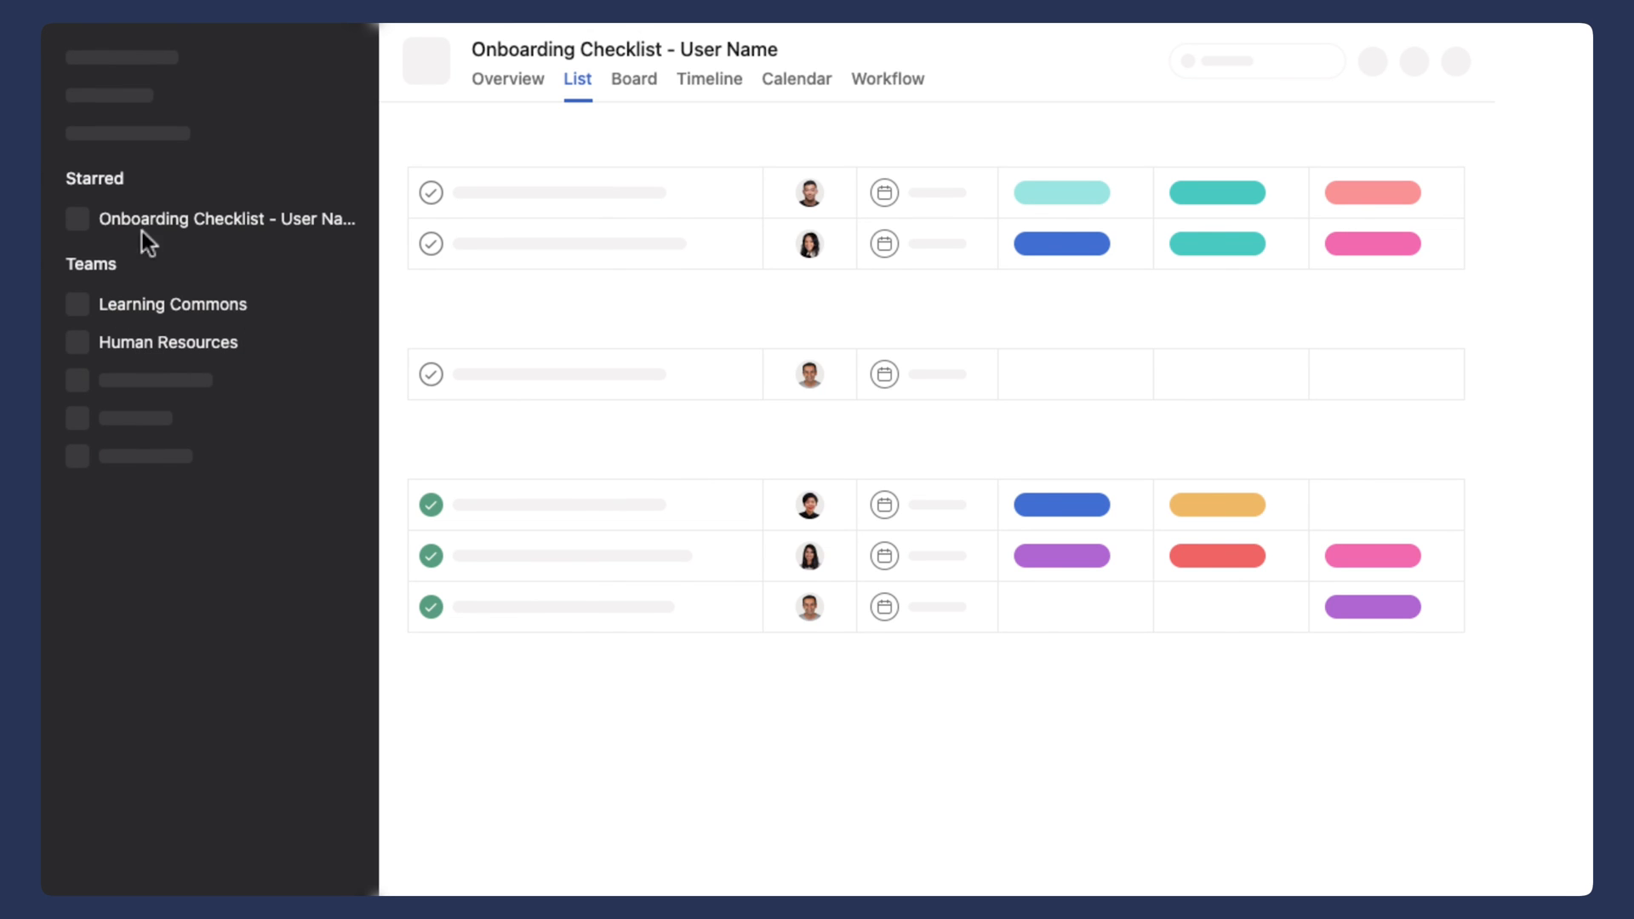
mouse_move(287, 219)
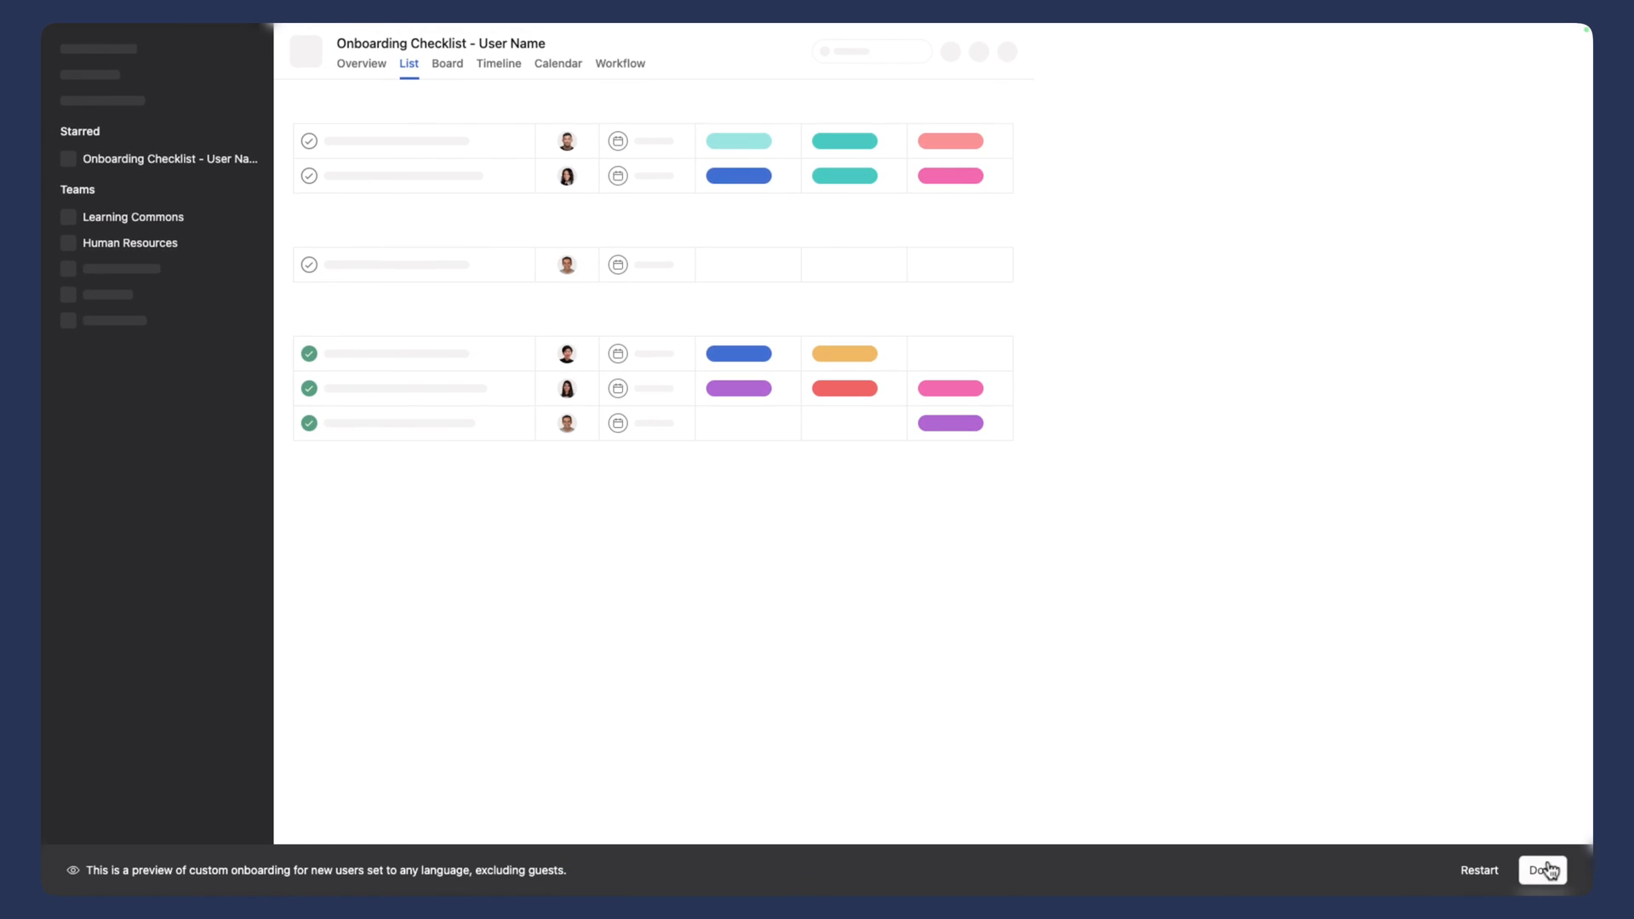
left_click(1546, 870)
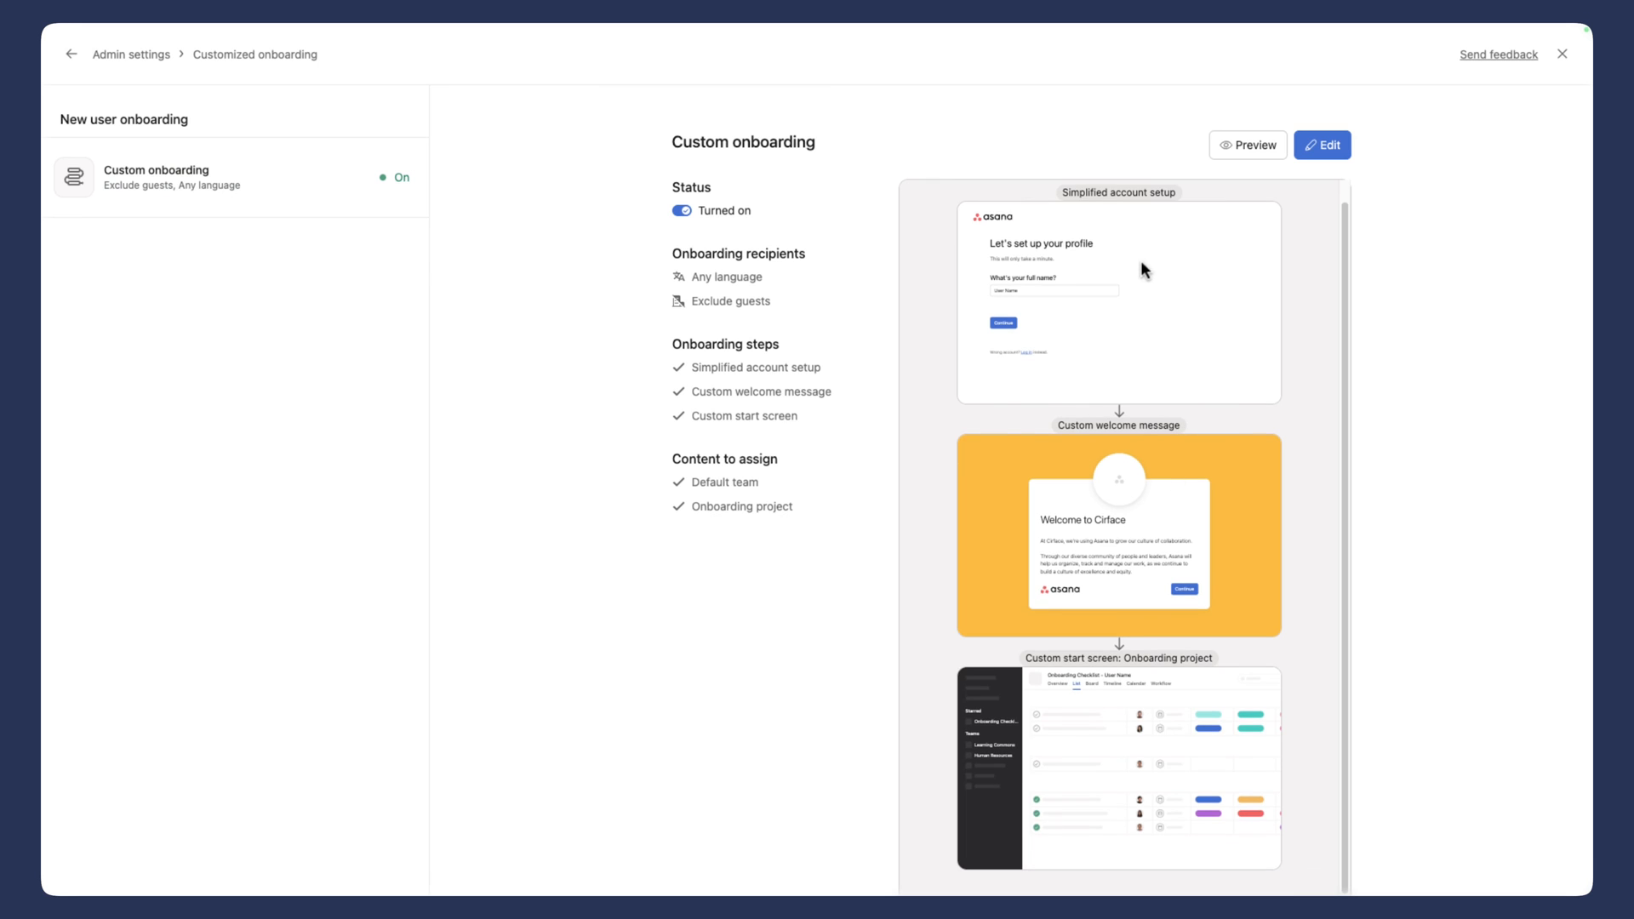
mouse_move(1156, 303)
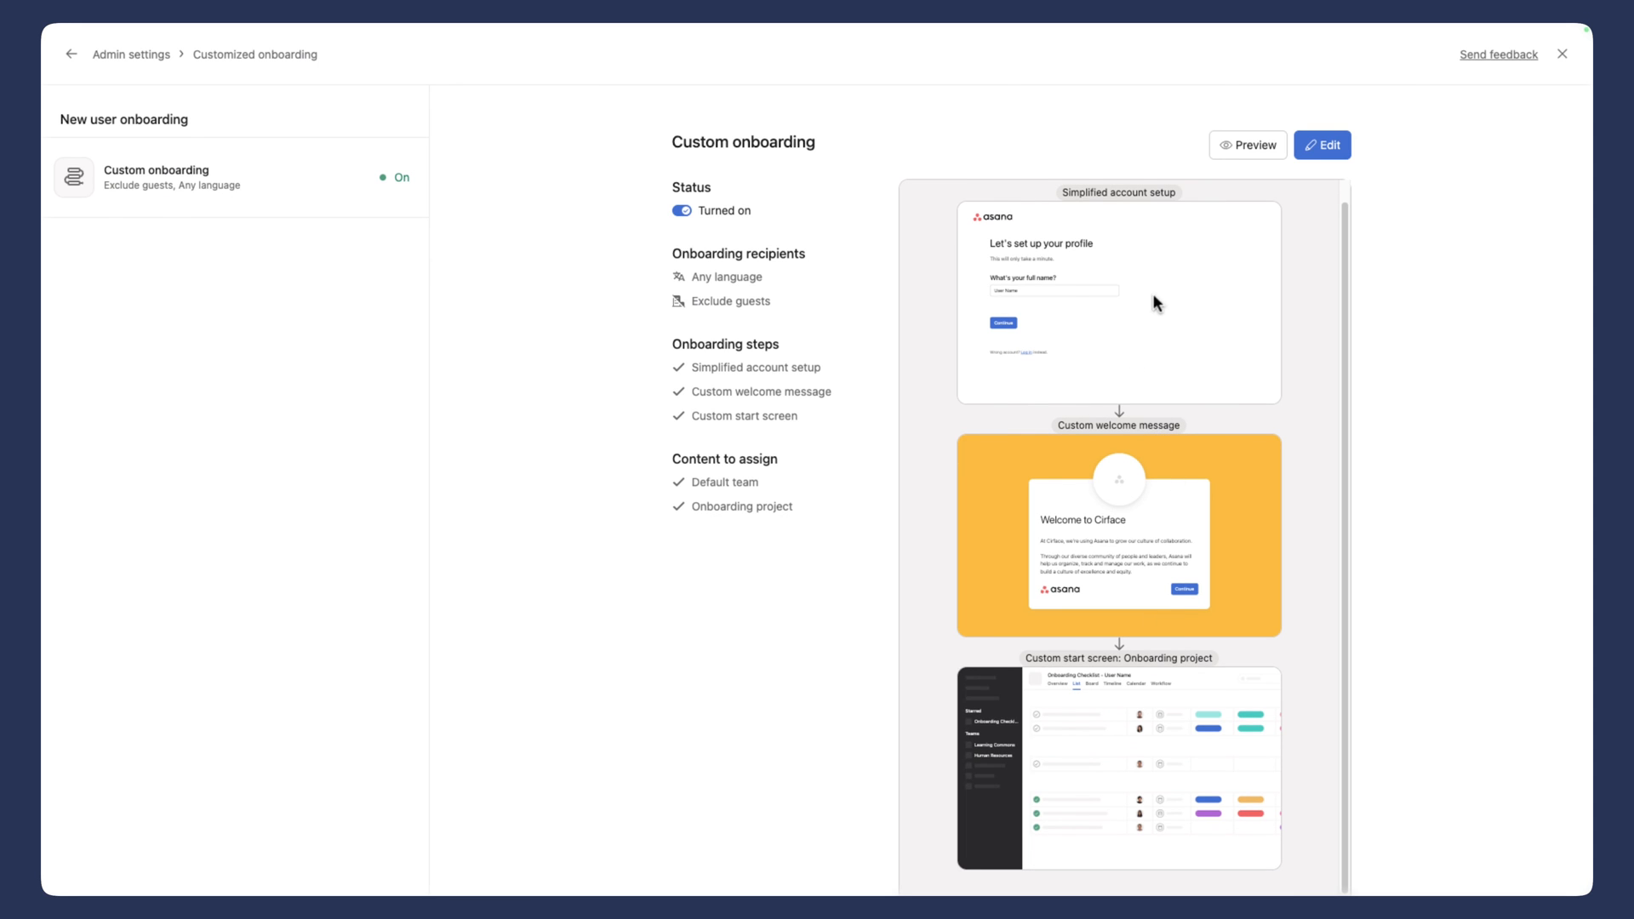
mouse_move(1150, 286)
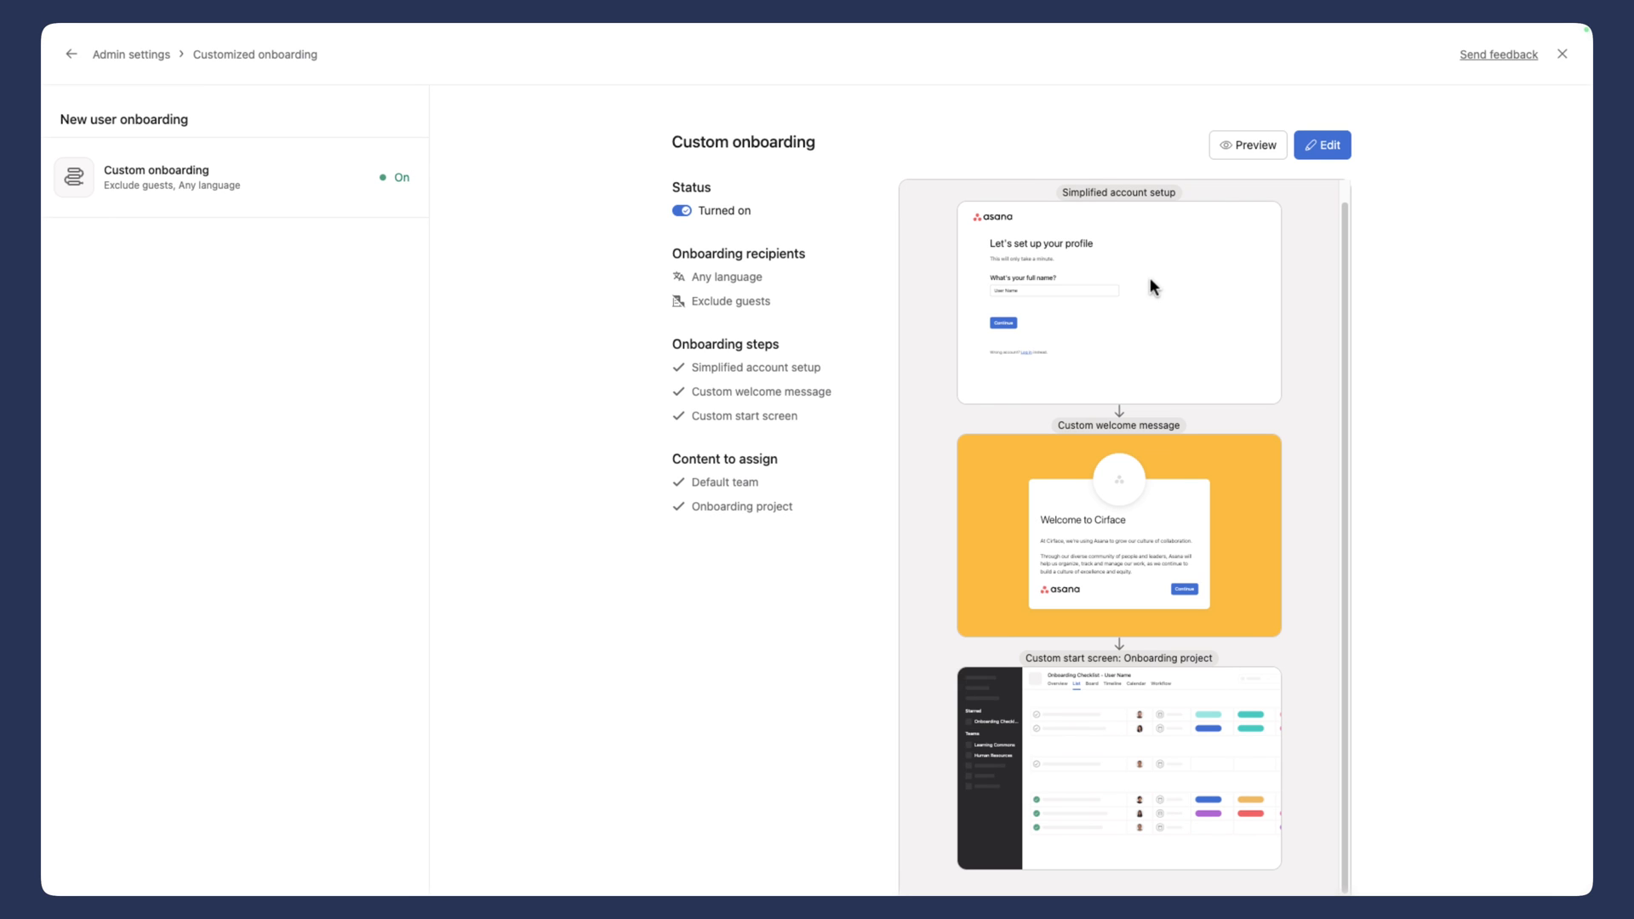
mouse_move(1127, 462)
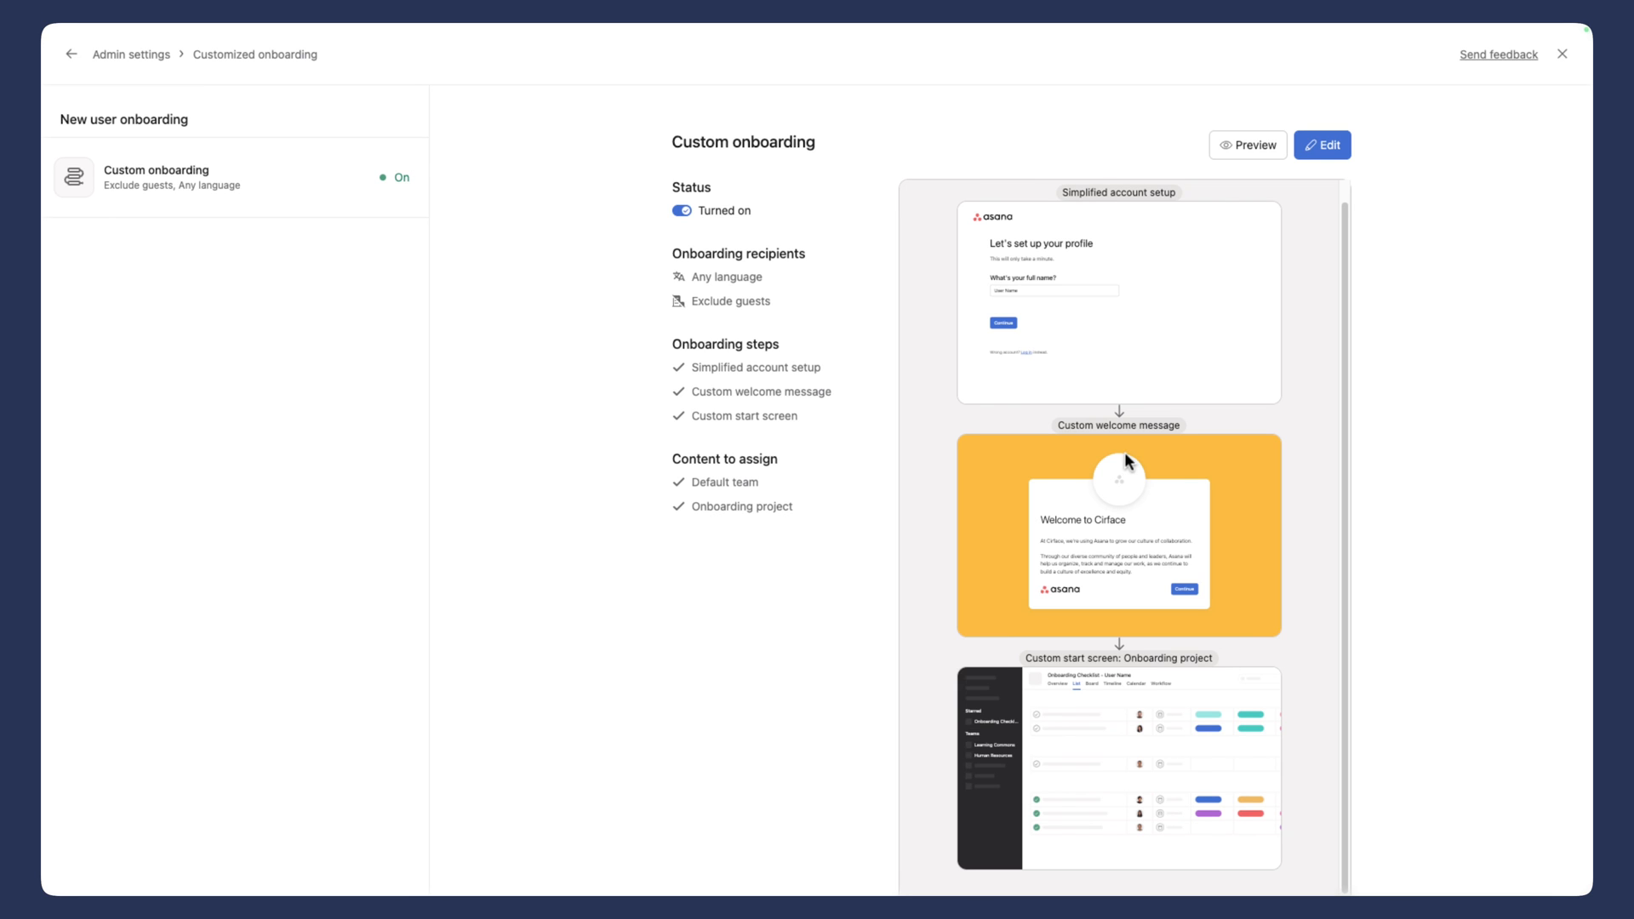
mouse_move(1125, 487)
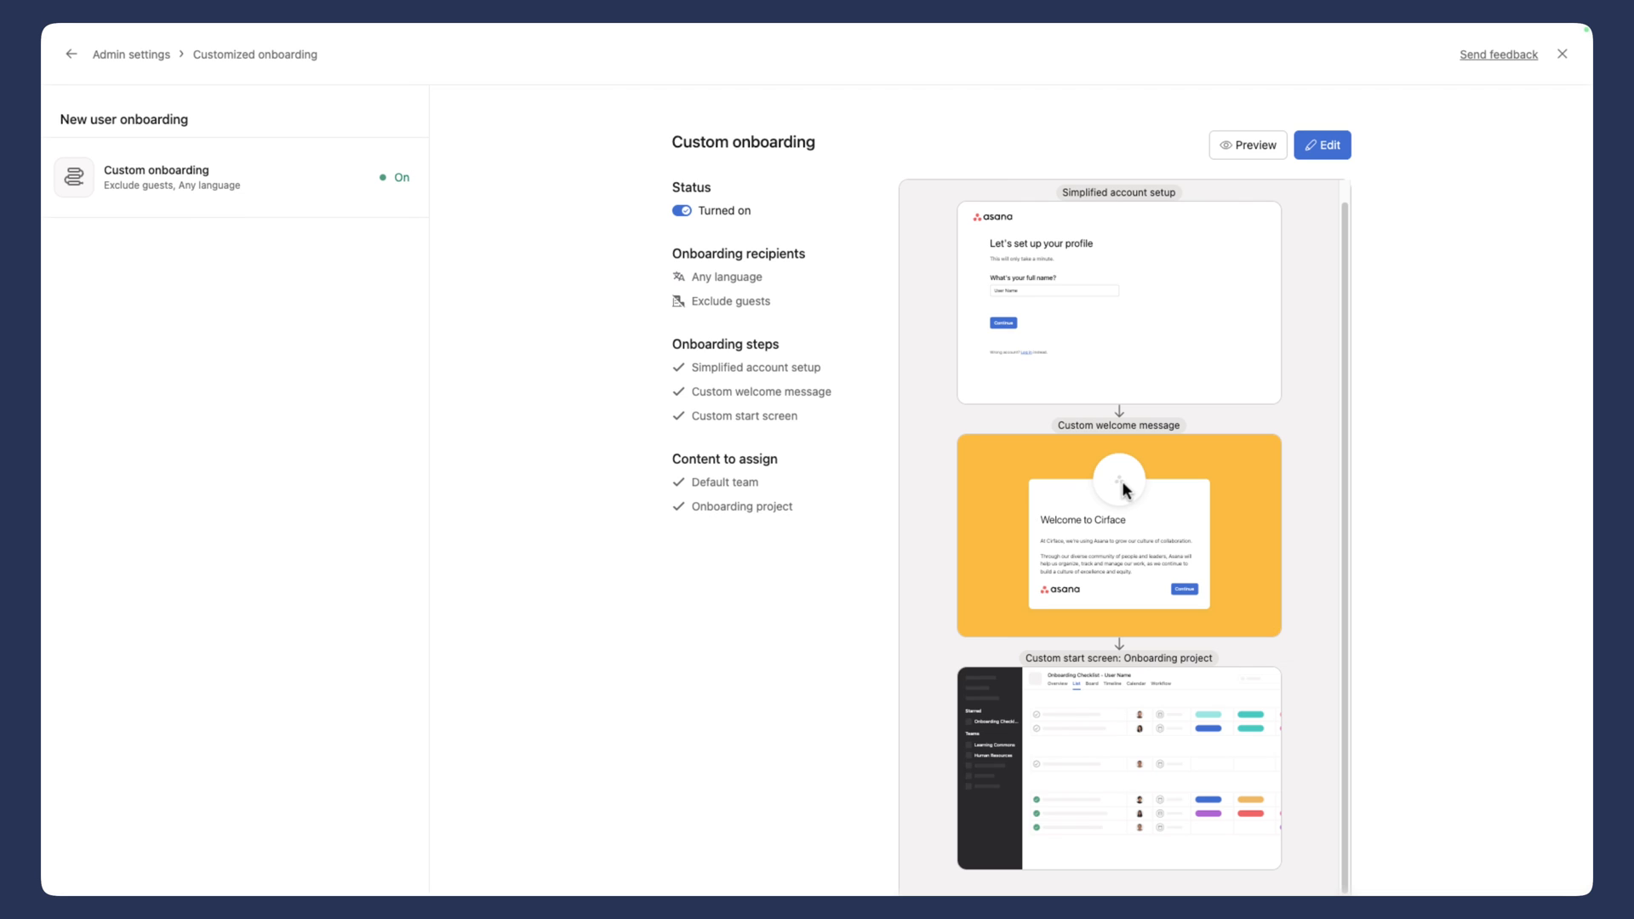
mouse_move(921, 545)
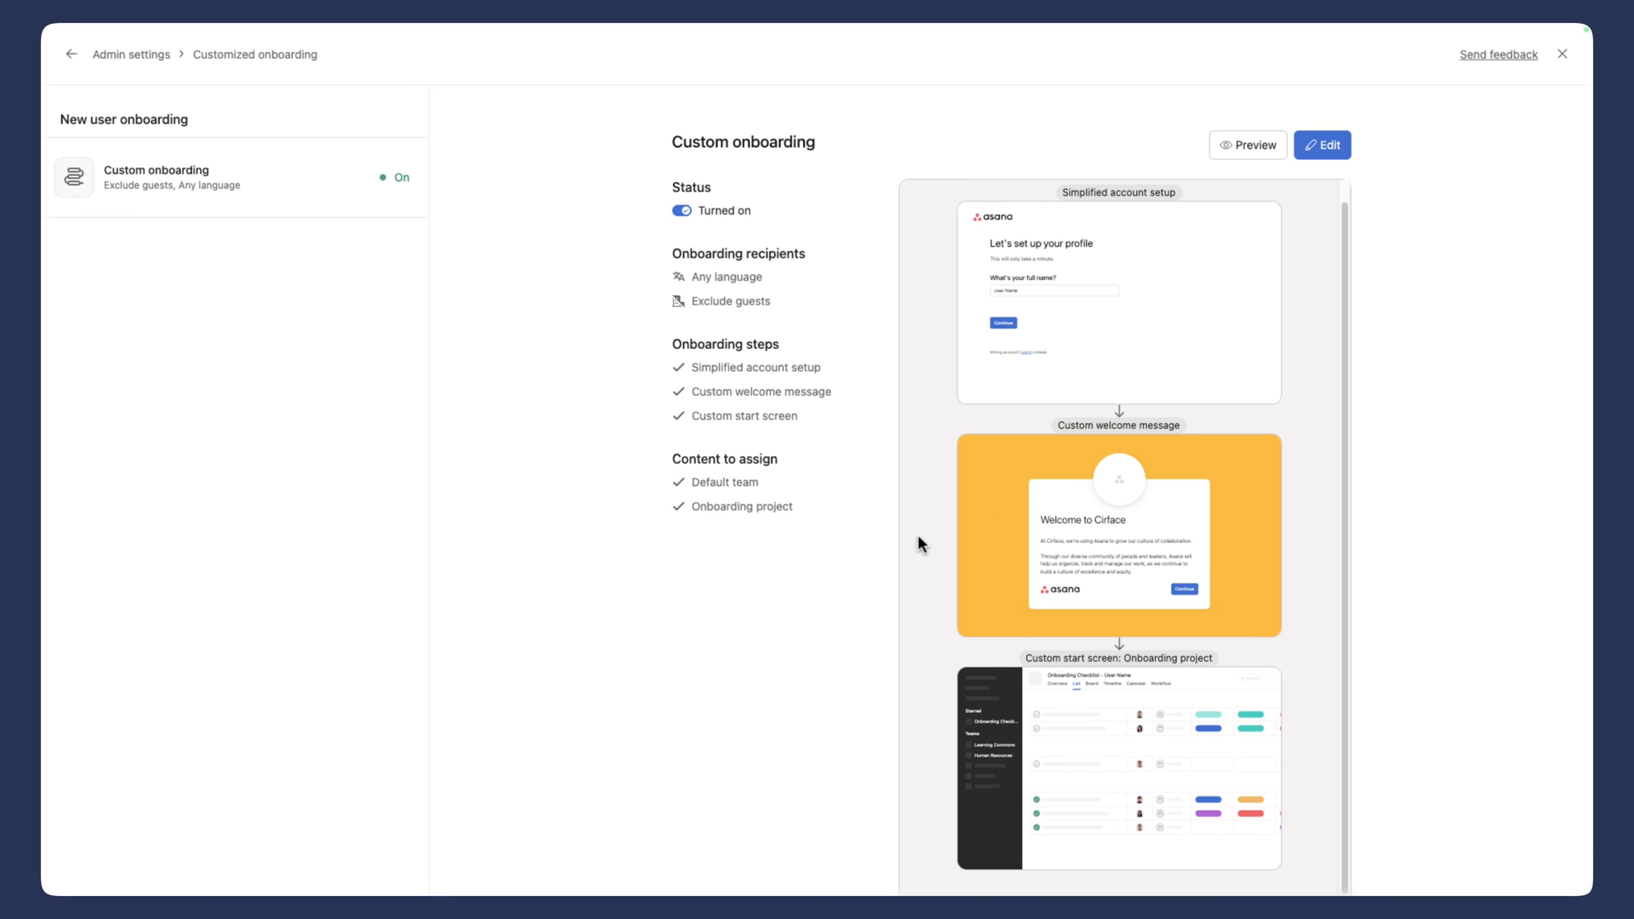